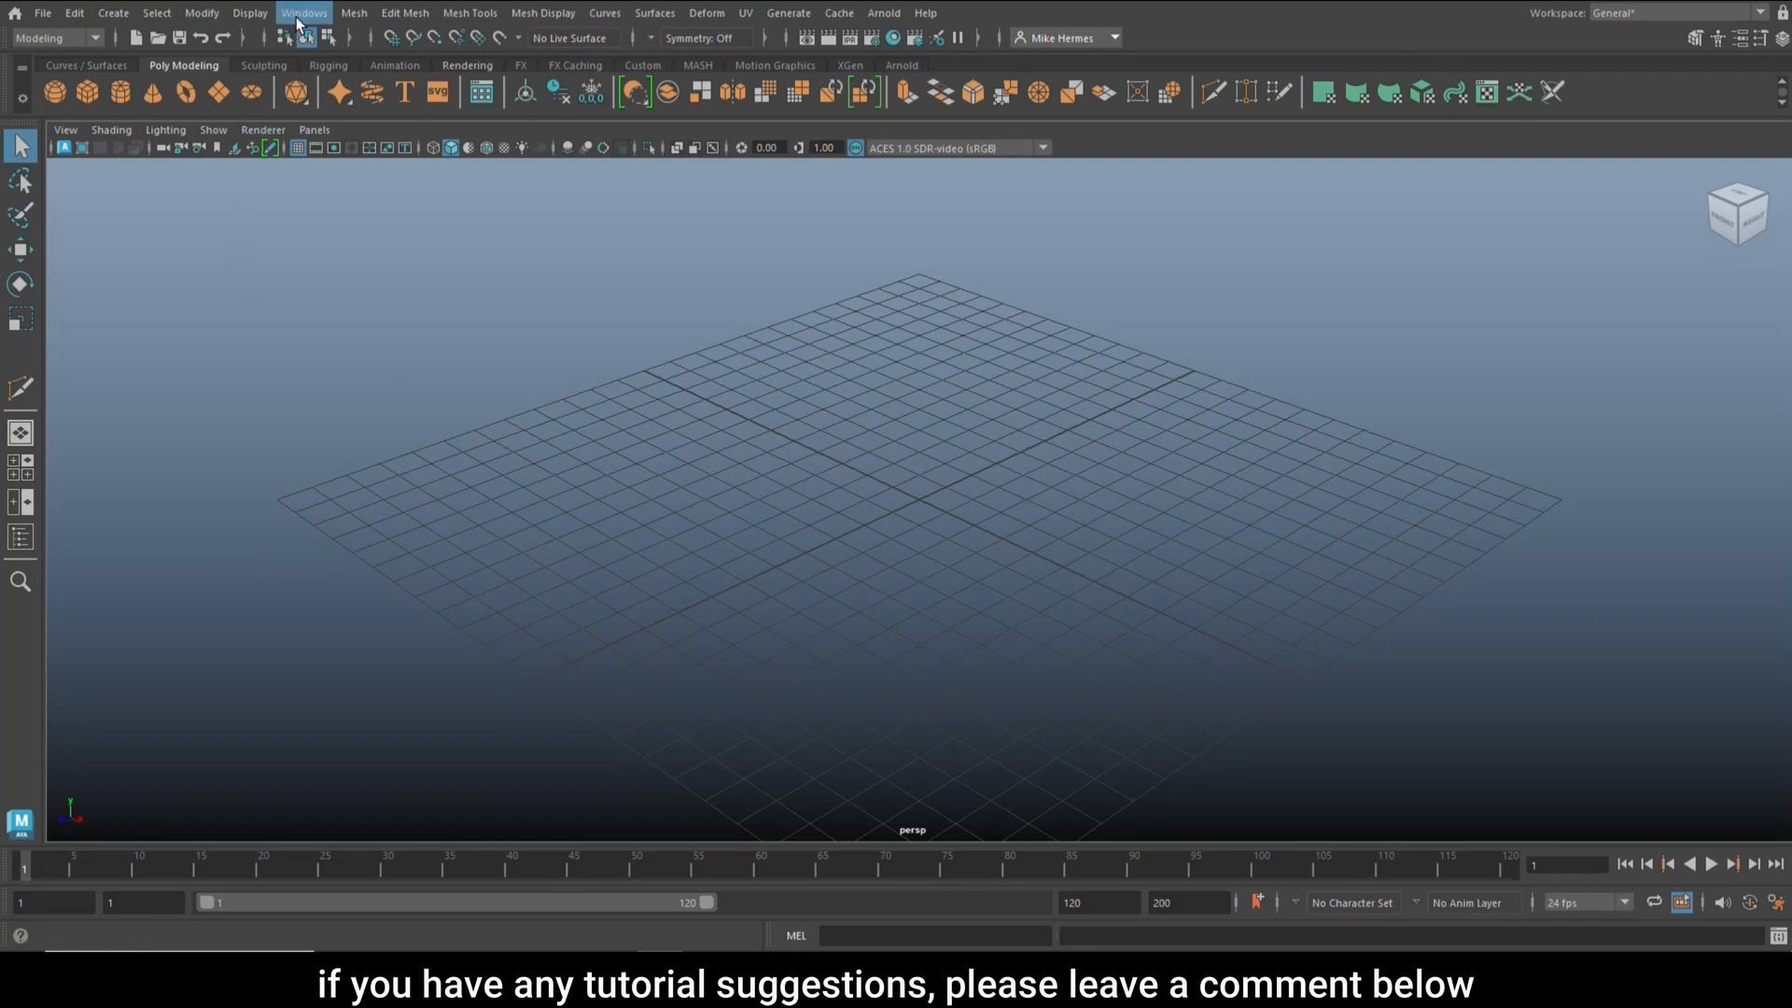
Step: Import HumanBody.ma from the Content Browser's Sculpting Base Meshes > Bipeds examples
left_click(304, 12)
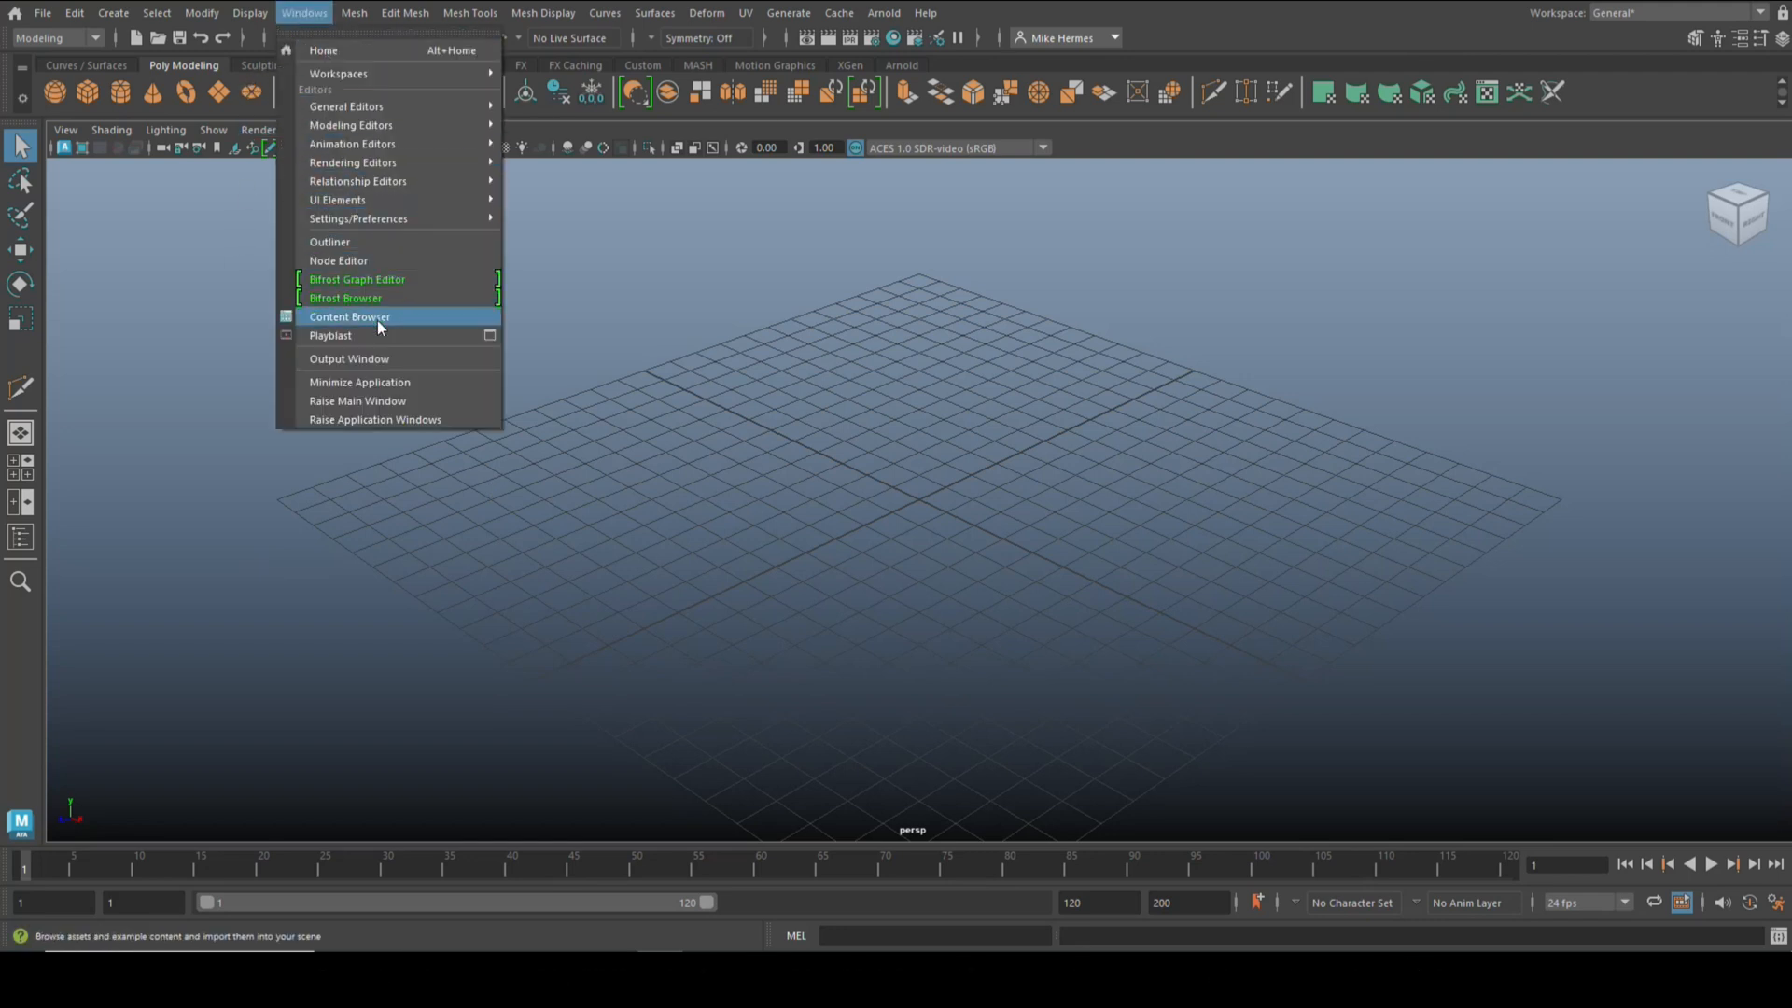
left_click(350, 317)
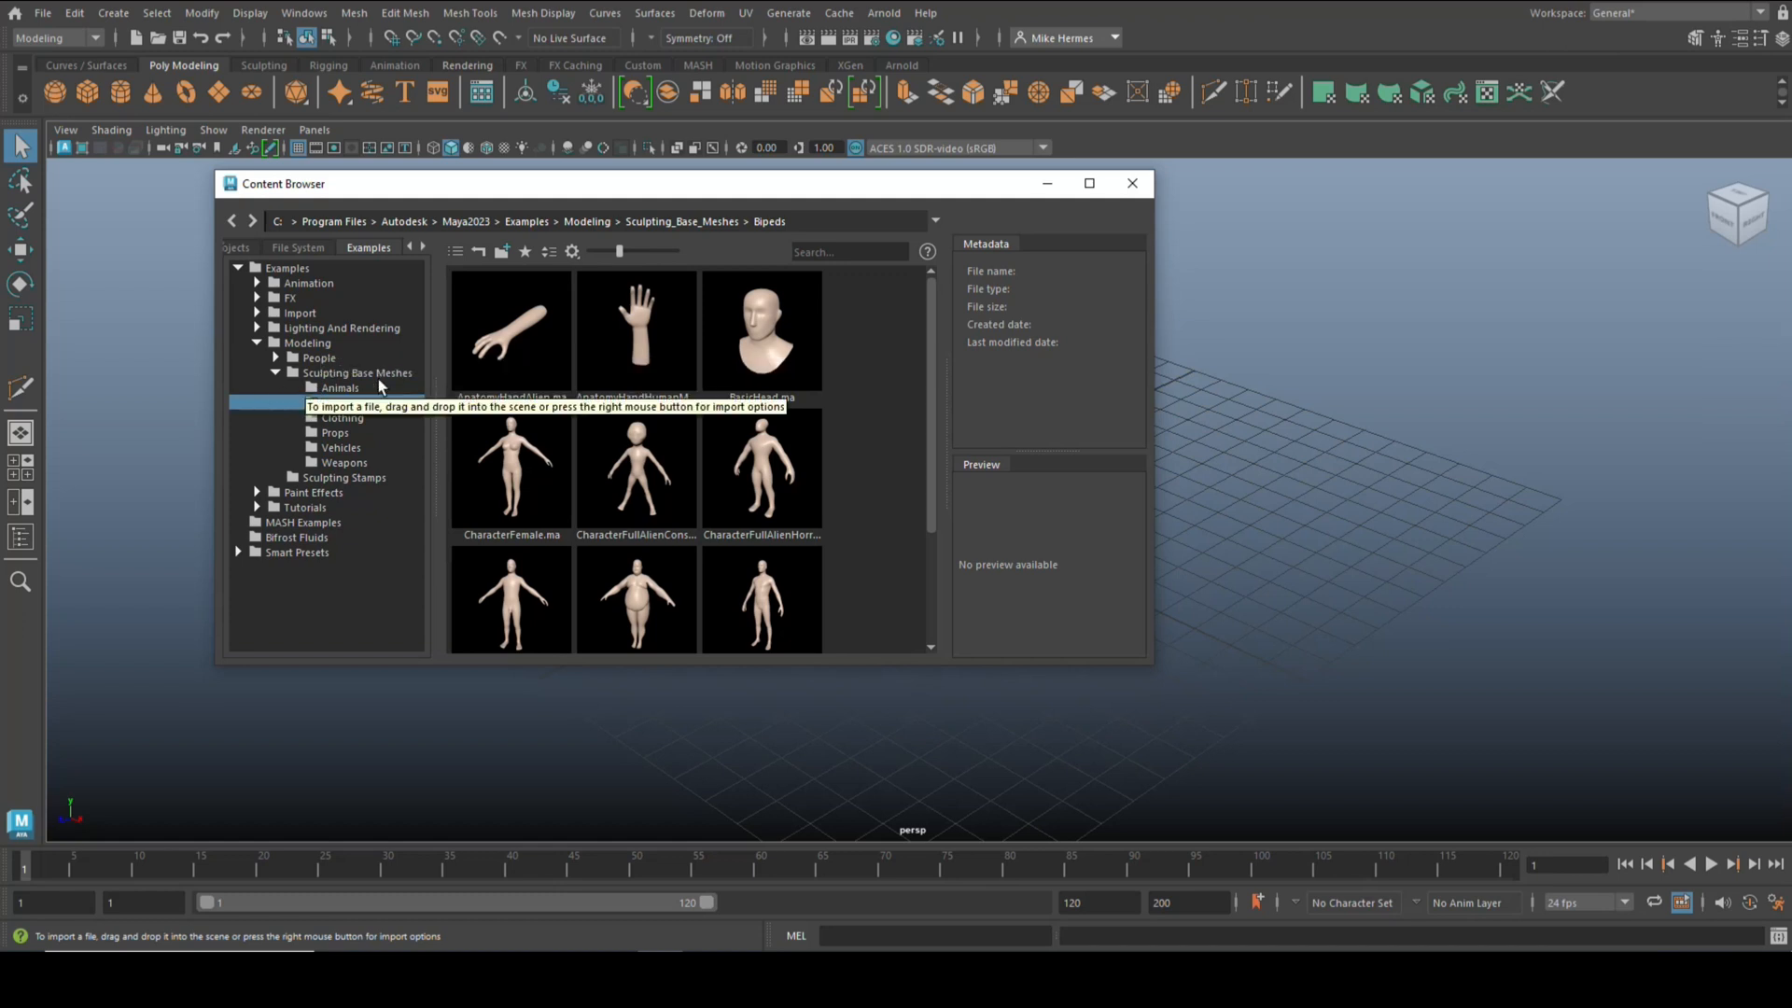
left_click(336, 403)
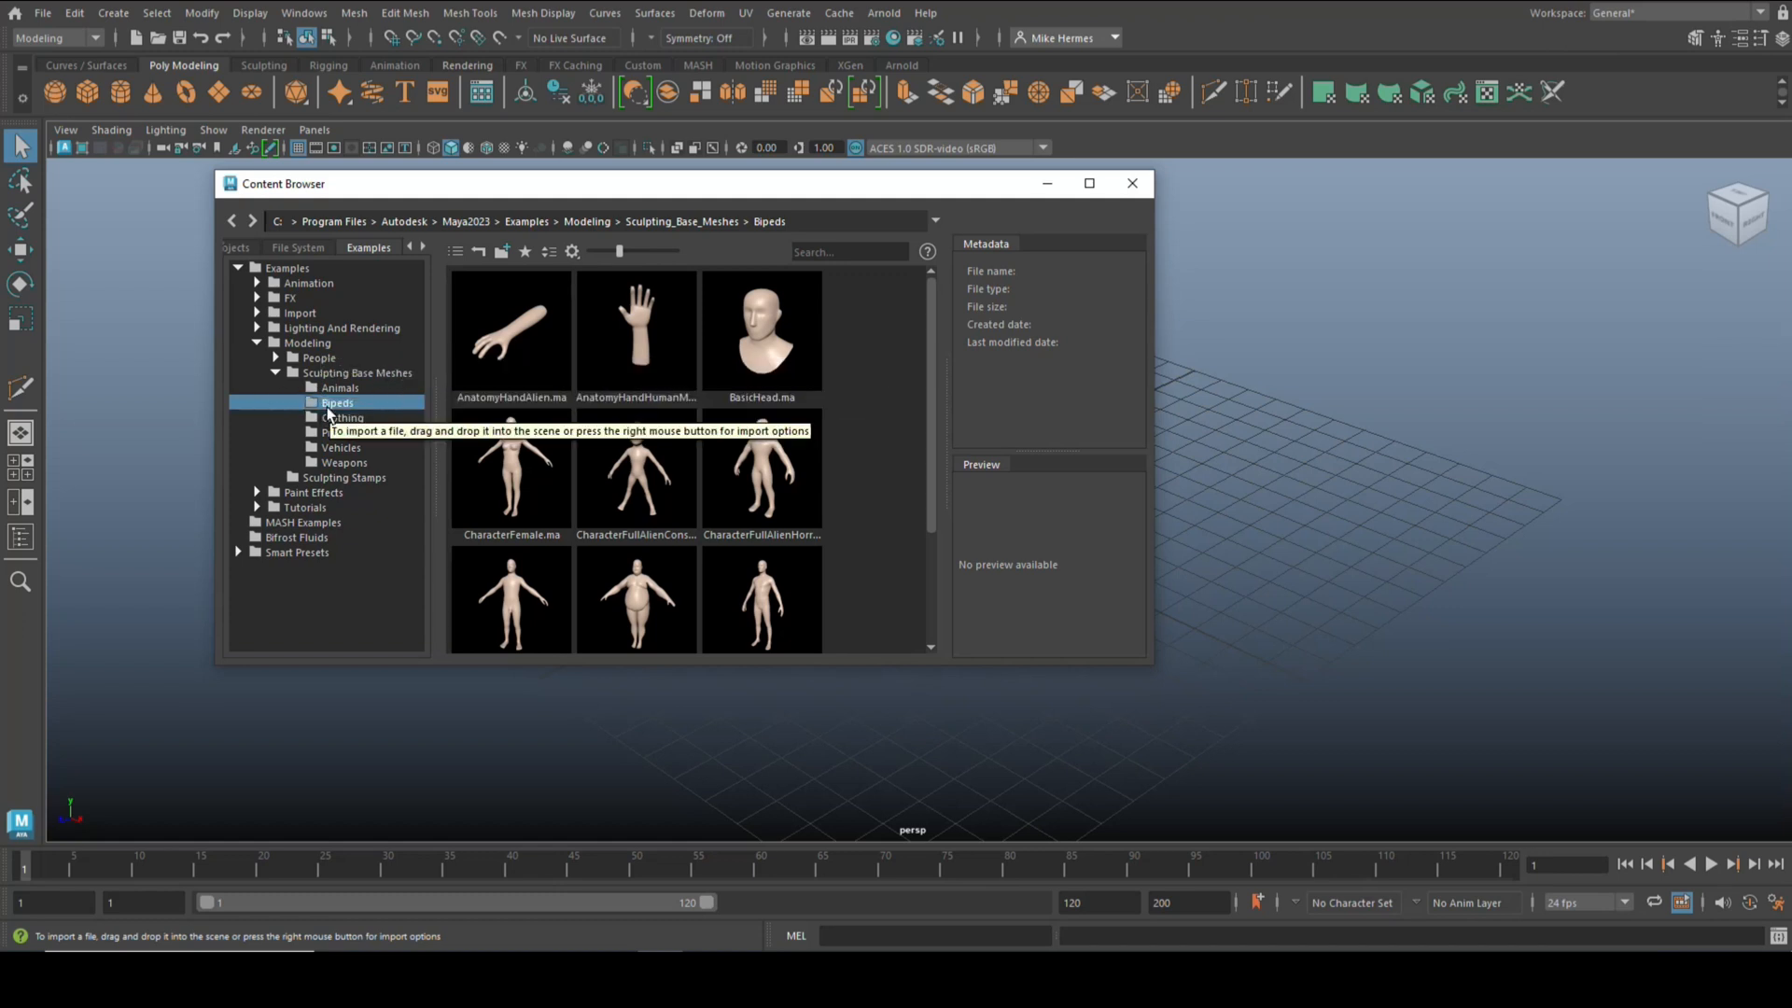
left_click(762, 600)
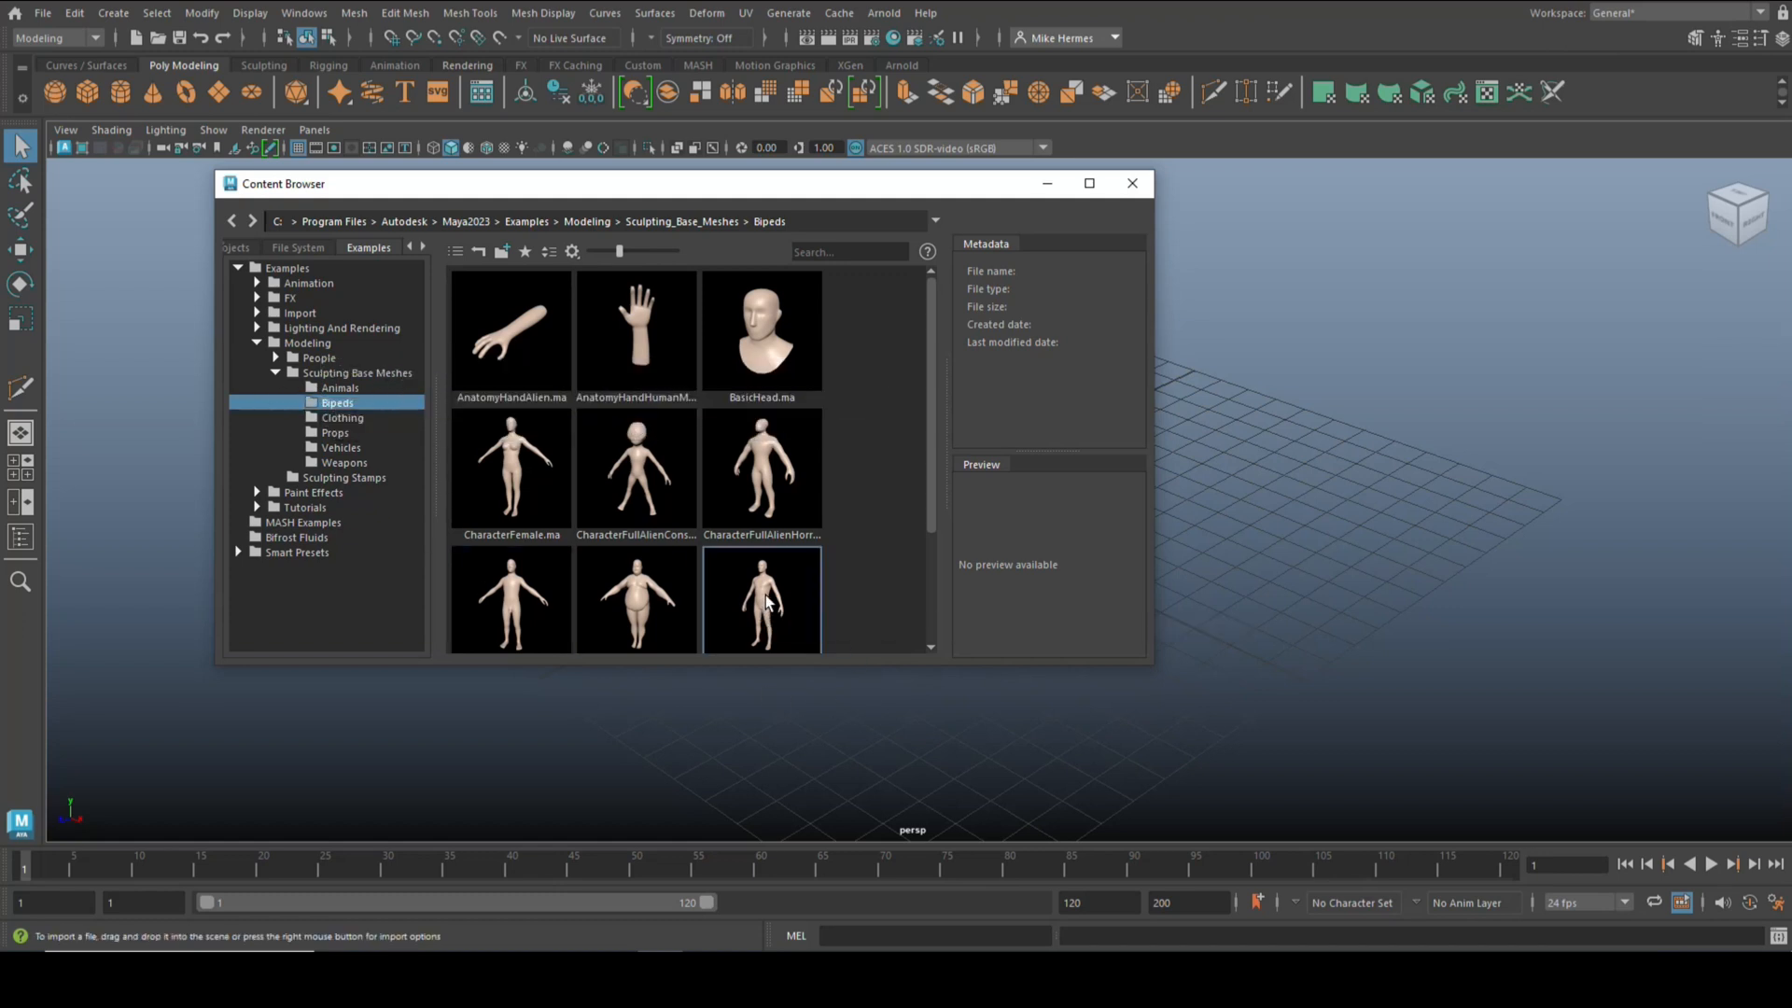
left_click(762, 600)
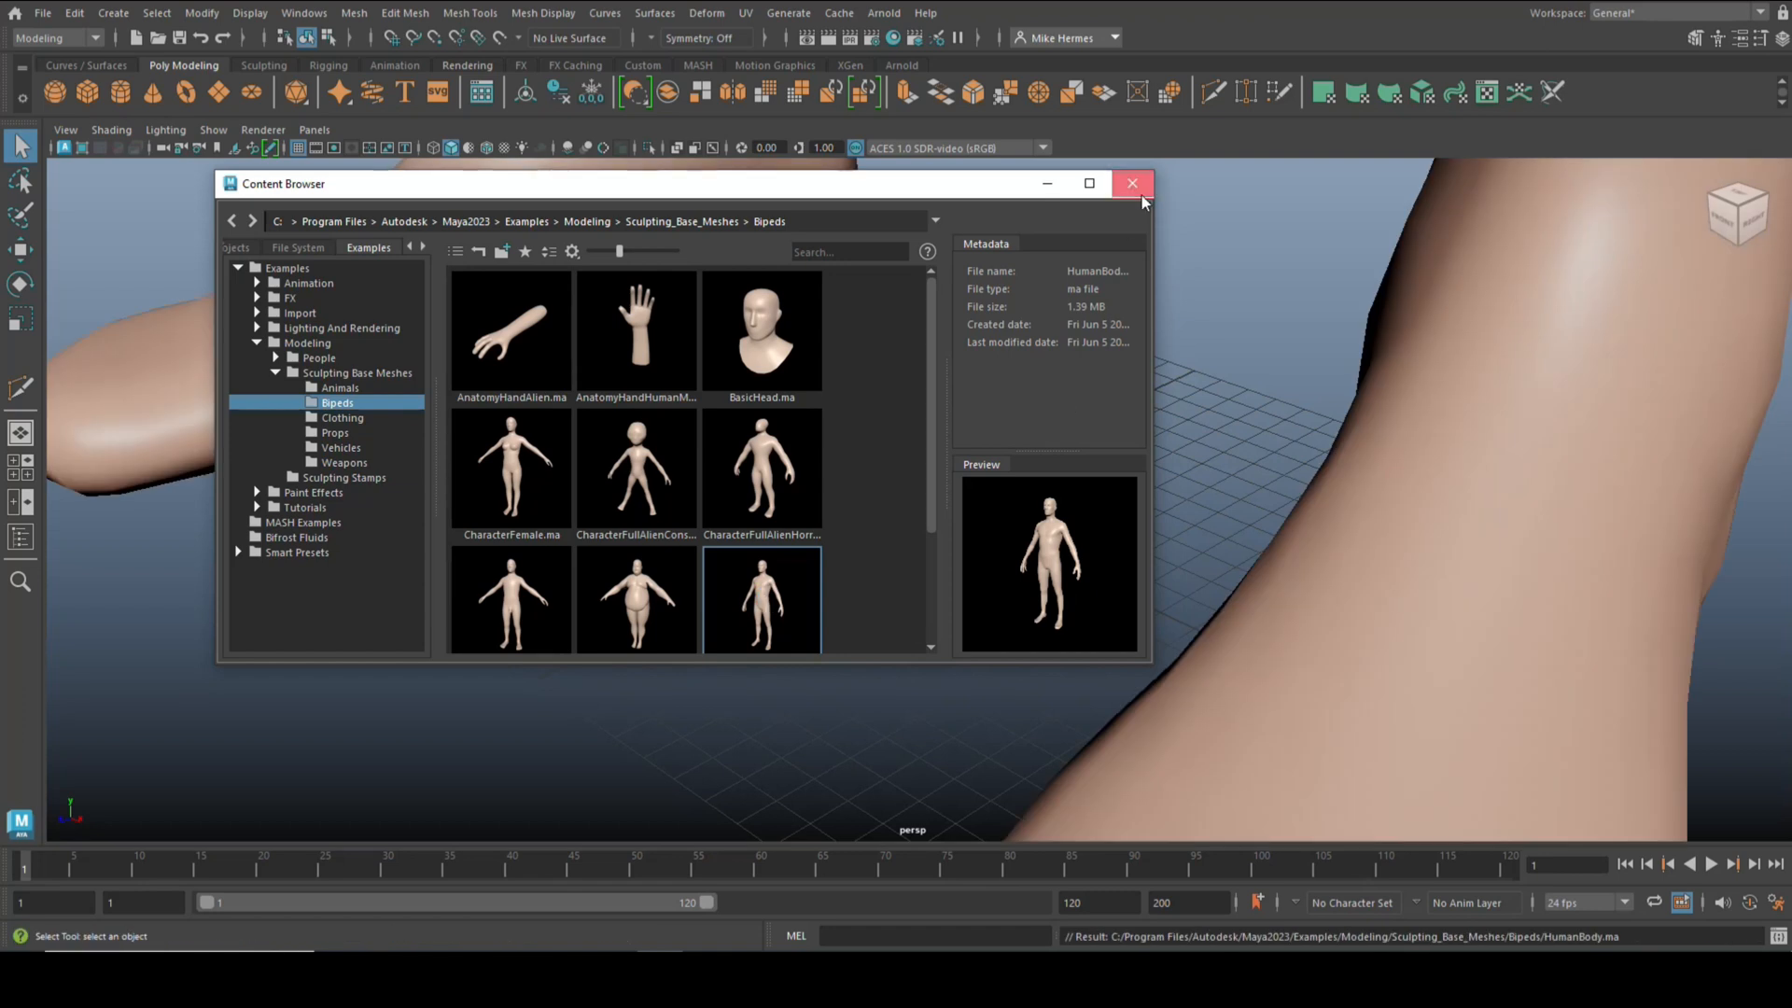
Step: Close the Content Browser, scale HumanBody down to about 0.07, and show the Modeling Toolkit
left_click(1130, 183)
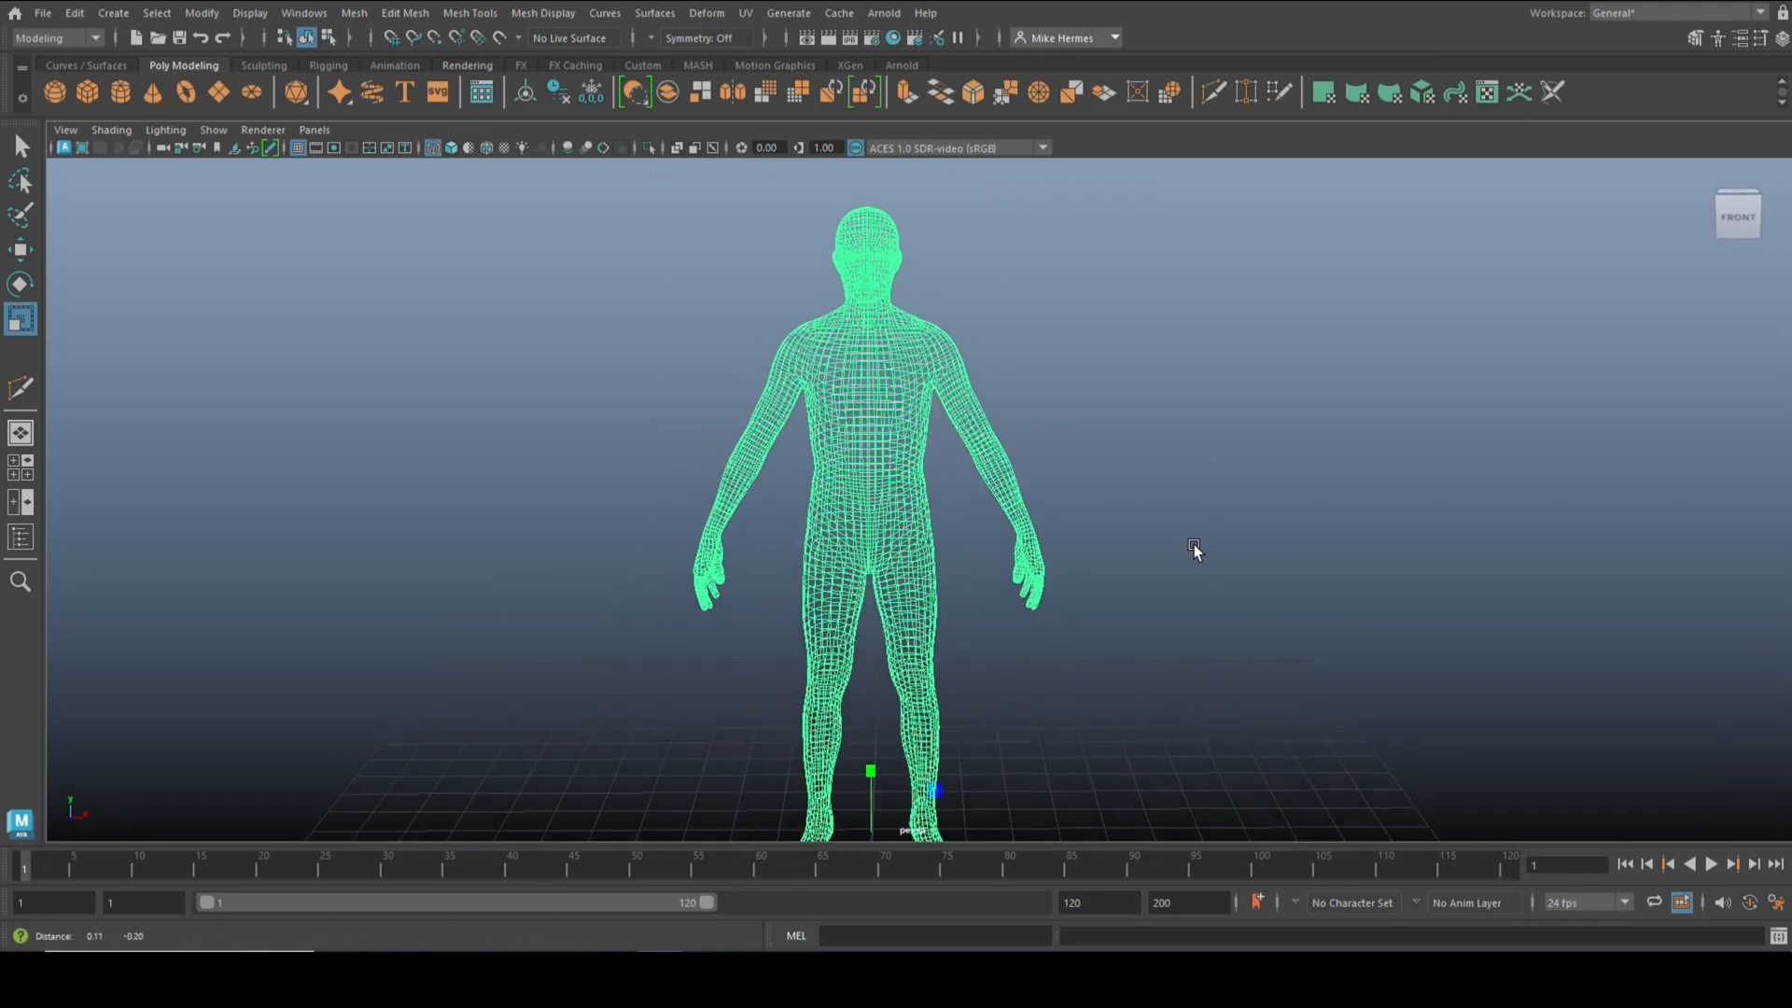
key("r")
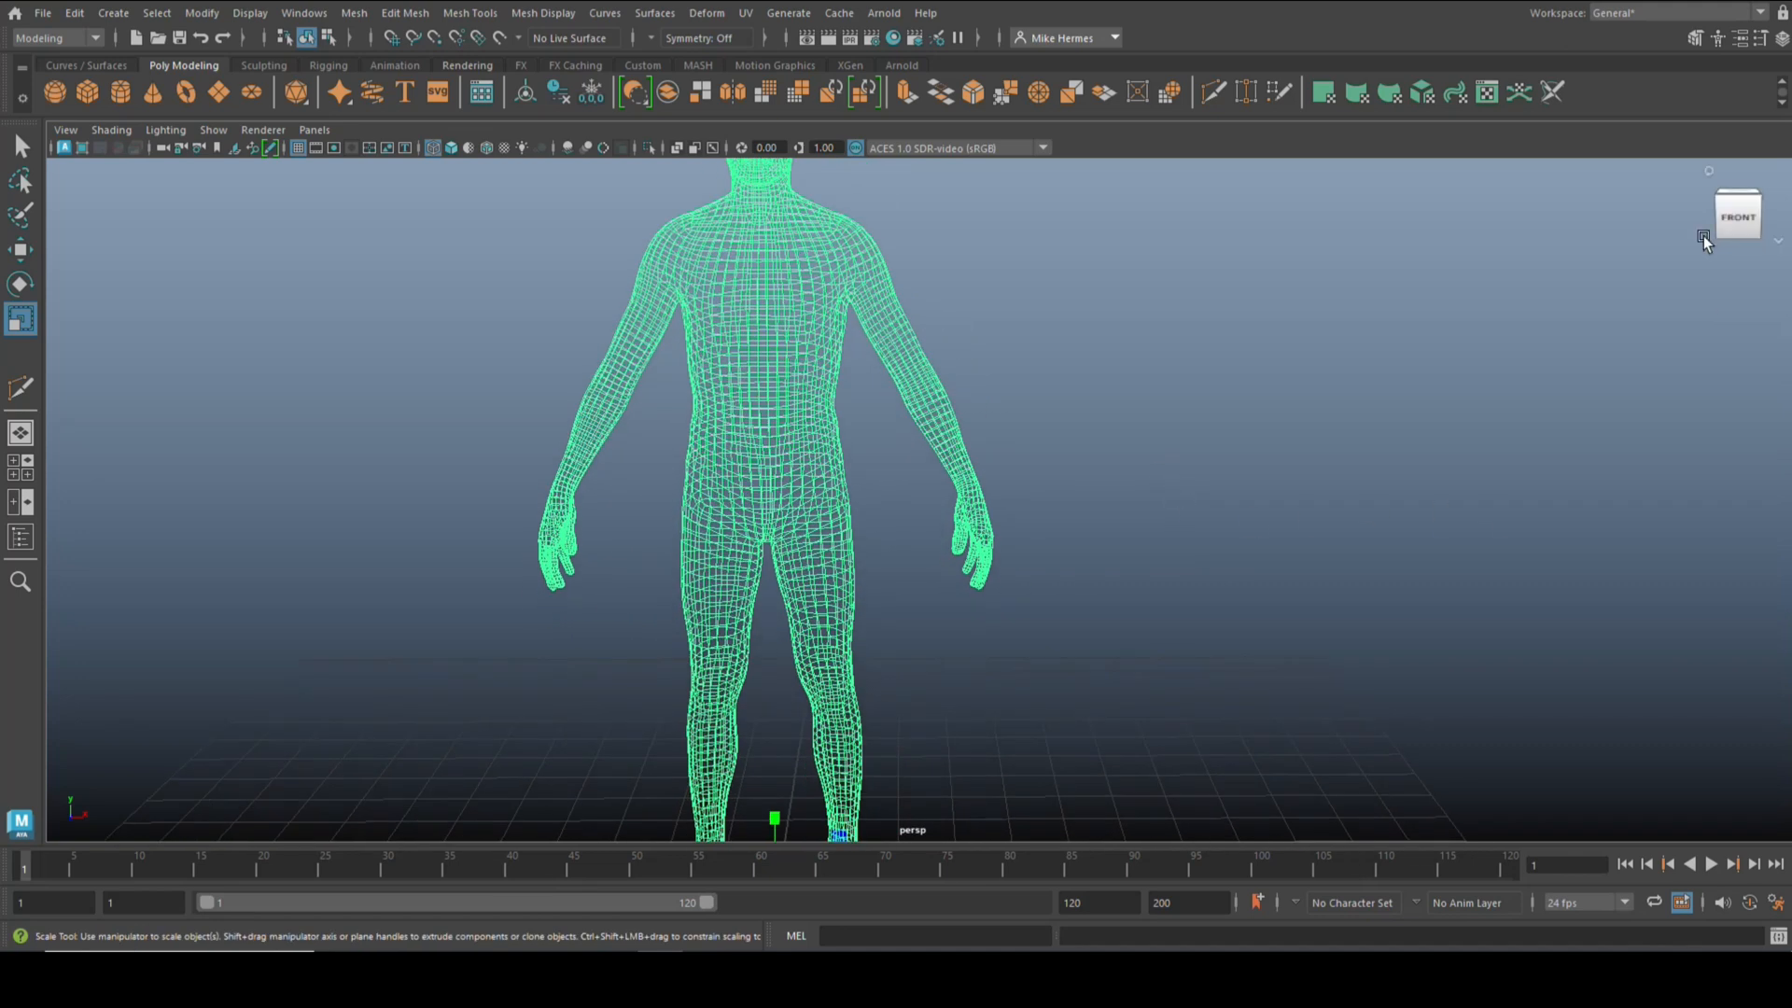
left_click(1702, 238)
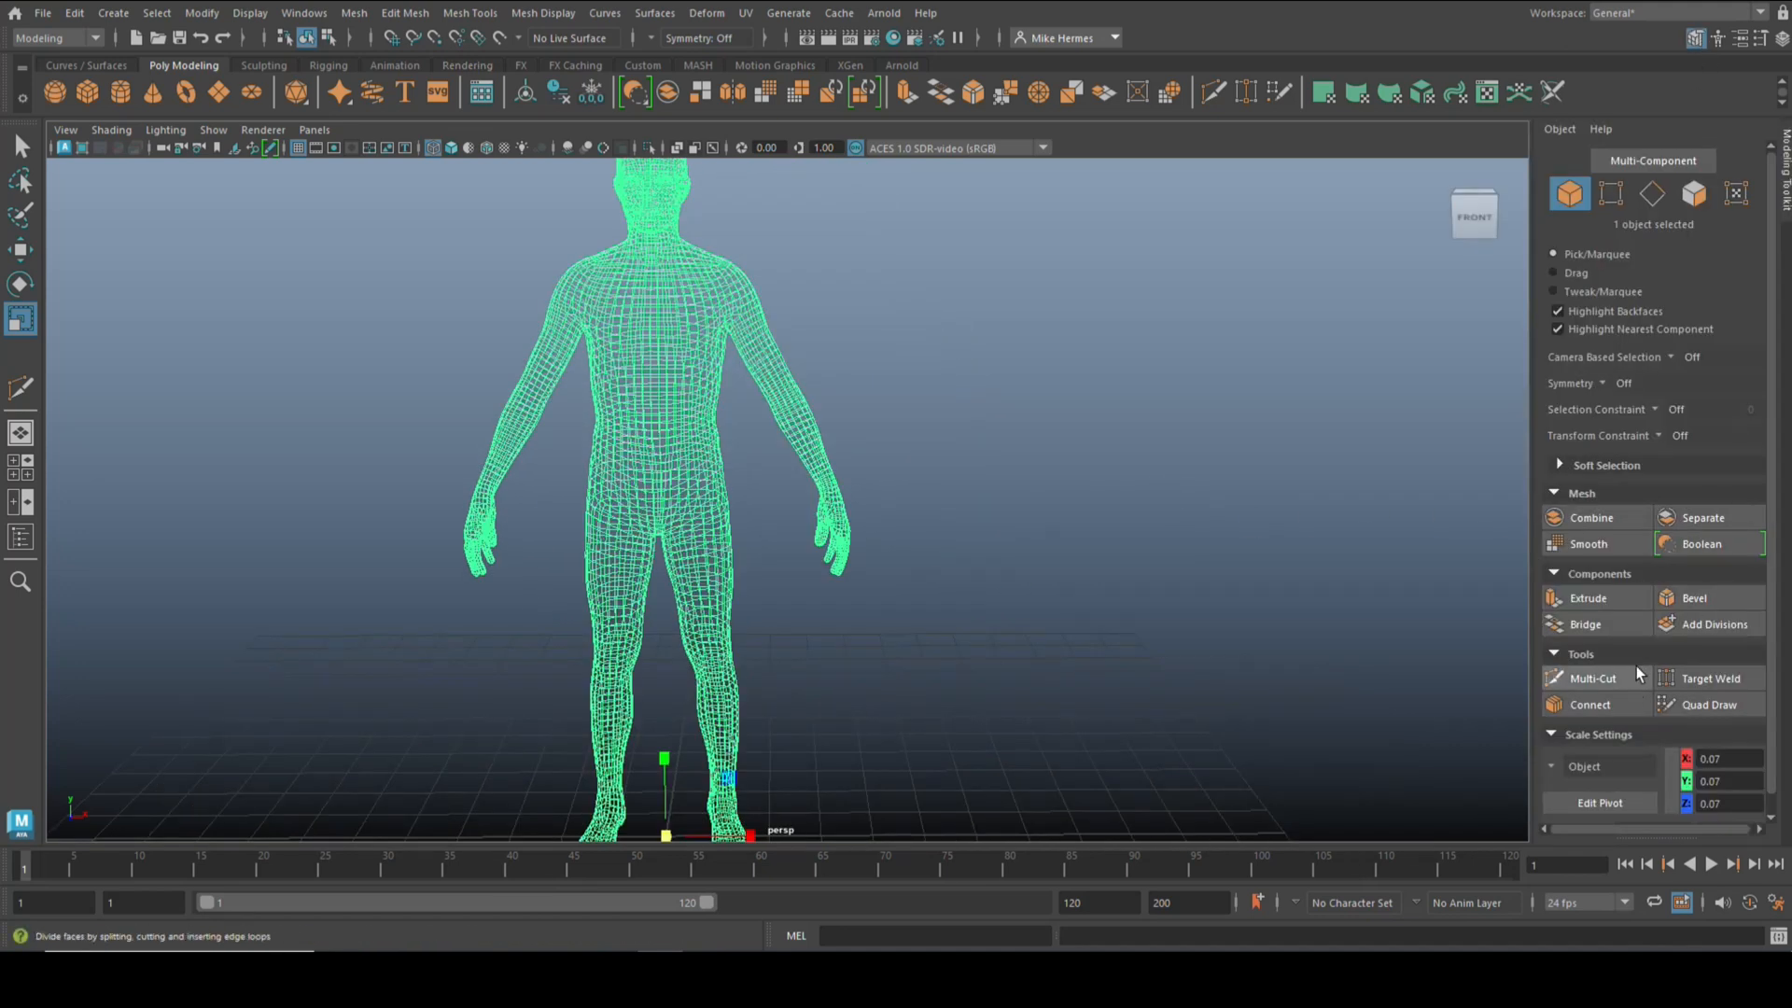
Step: Activate Multi-Cut and insert a 54-edge loop across the forehead
left_click(1592, 677)
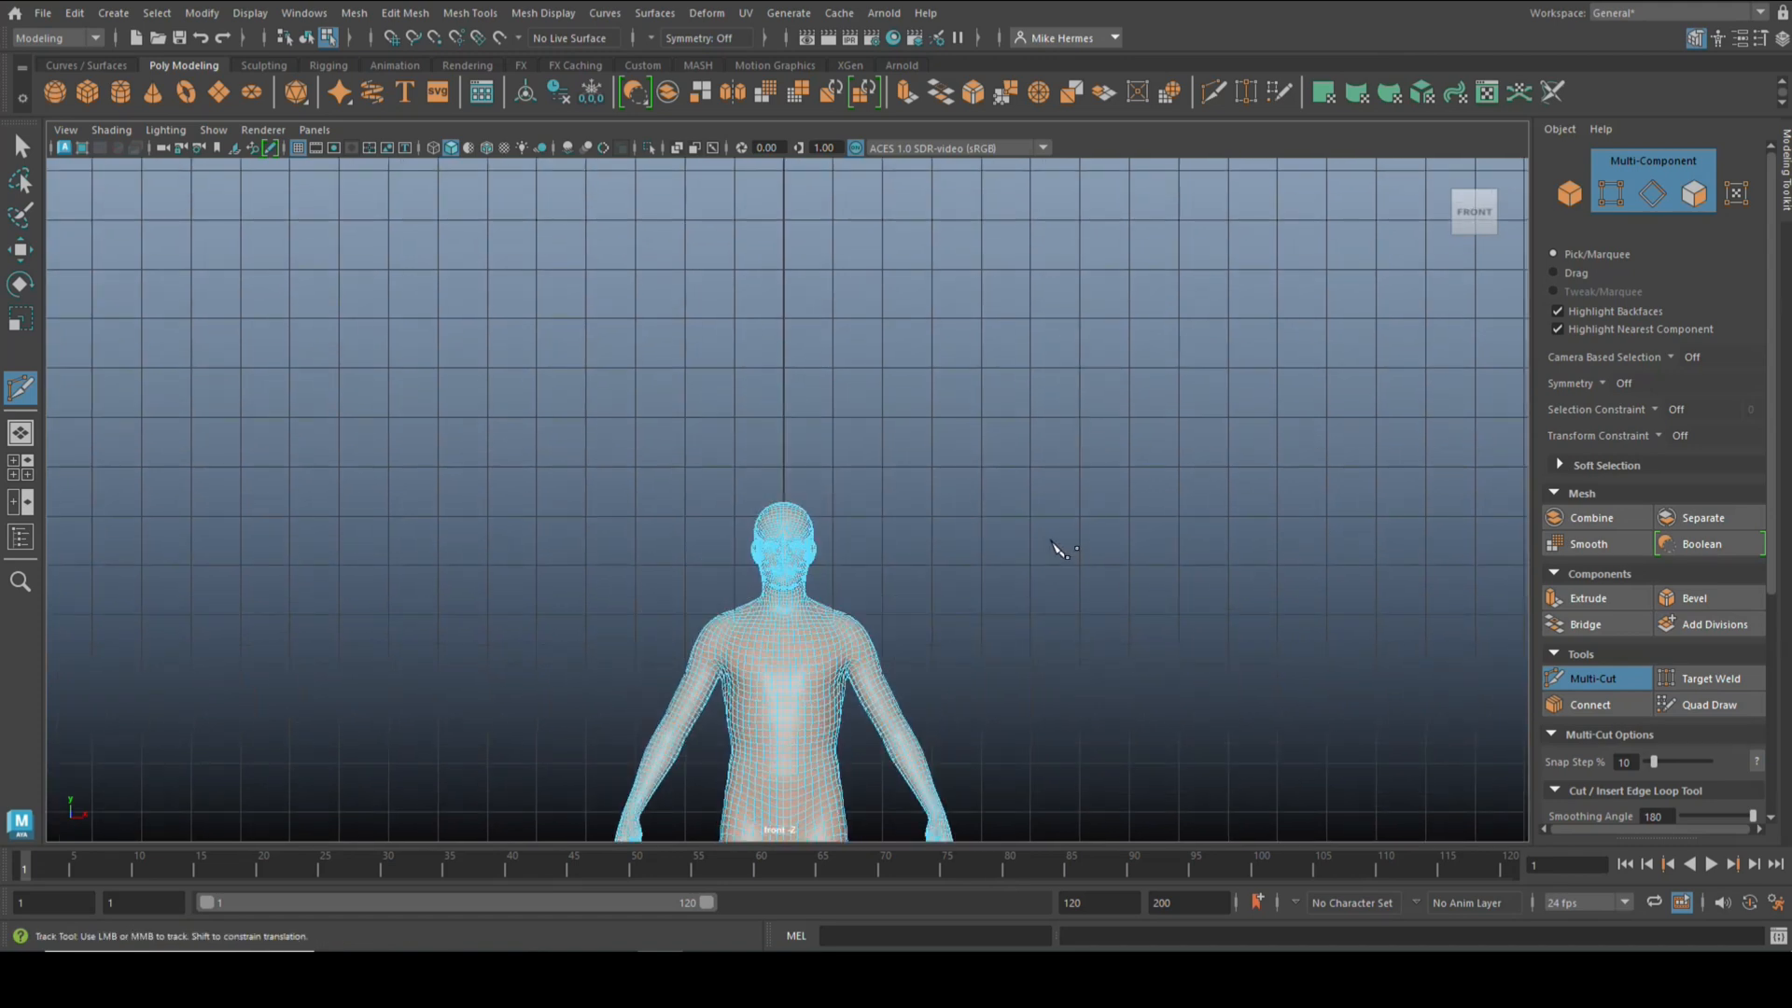
key("4")
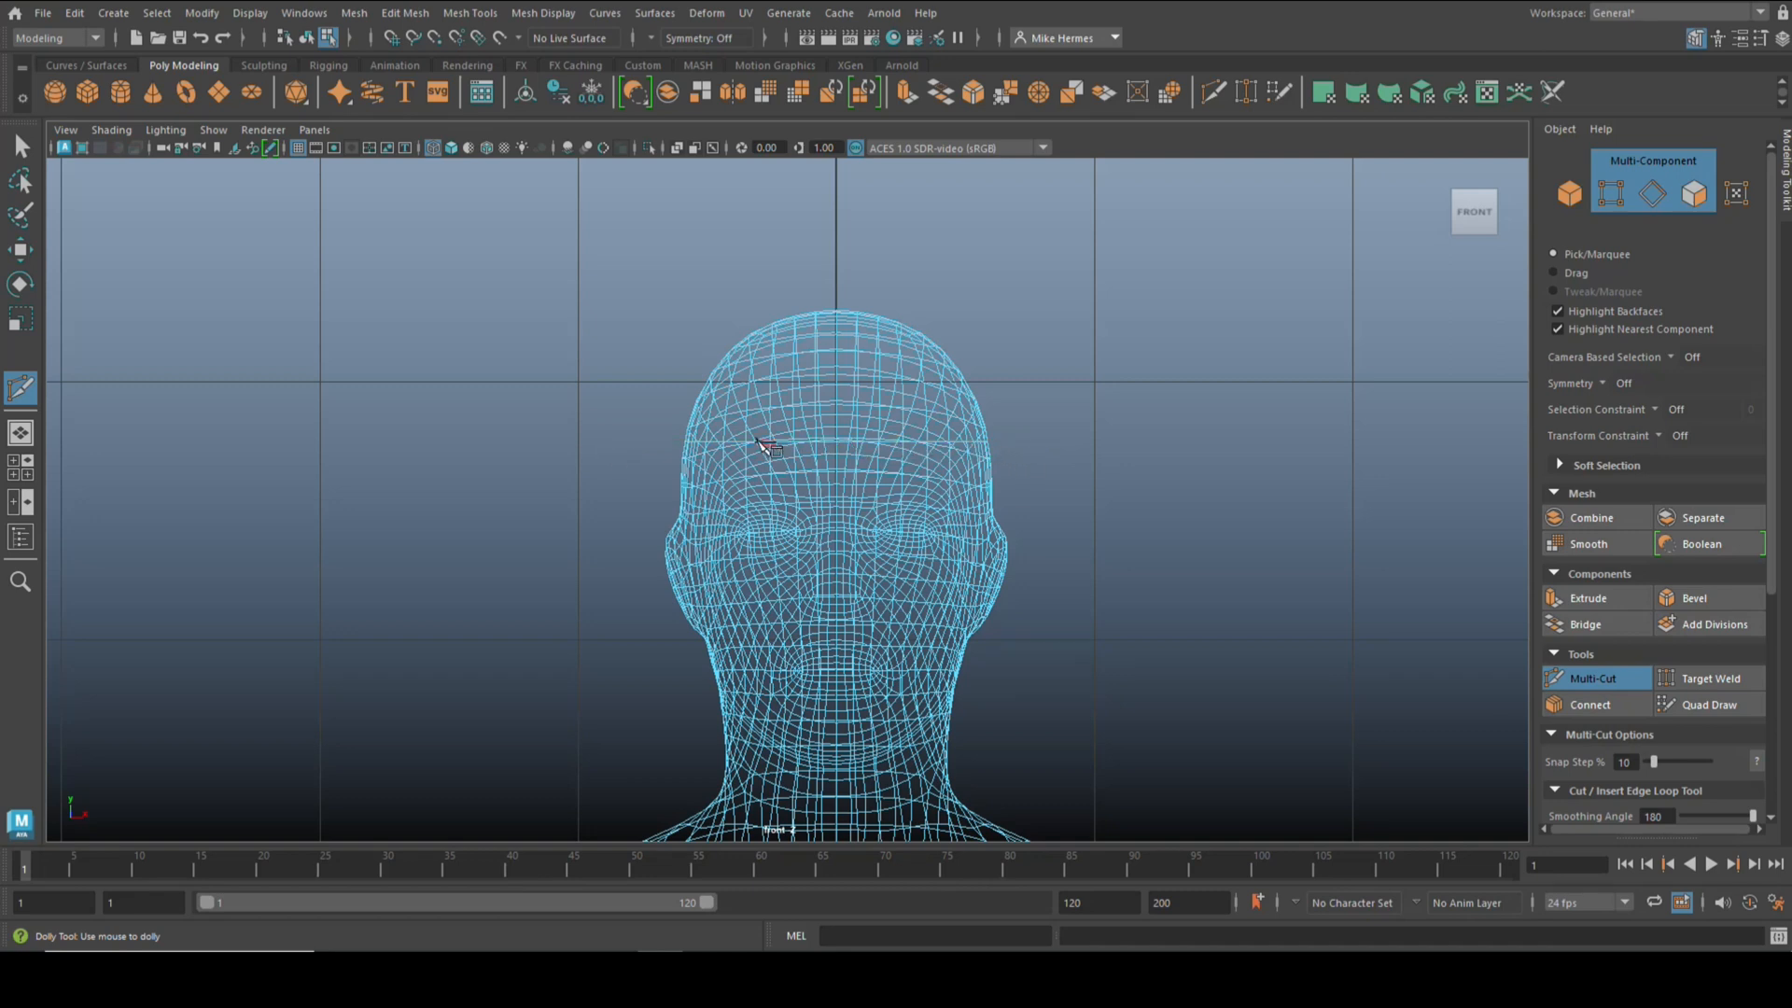
mouse_move(1171, 501)
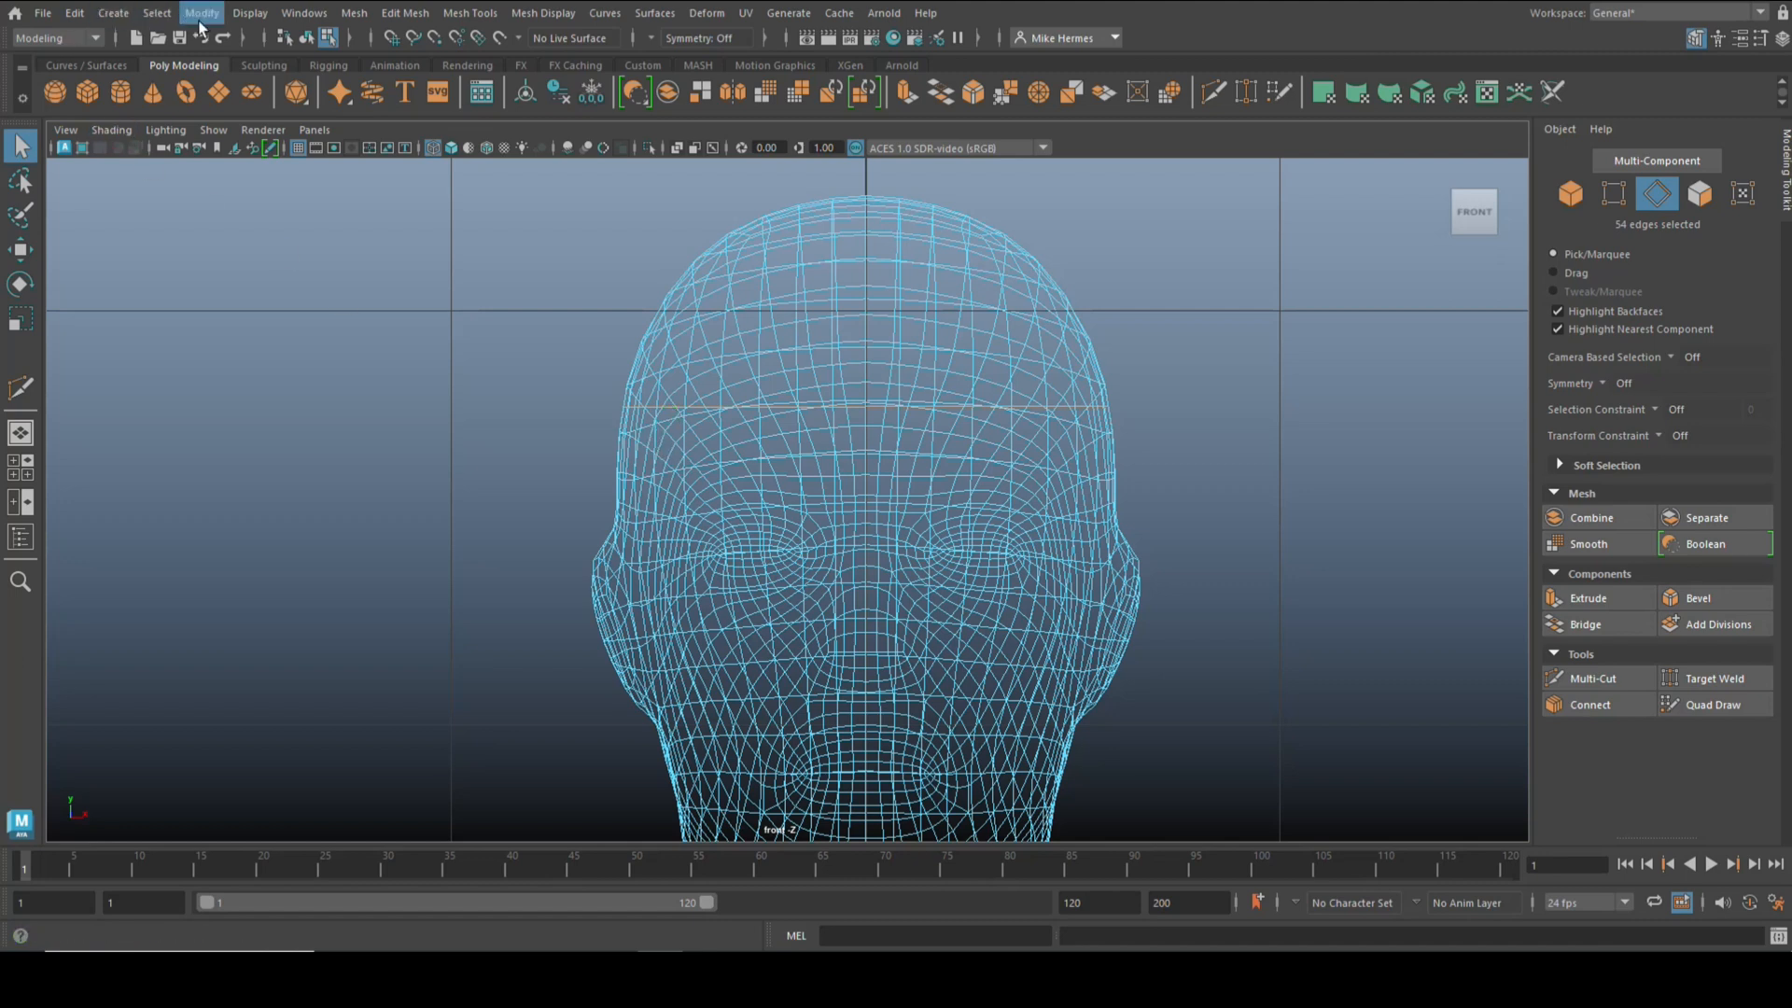
Step: Convert the 54 selected forehead edges to a curve with Polygon Edges to Curve
left_click(201, 12)
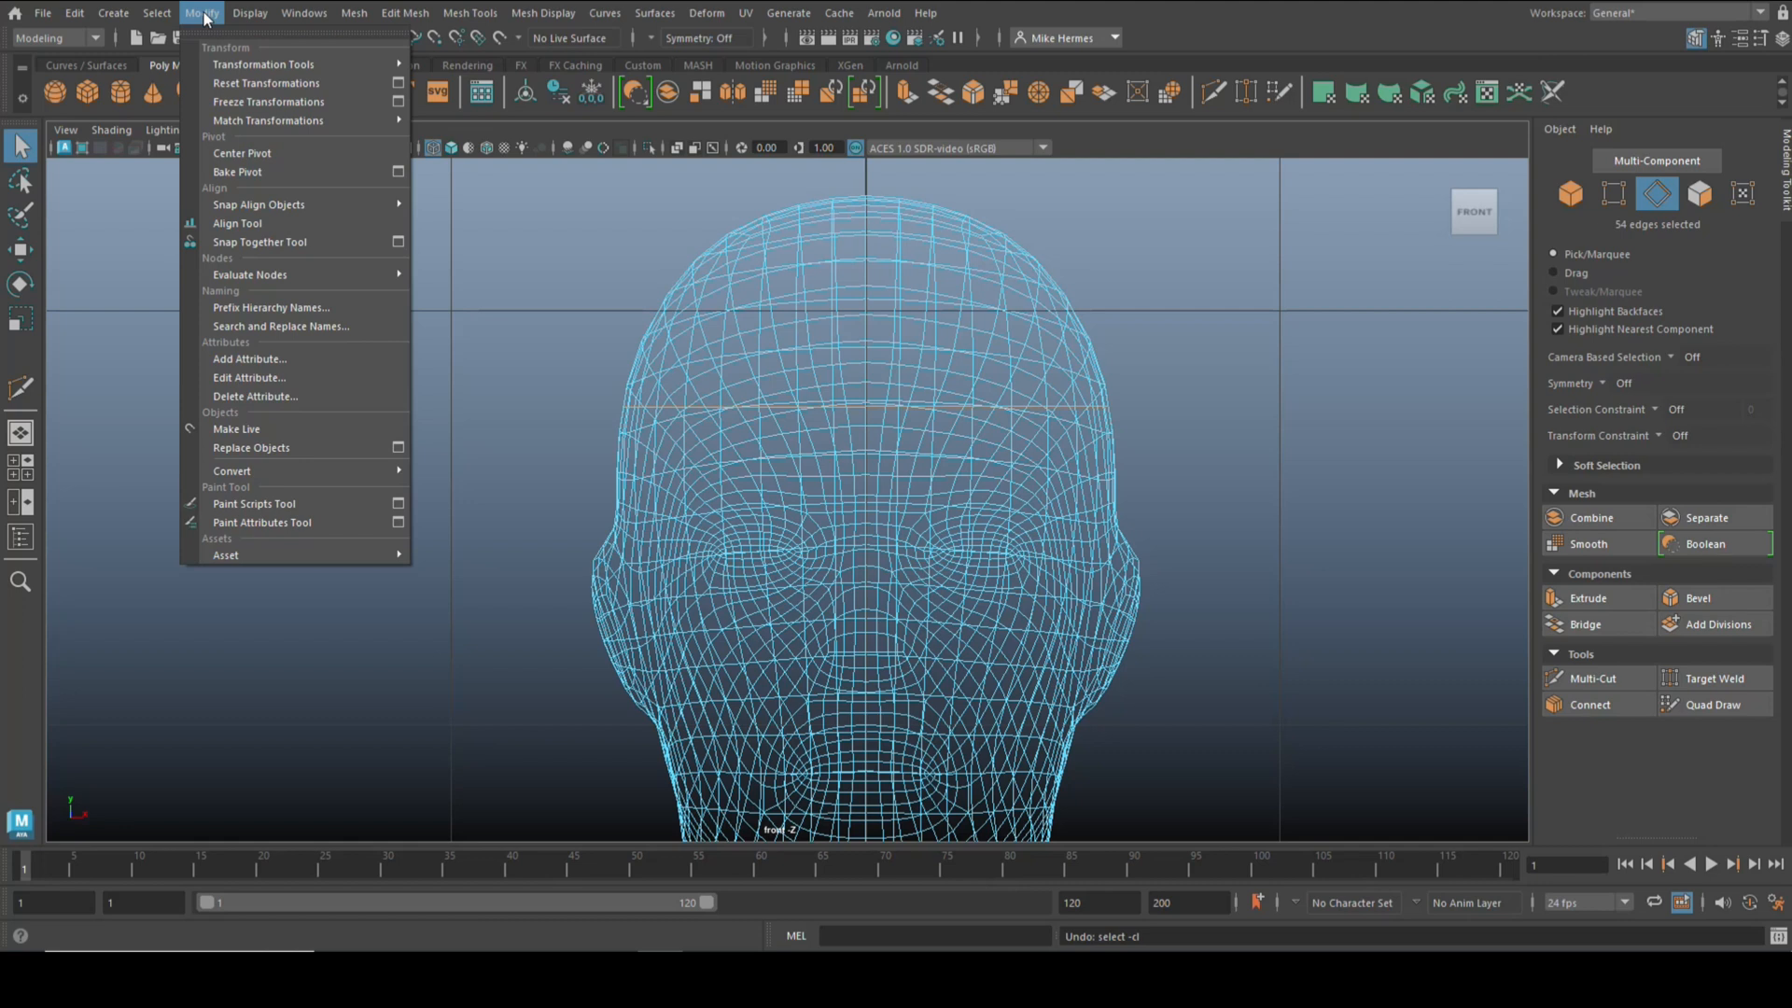
left_click(232, 471)
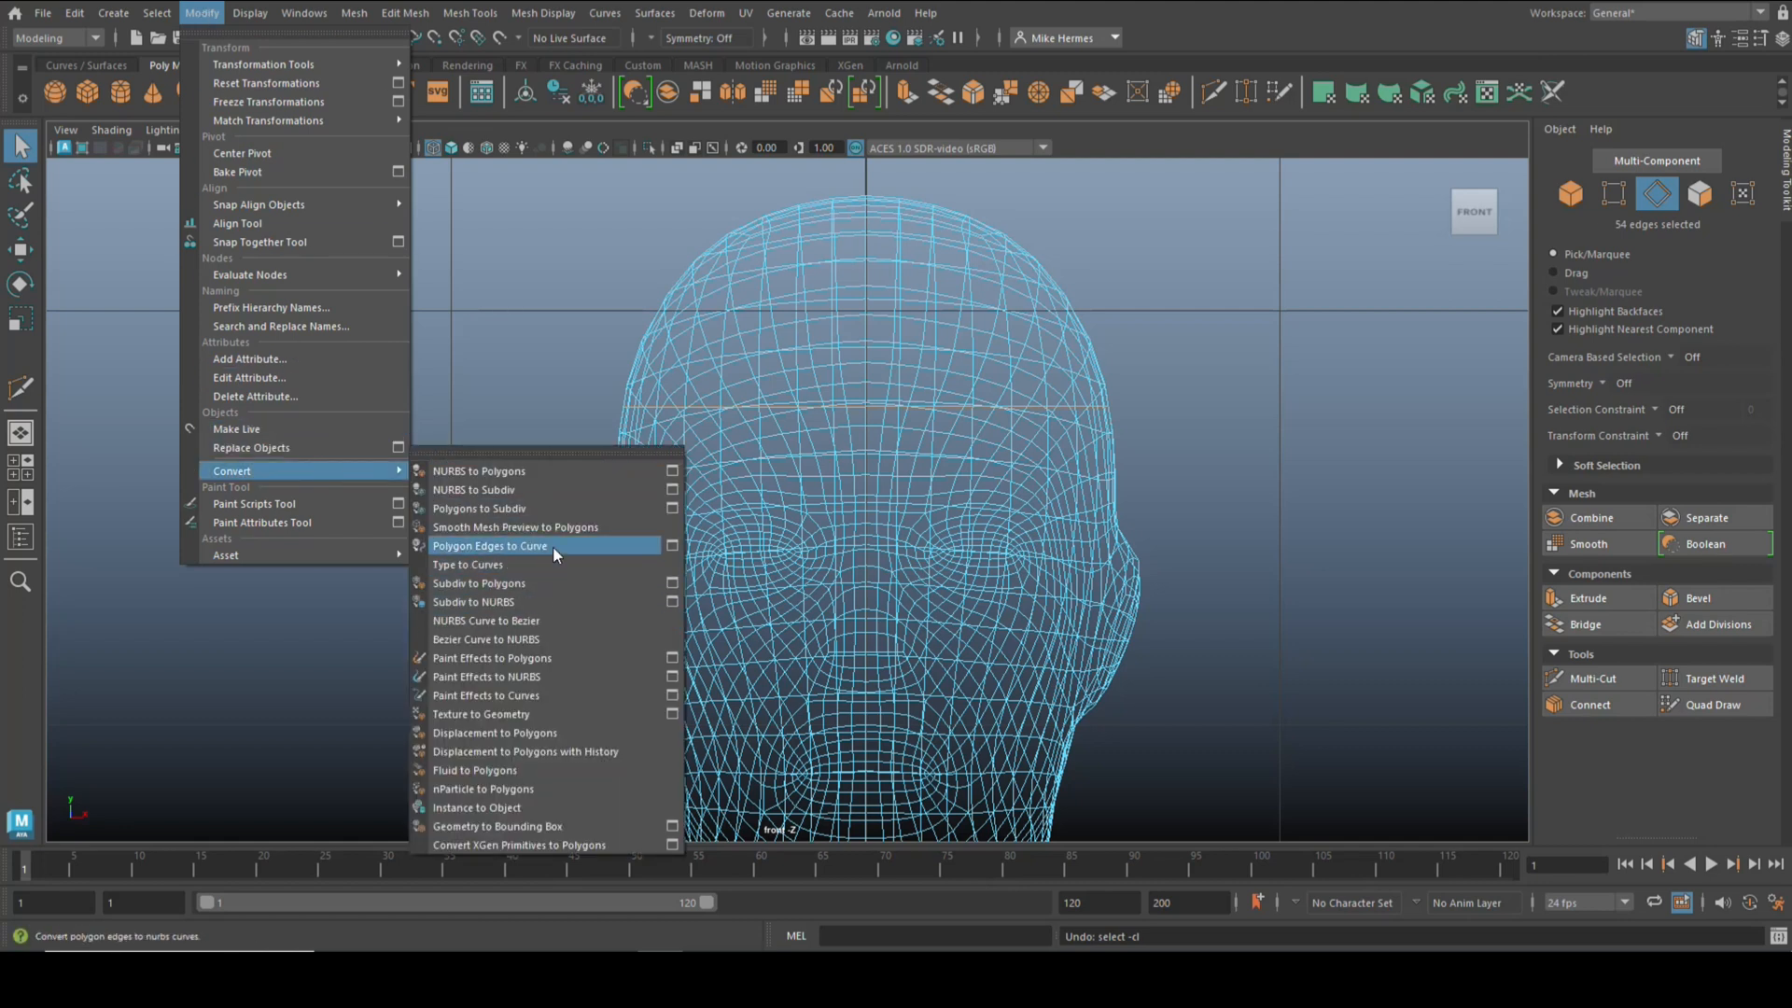
left_click(489, 546)
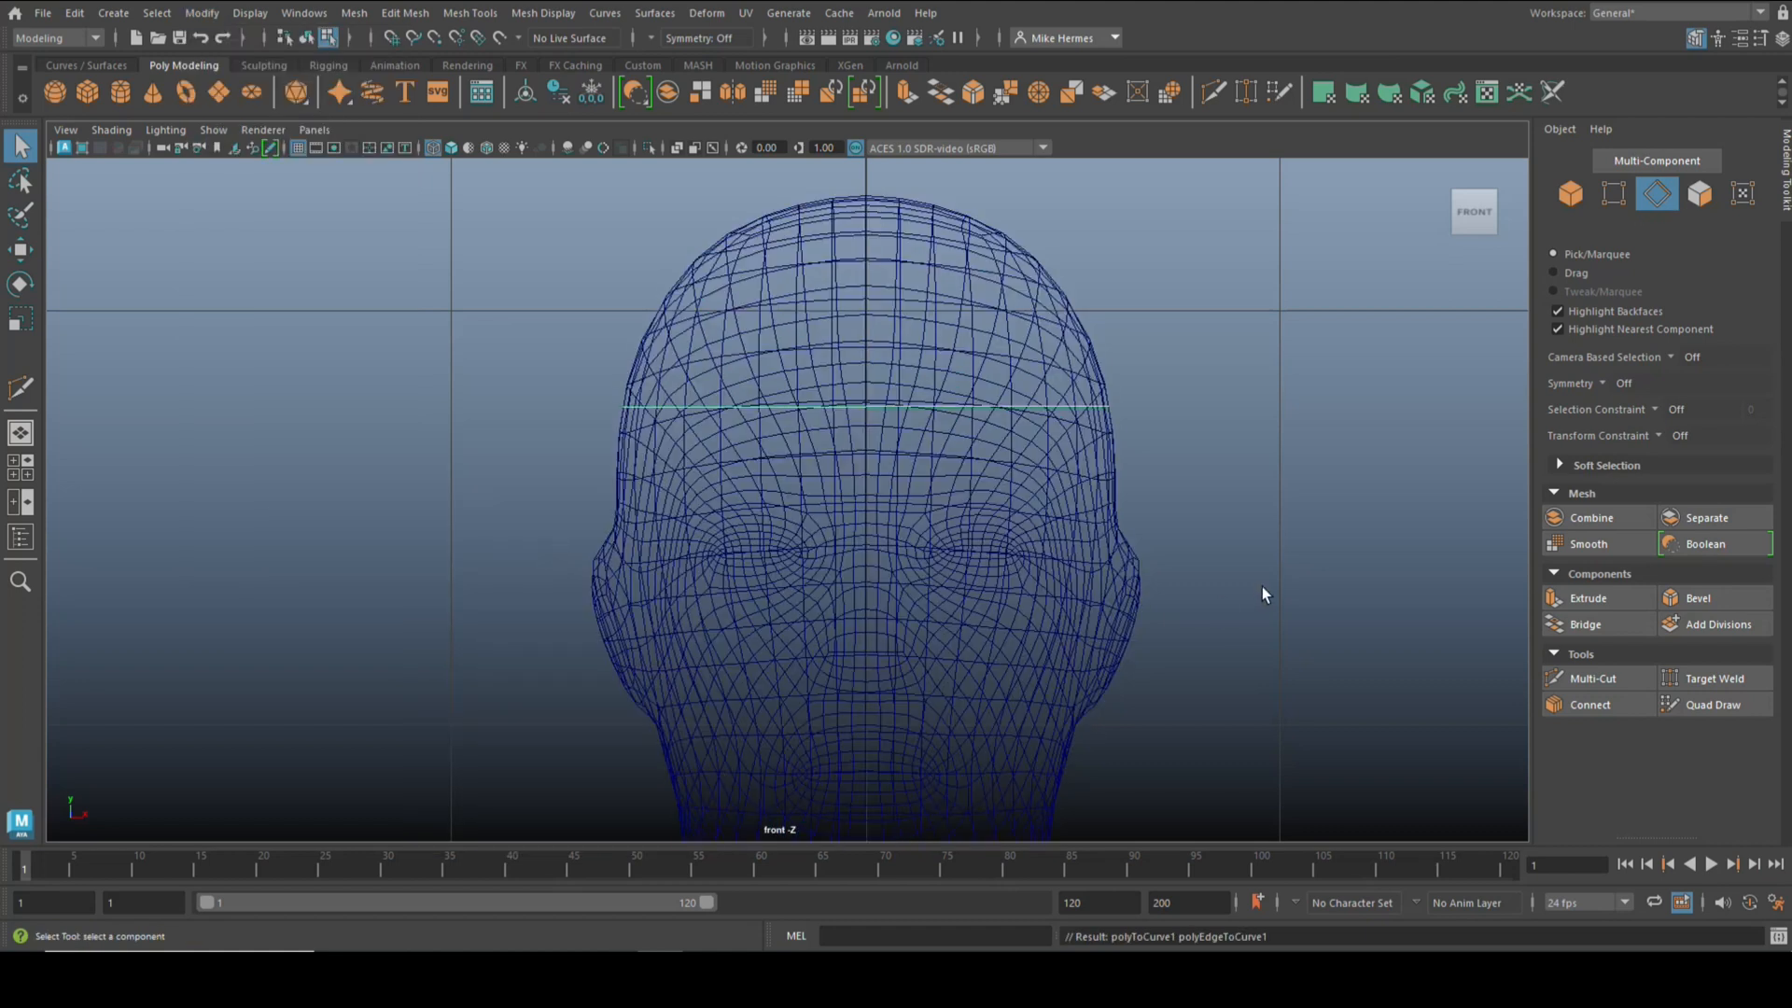
mouse_move(1109, 492)
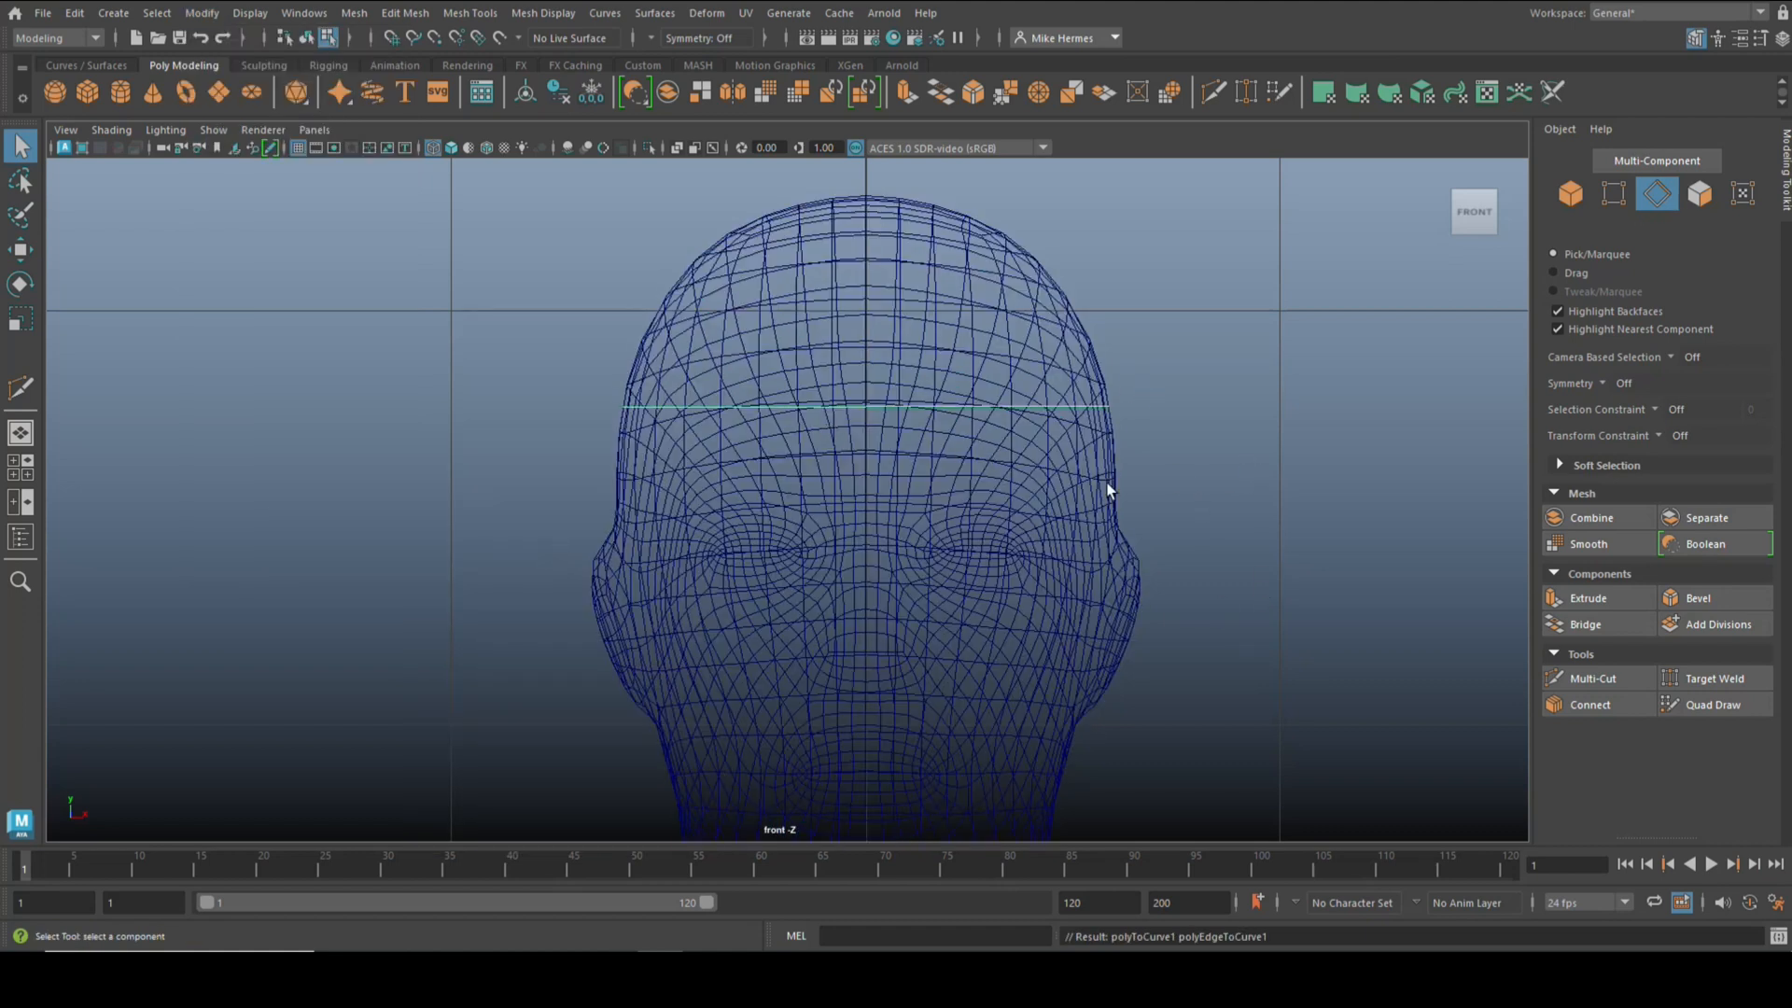
mouse_move(1177, 493)
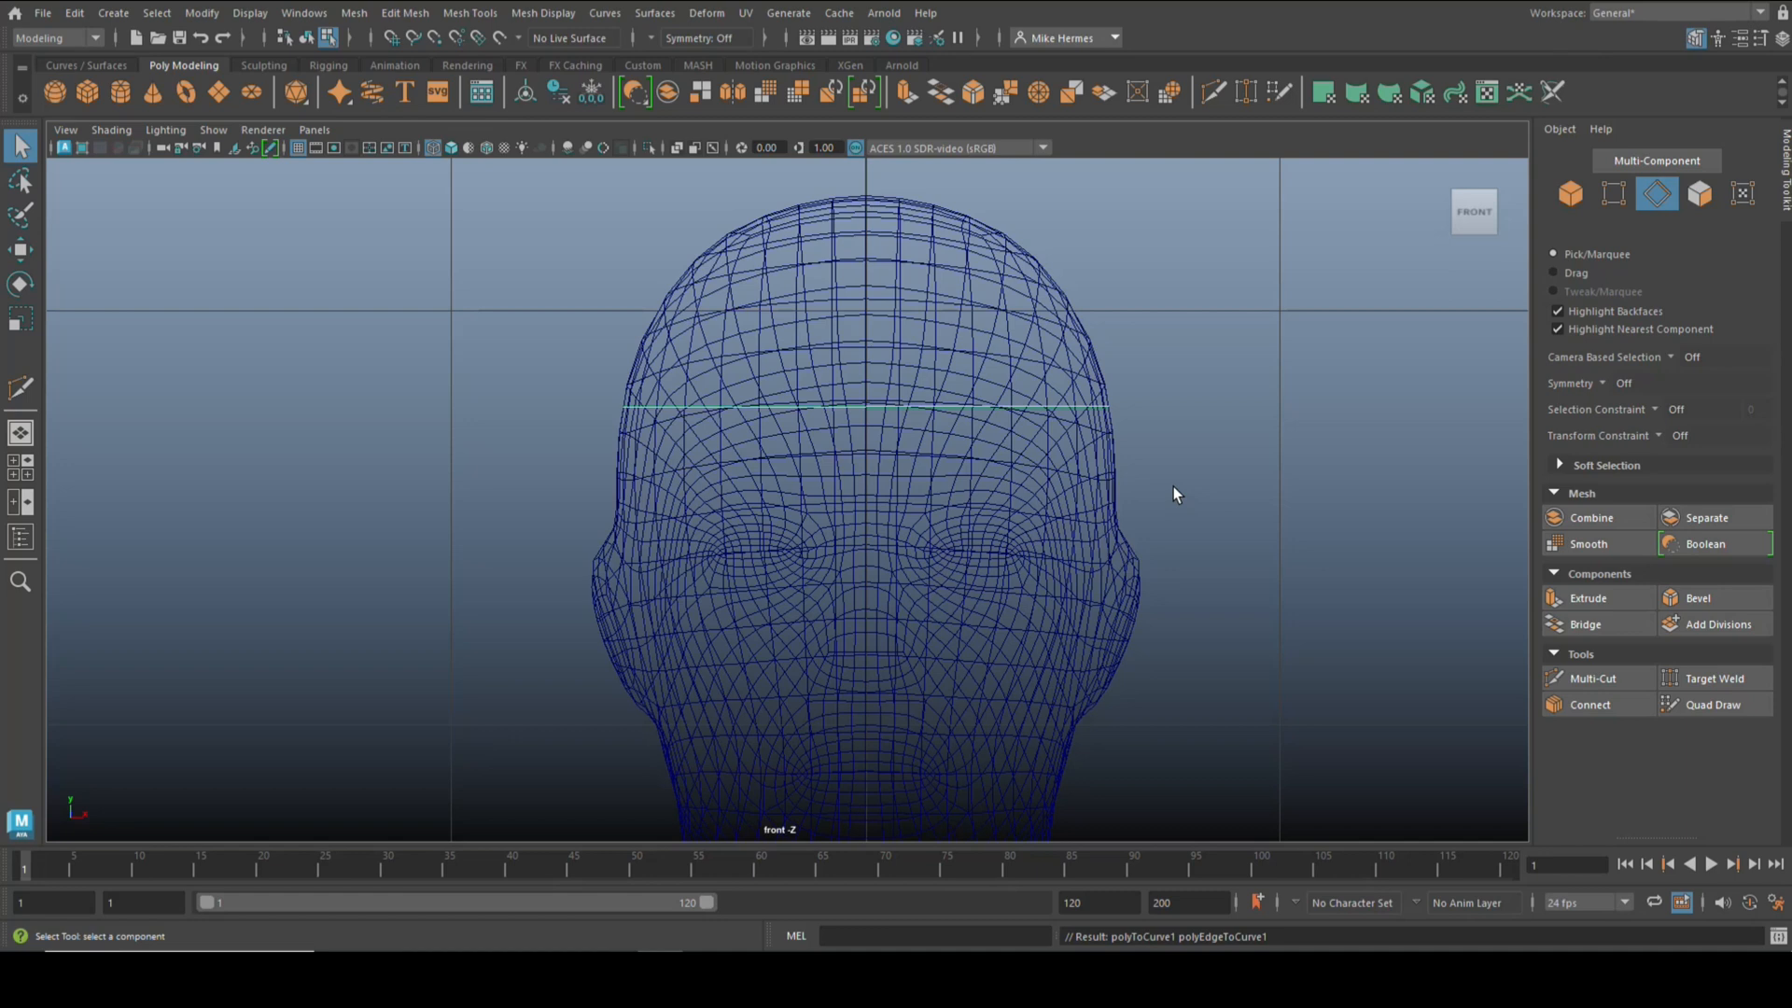
mouse_move(1367, 498)
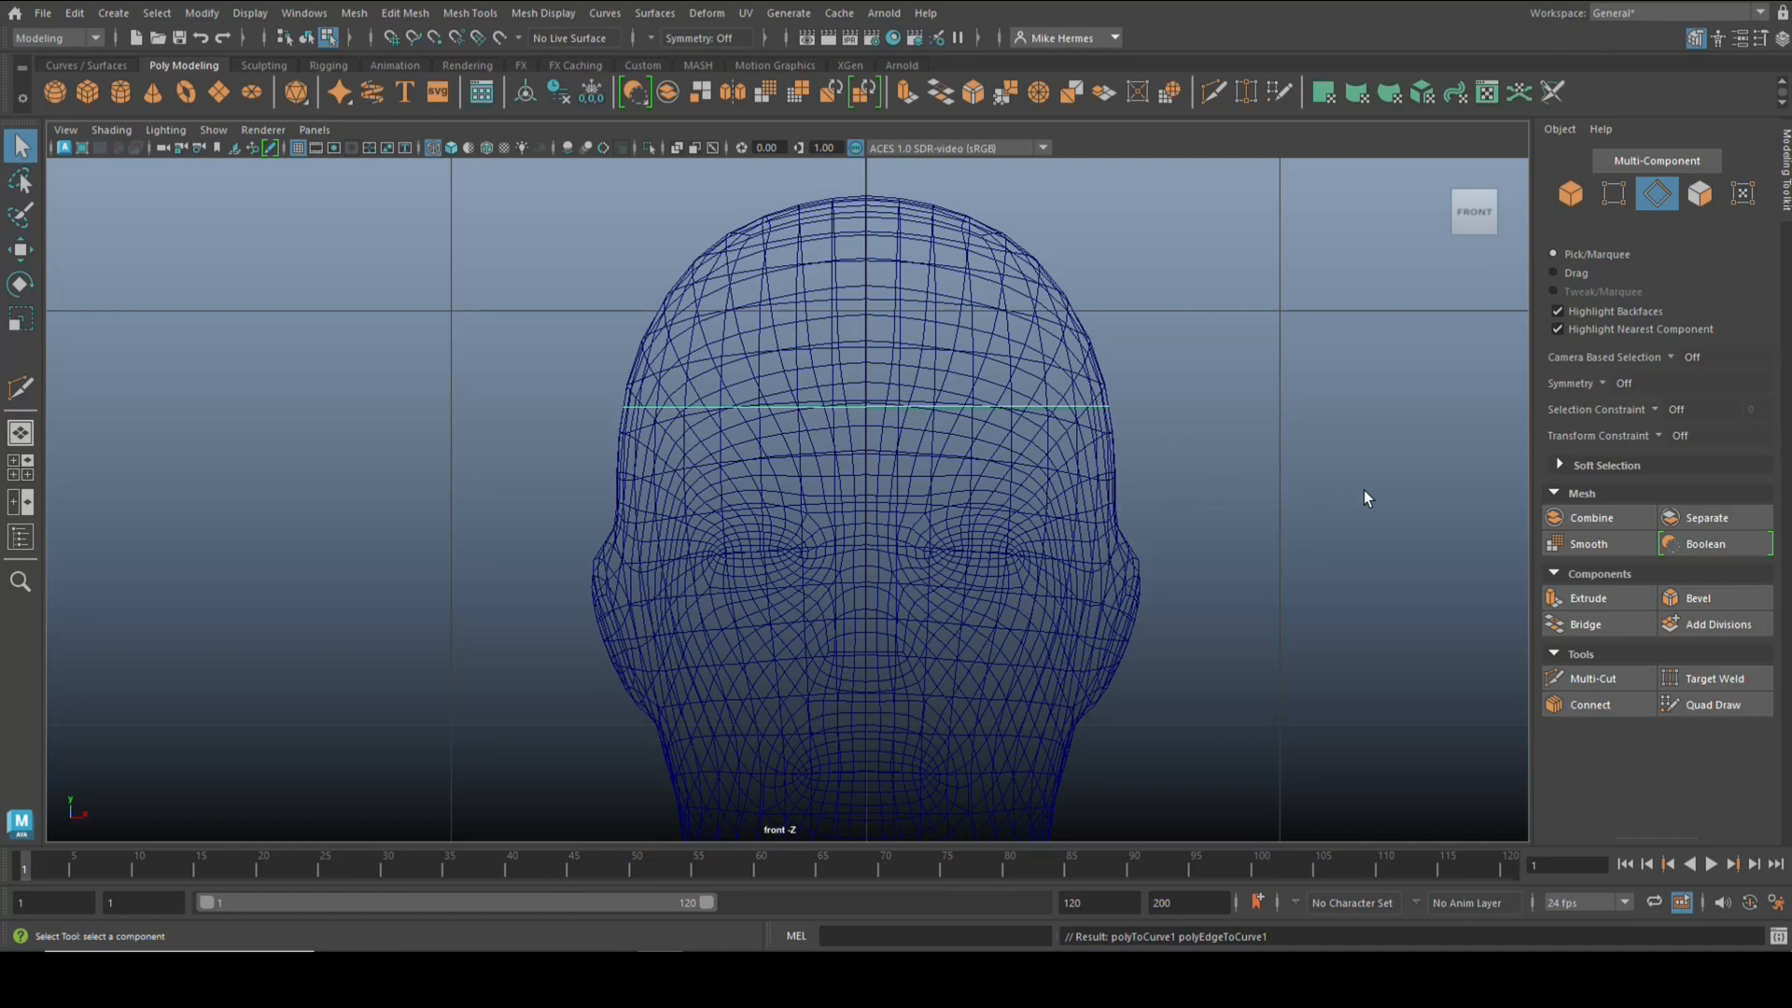
mouse_move(1049, 572)
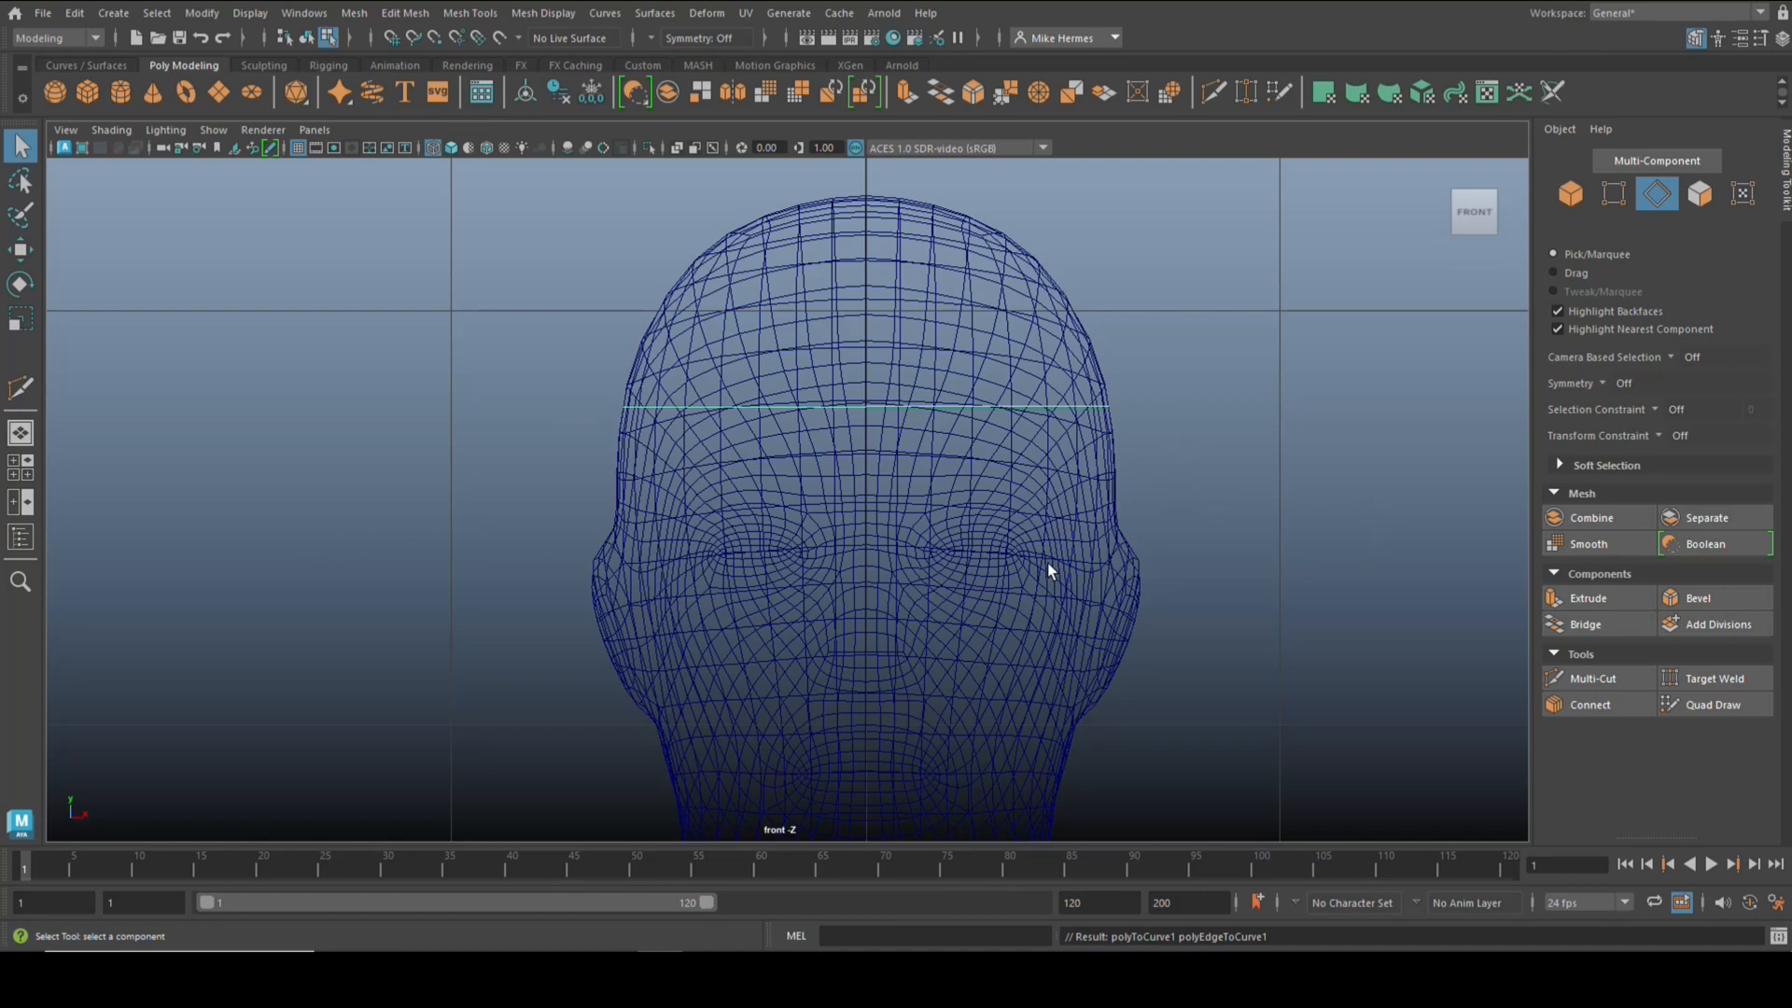
mouse_move(1036, 454)
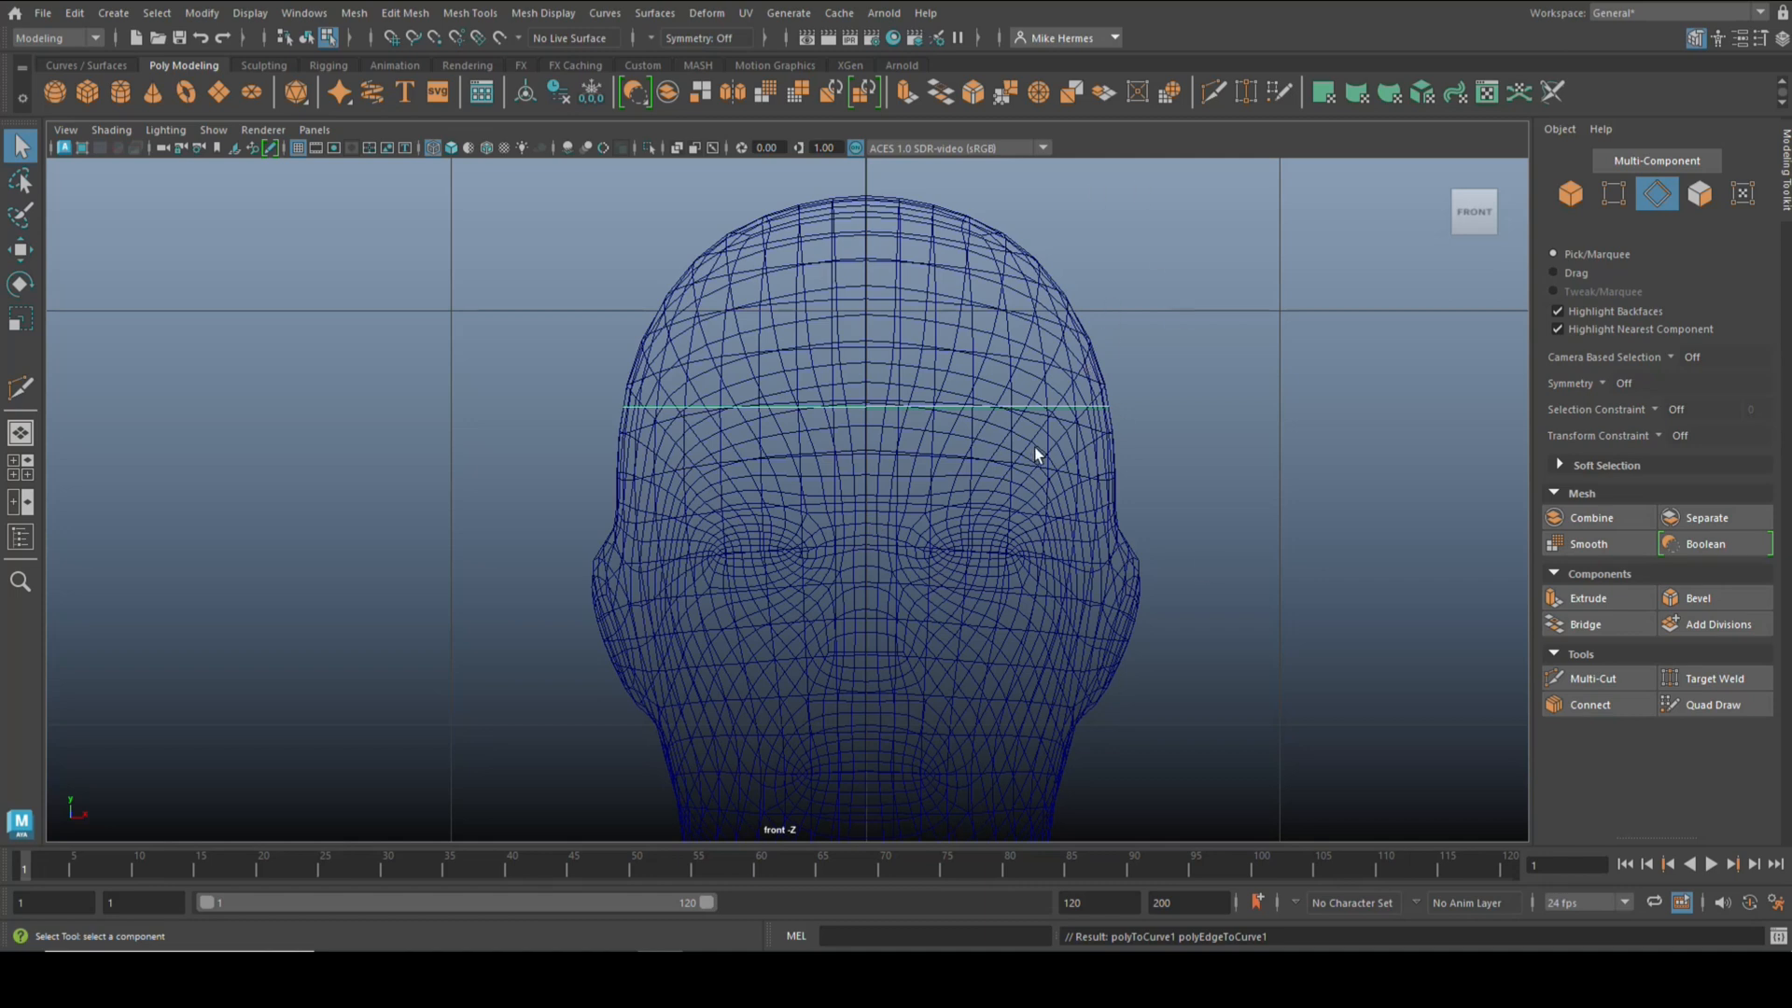
mouse_move(915, 373)
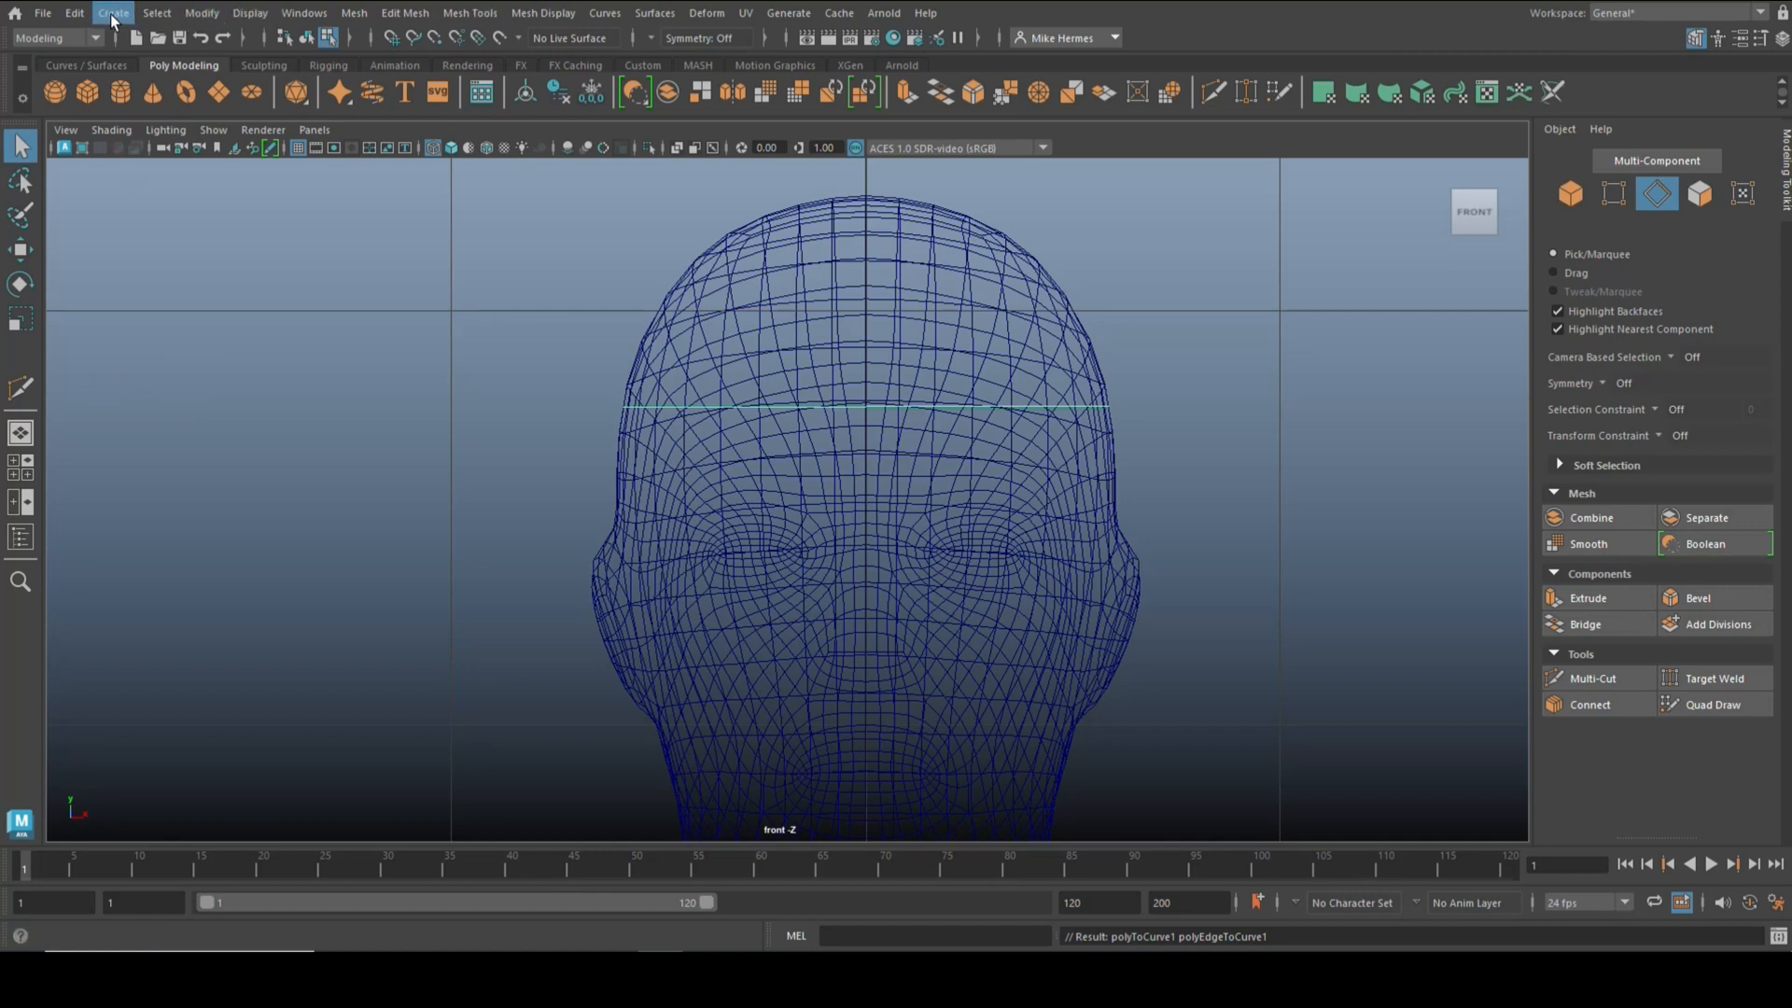
Step: Sweep a mesh tube along the head curve and view it smooth-shaded
left_click(112, 12)
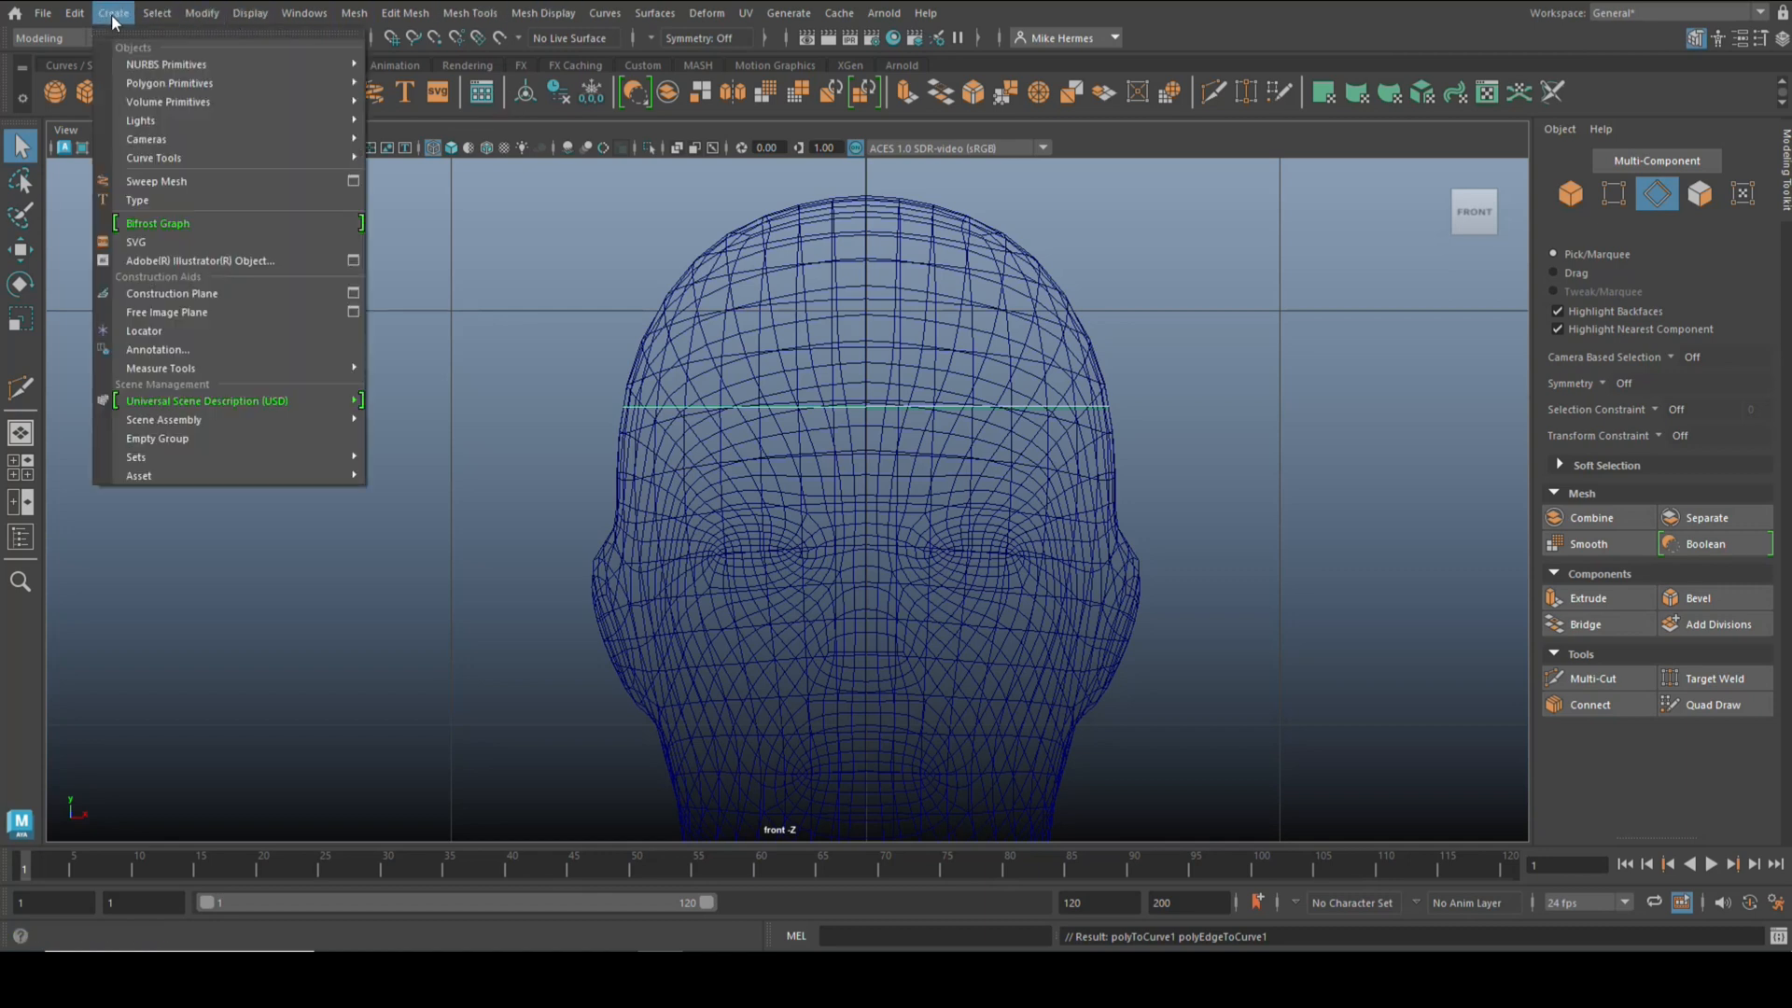
mouse_move(155, 180)
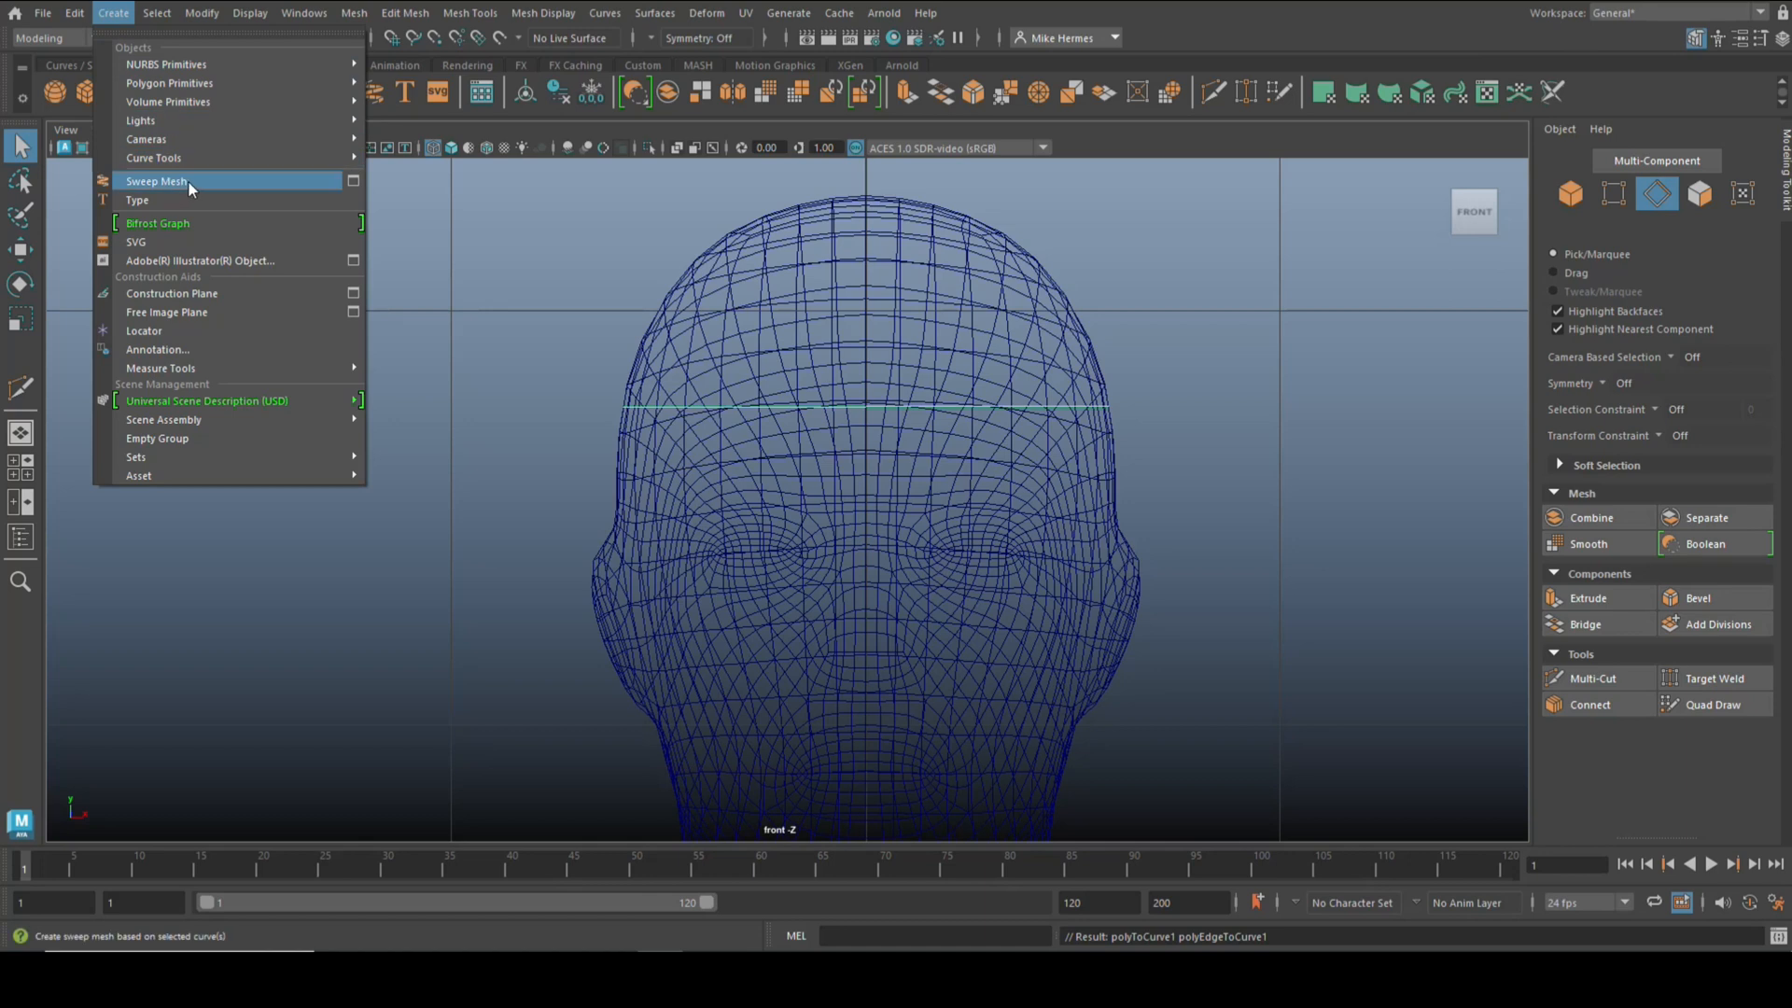
left_click(153, 181)
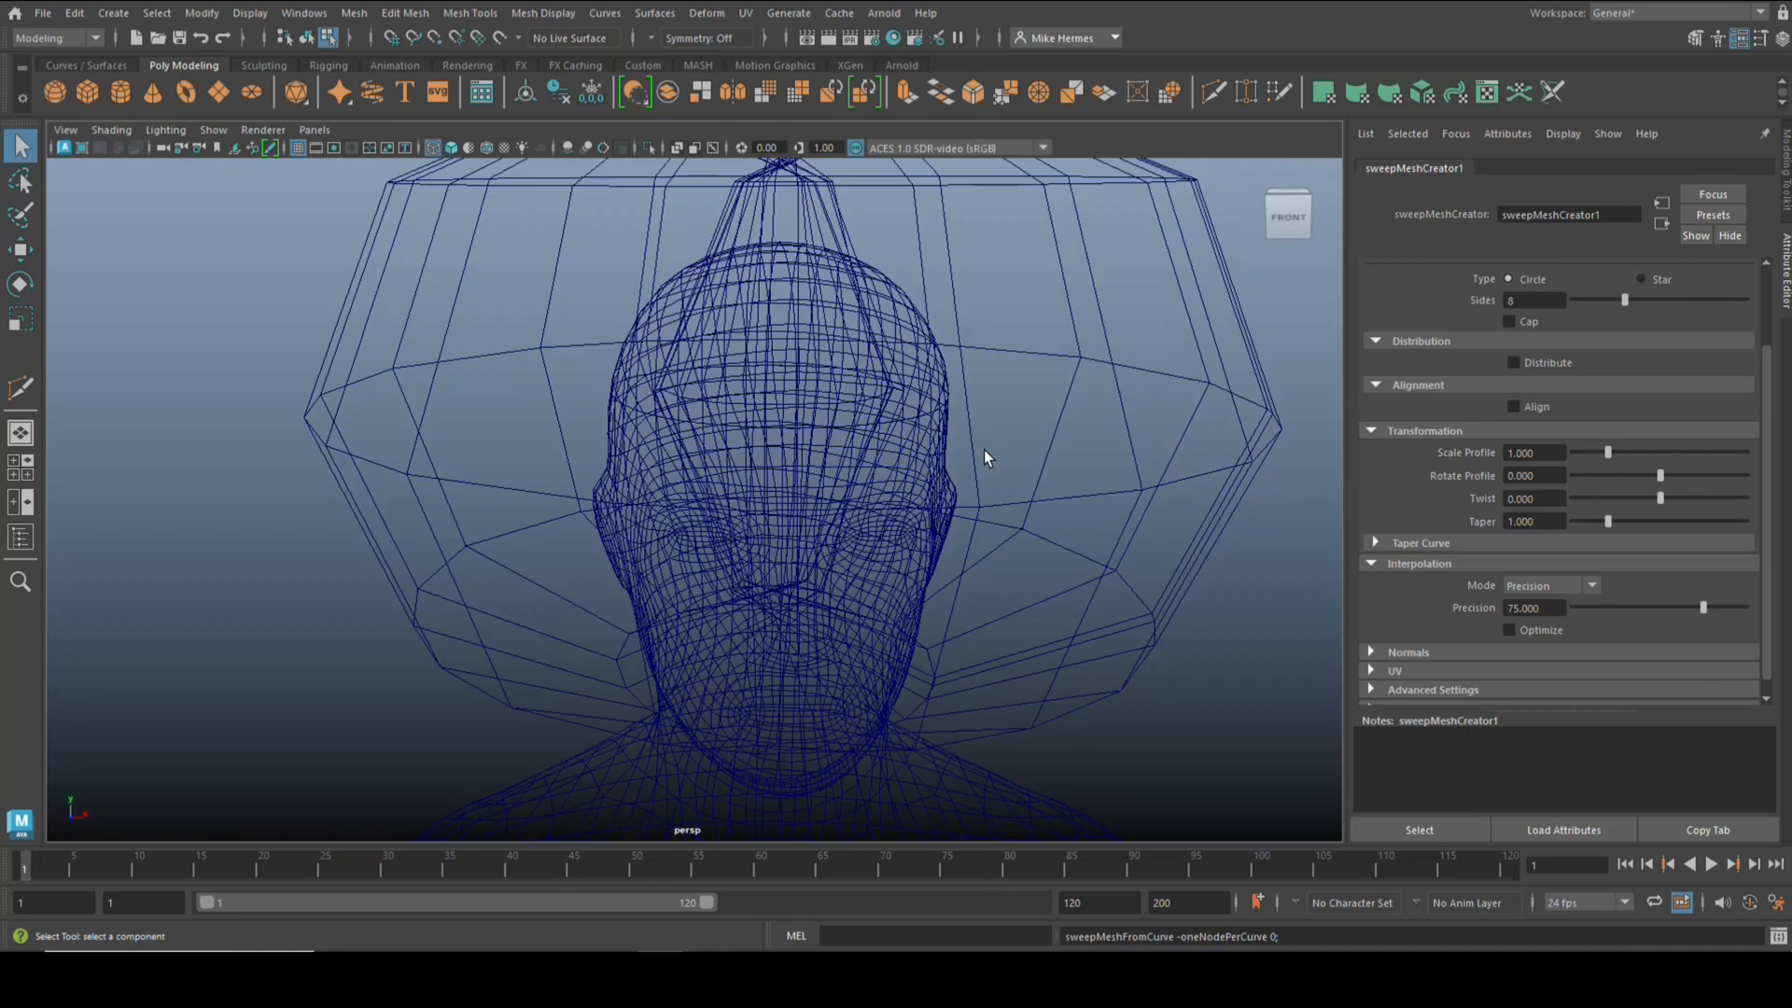
left_click_drag(983, 457, 935, 552)
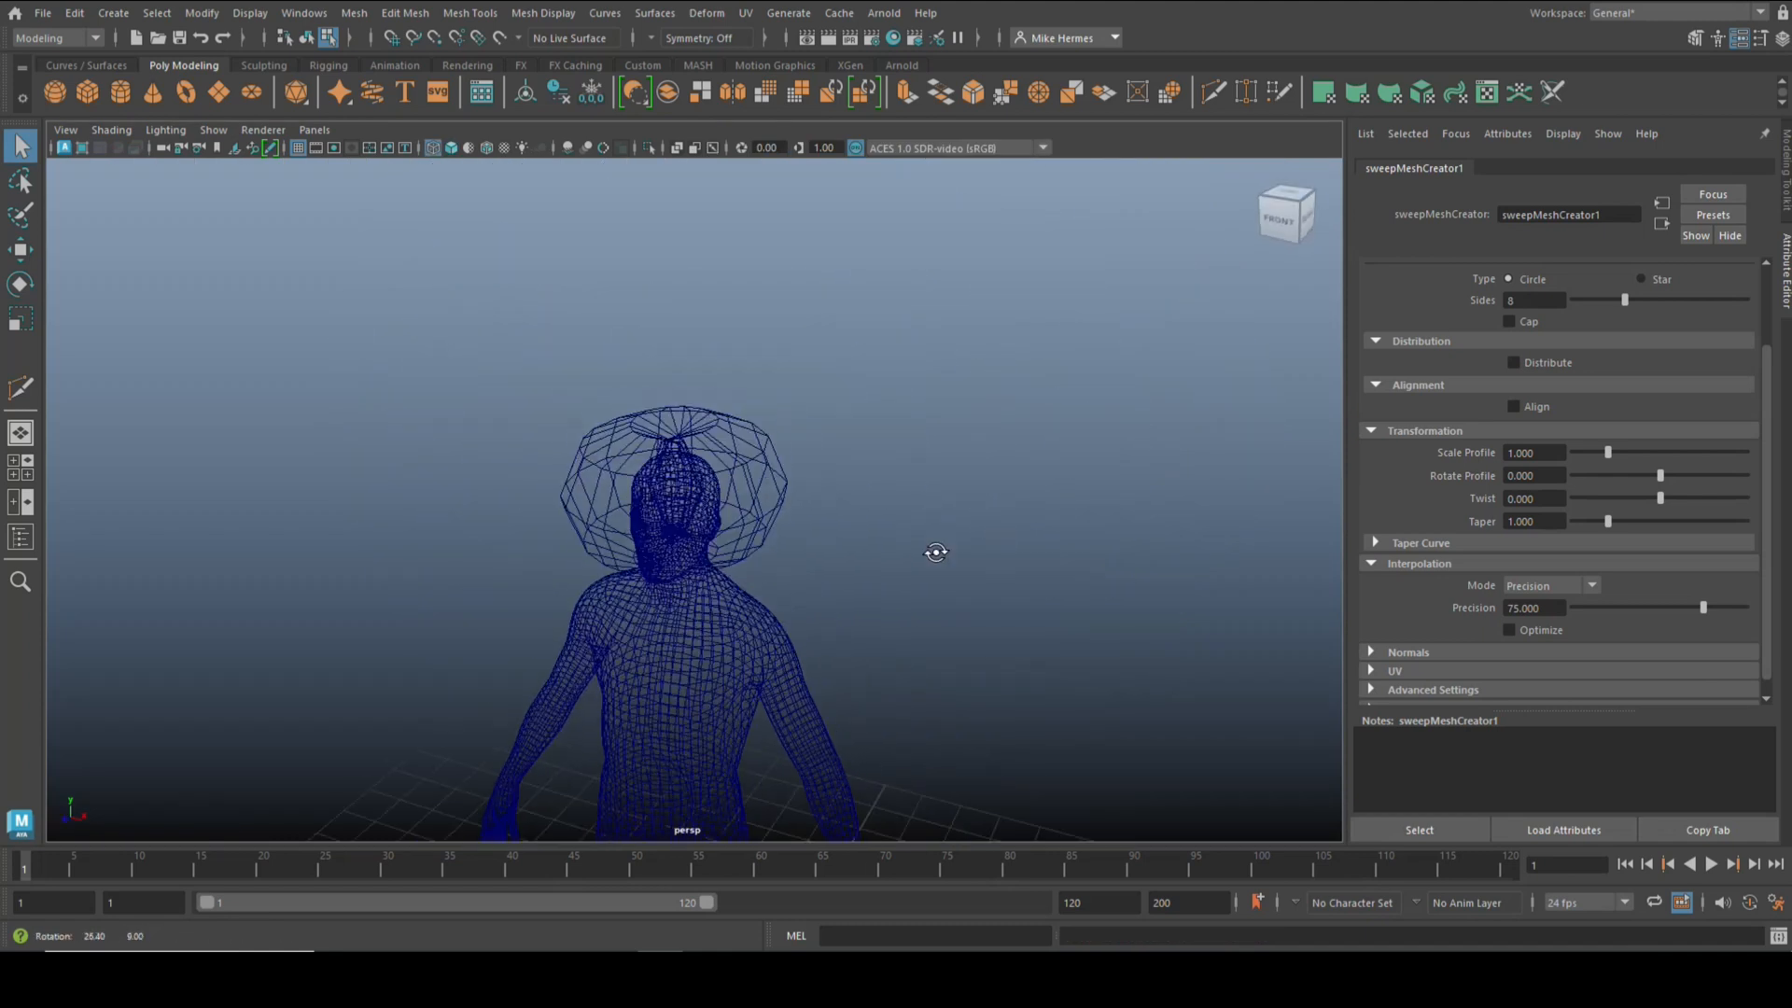
key("5")
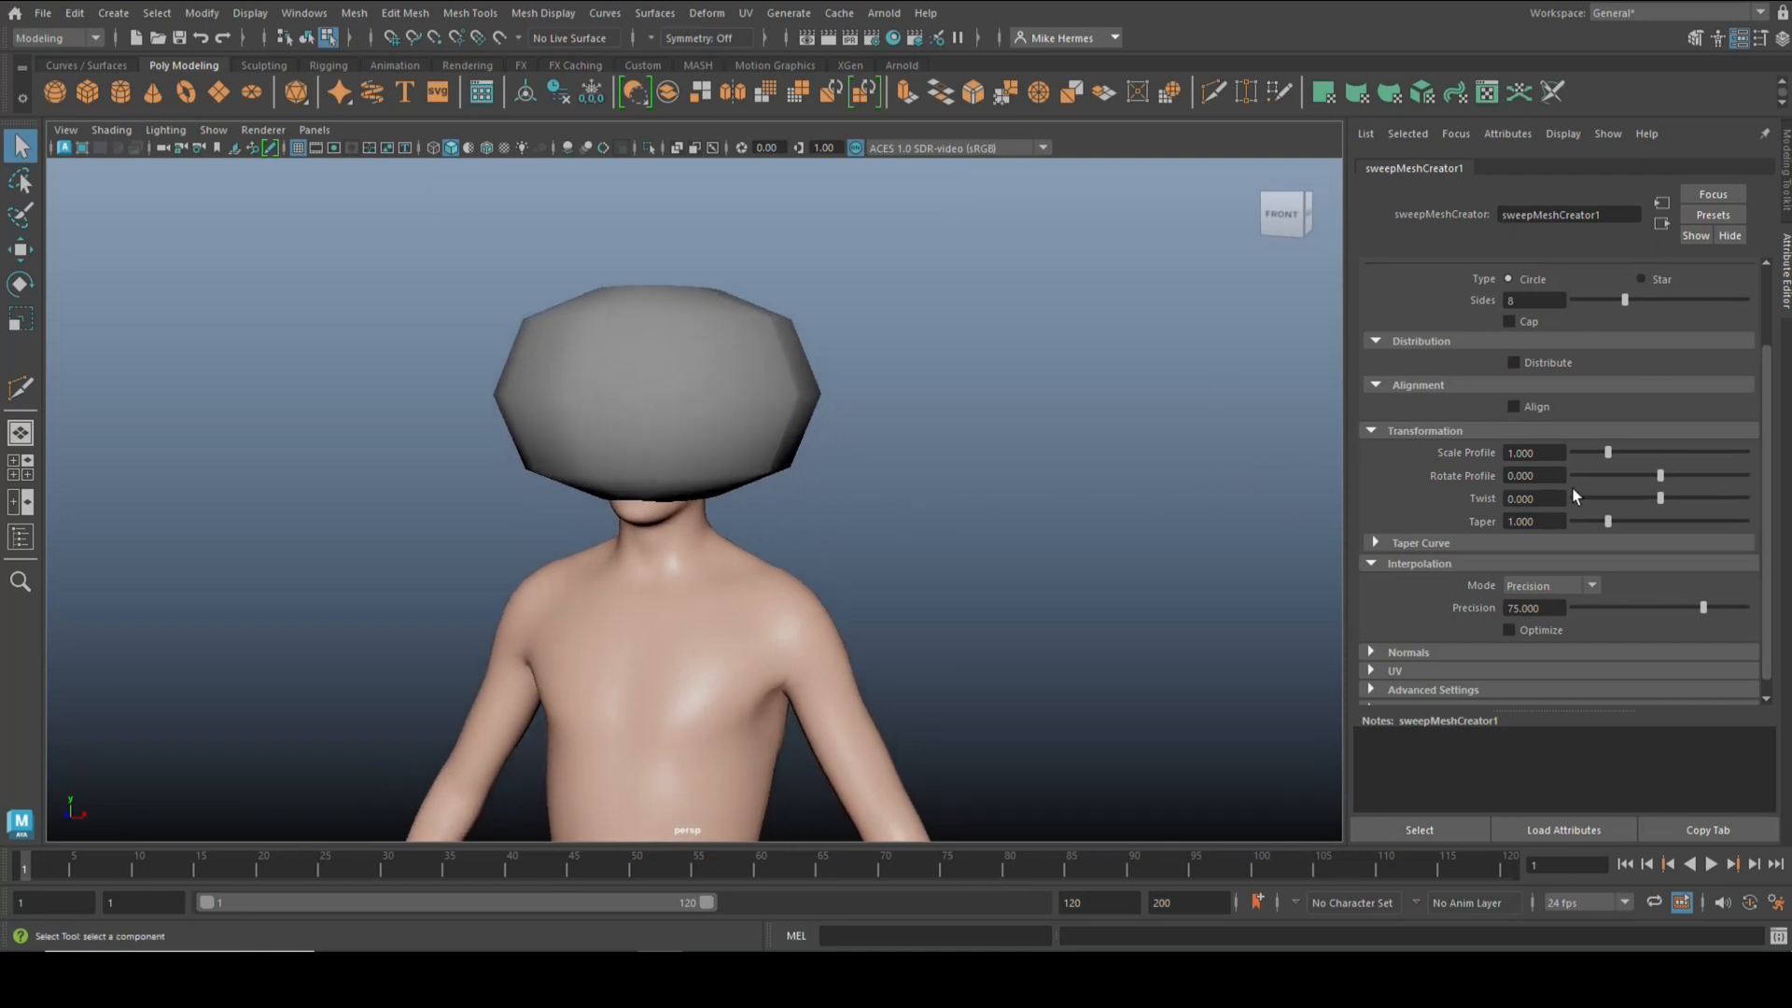
Step: Set the sweep's Scale Profile to about 0.110 and enable Distribute
left_click_drag(1604, 452, 1610, 452)
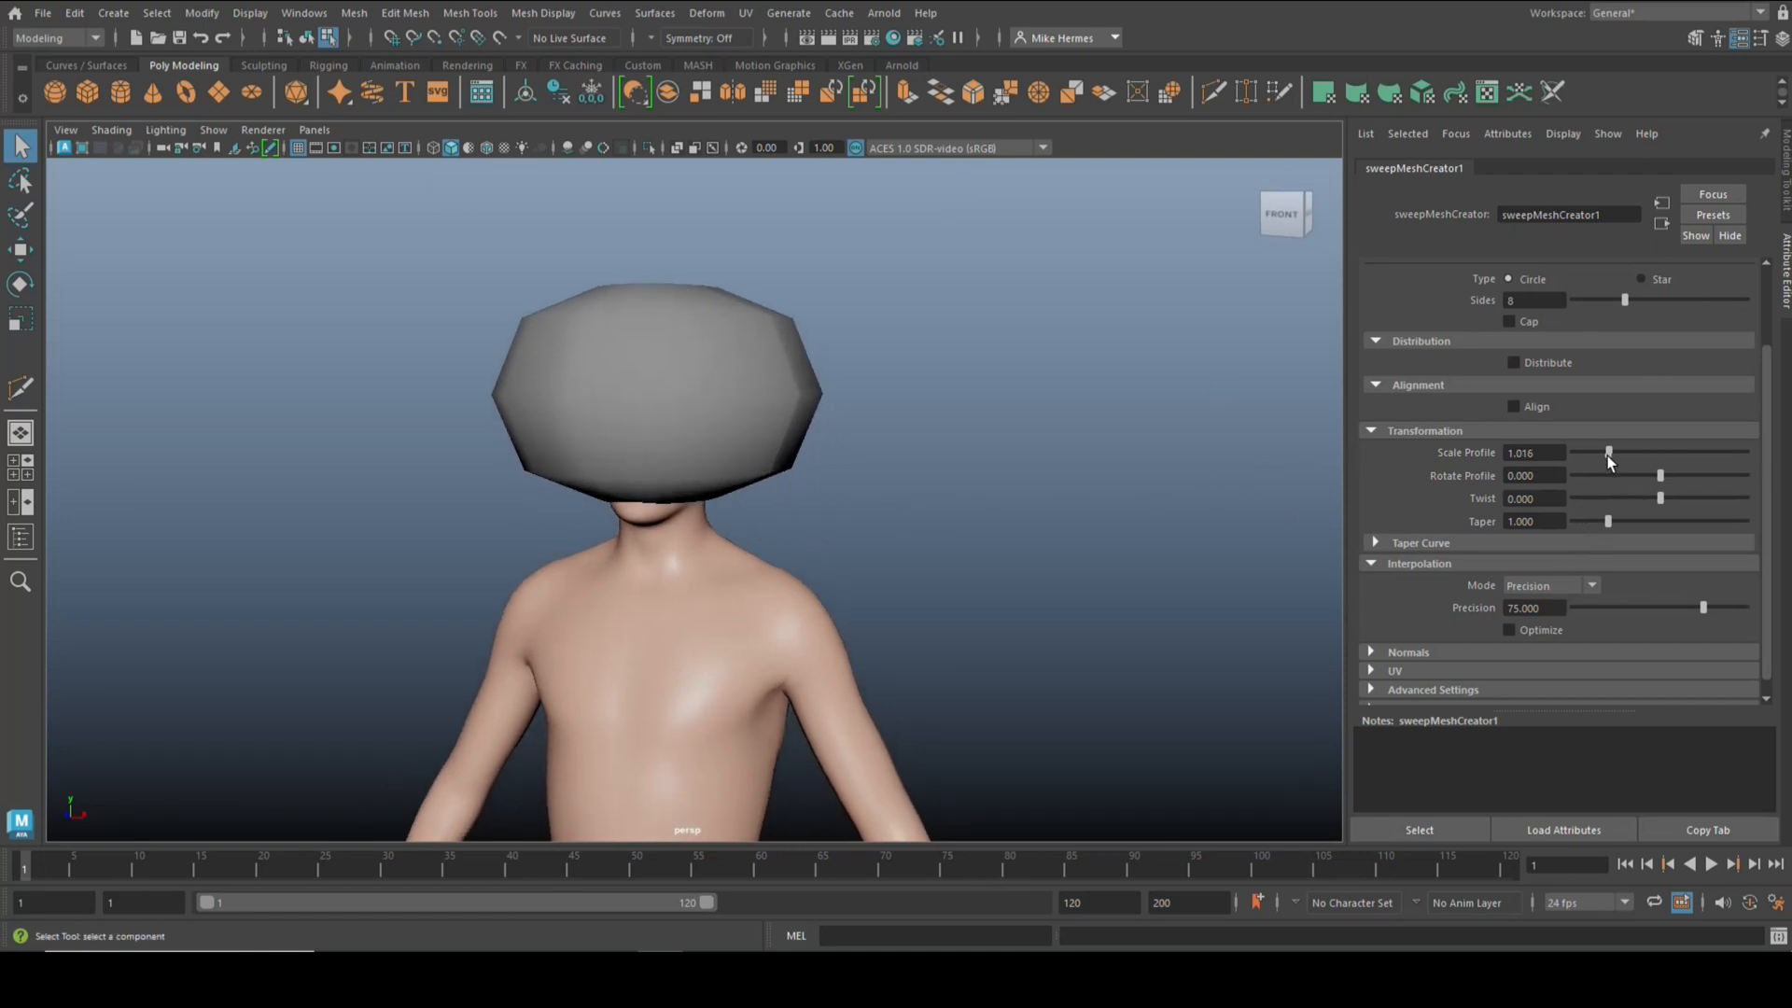
left_click_drag(1609, 452, 1583, 452)
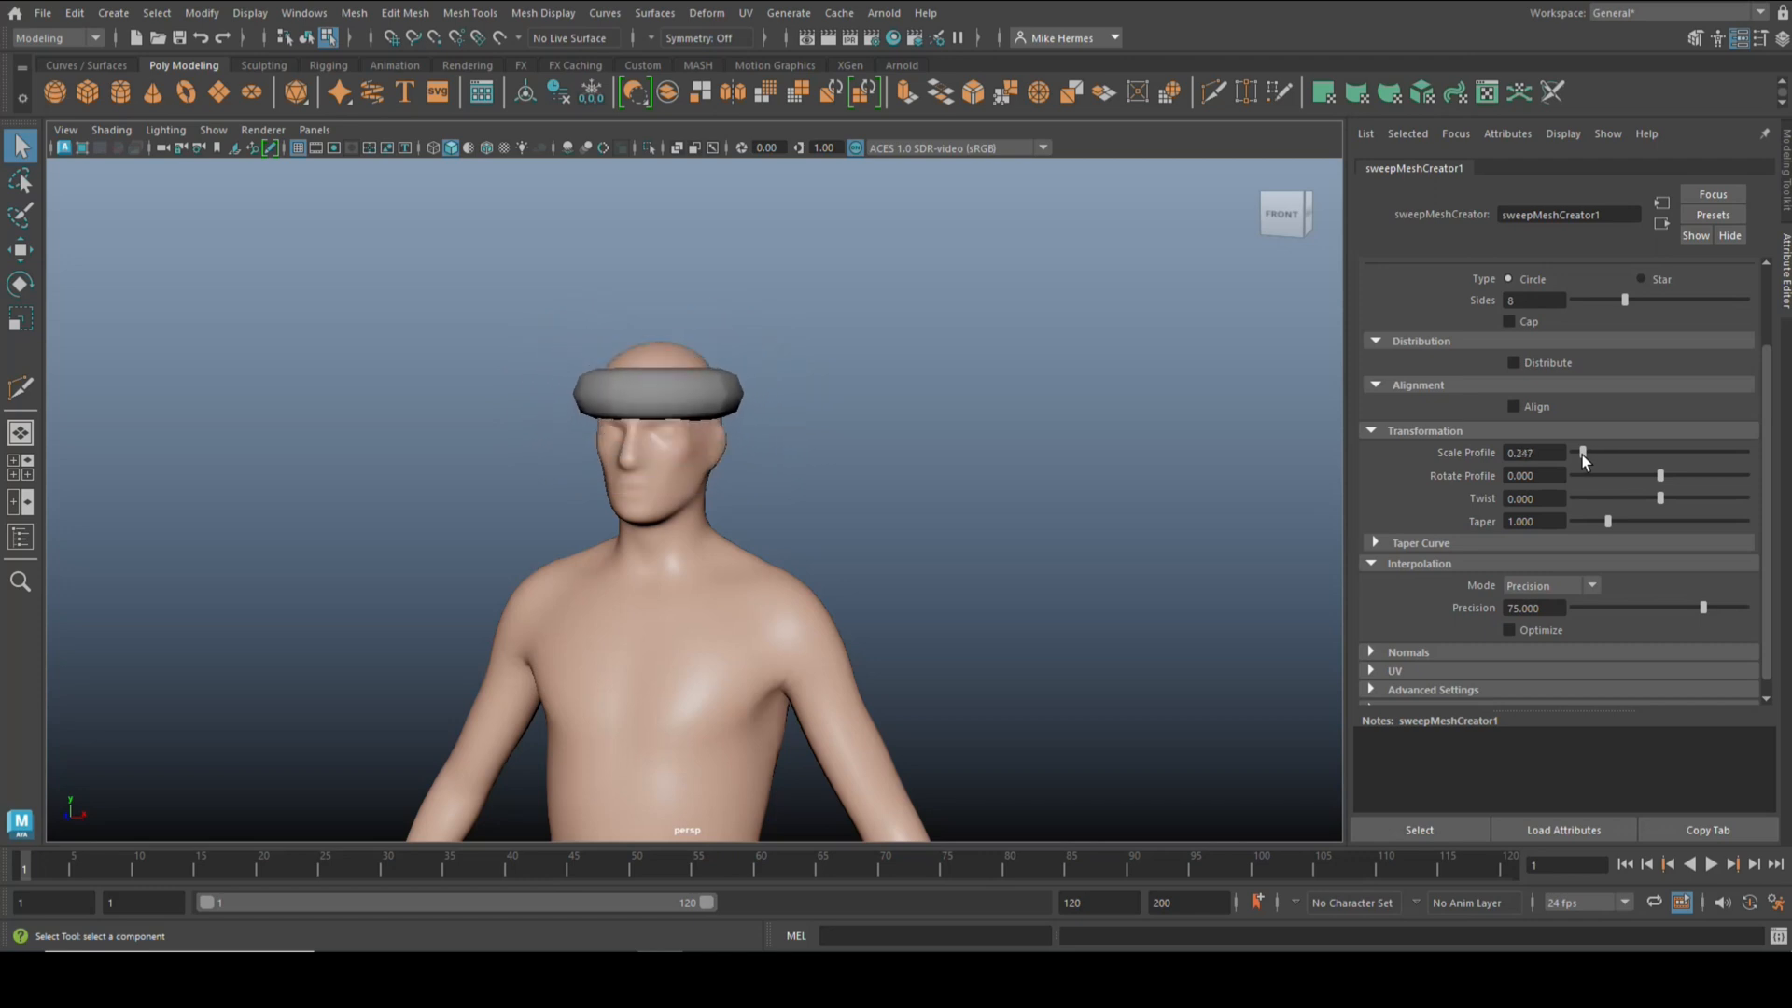
left_click_drag(1586, 454, 1579, 453)
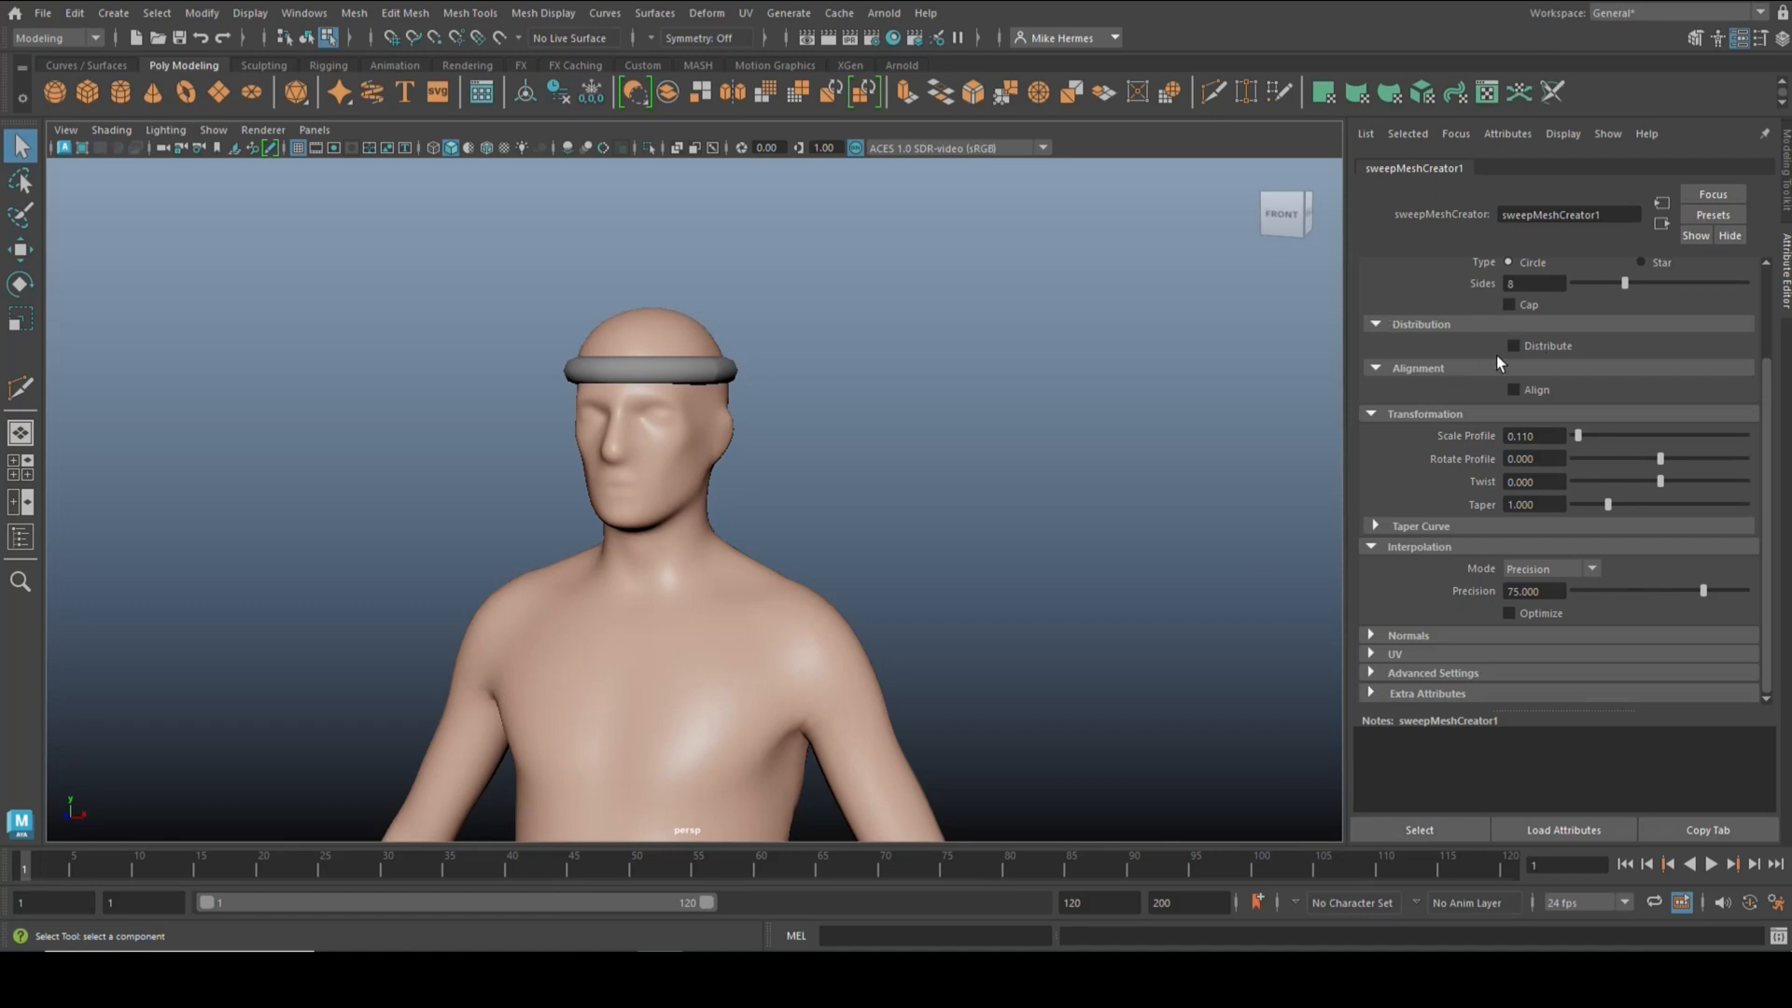
left_click(1515, 345)
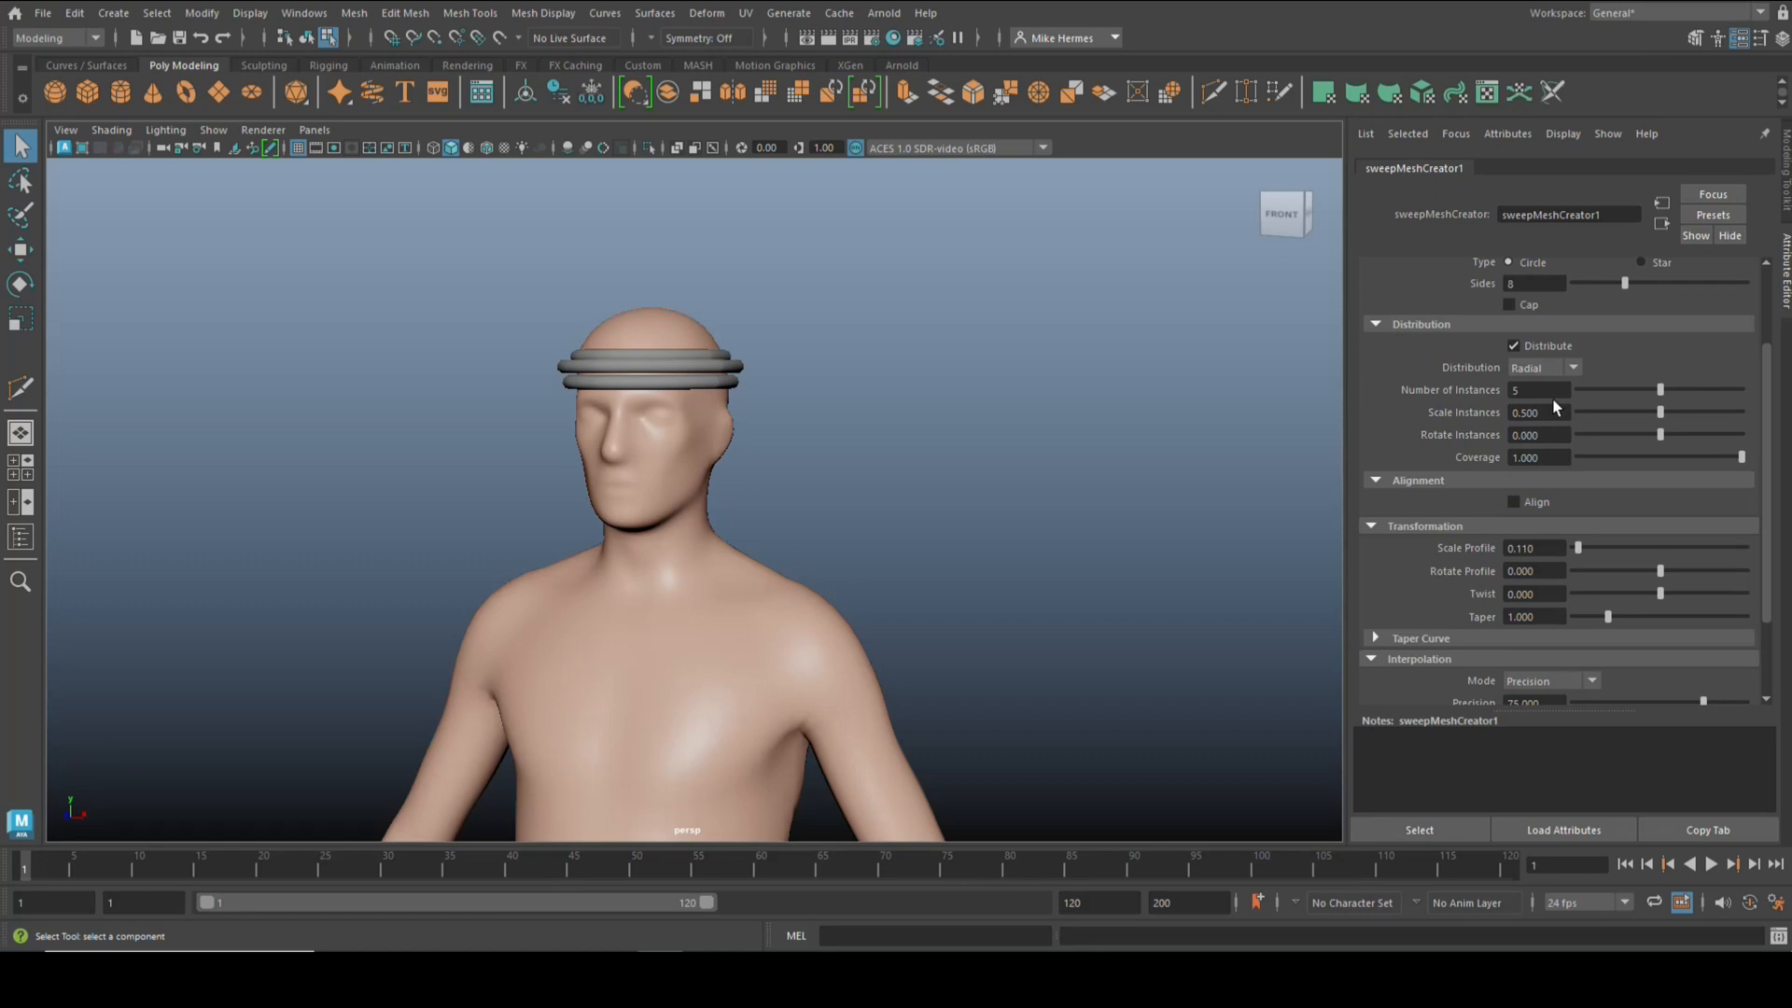
mouse_move(1574, 402)
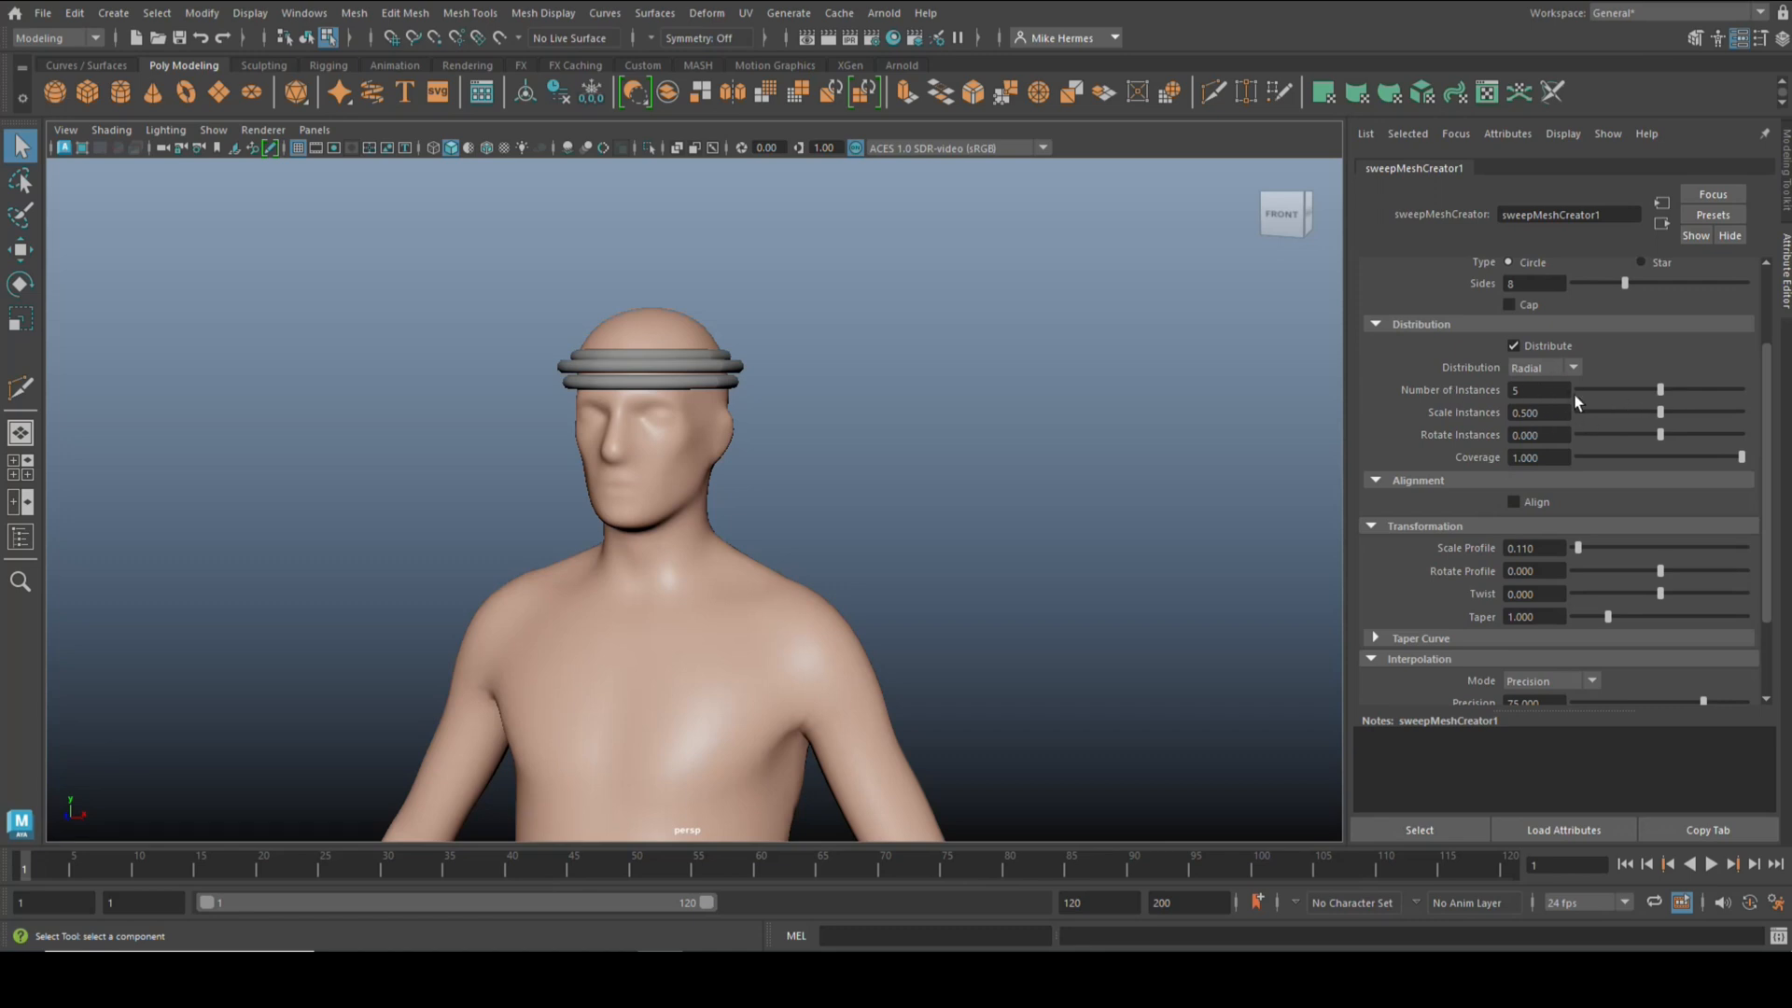
Step: Set Twist to 2.000 and Scale Profile to 0.055, then zoom out
scroll("down", 3)
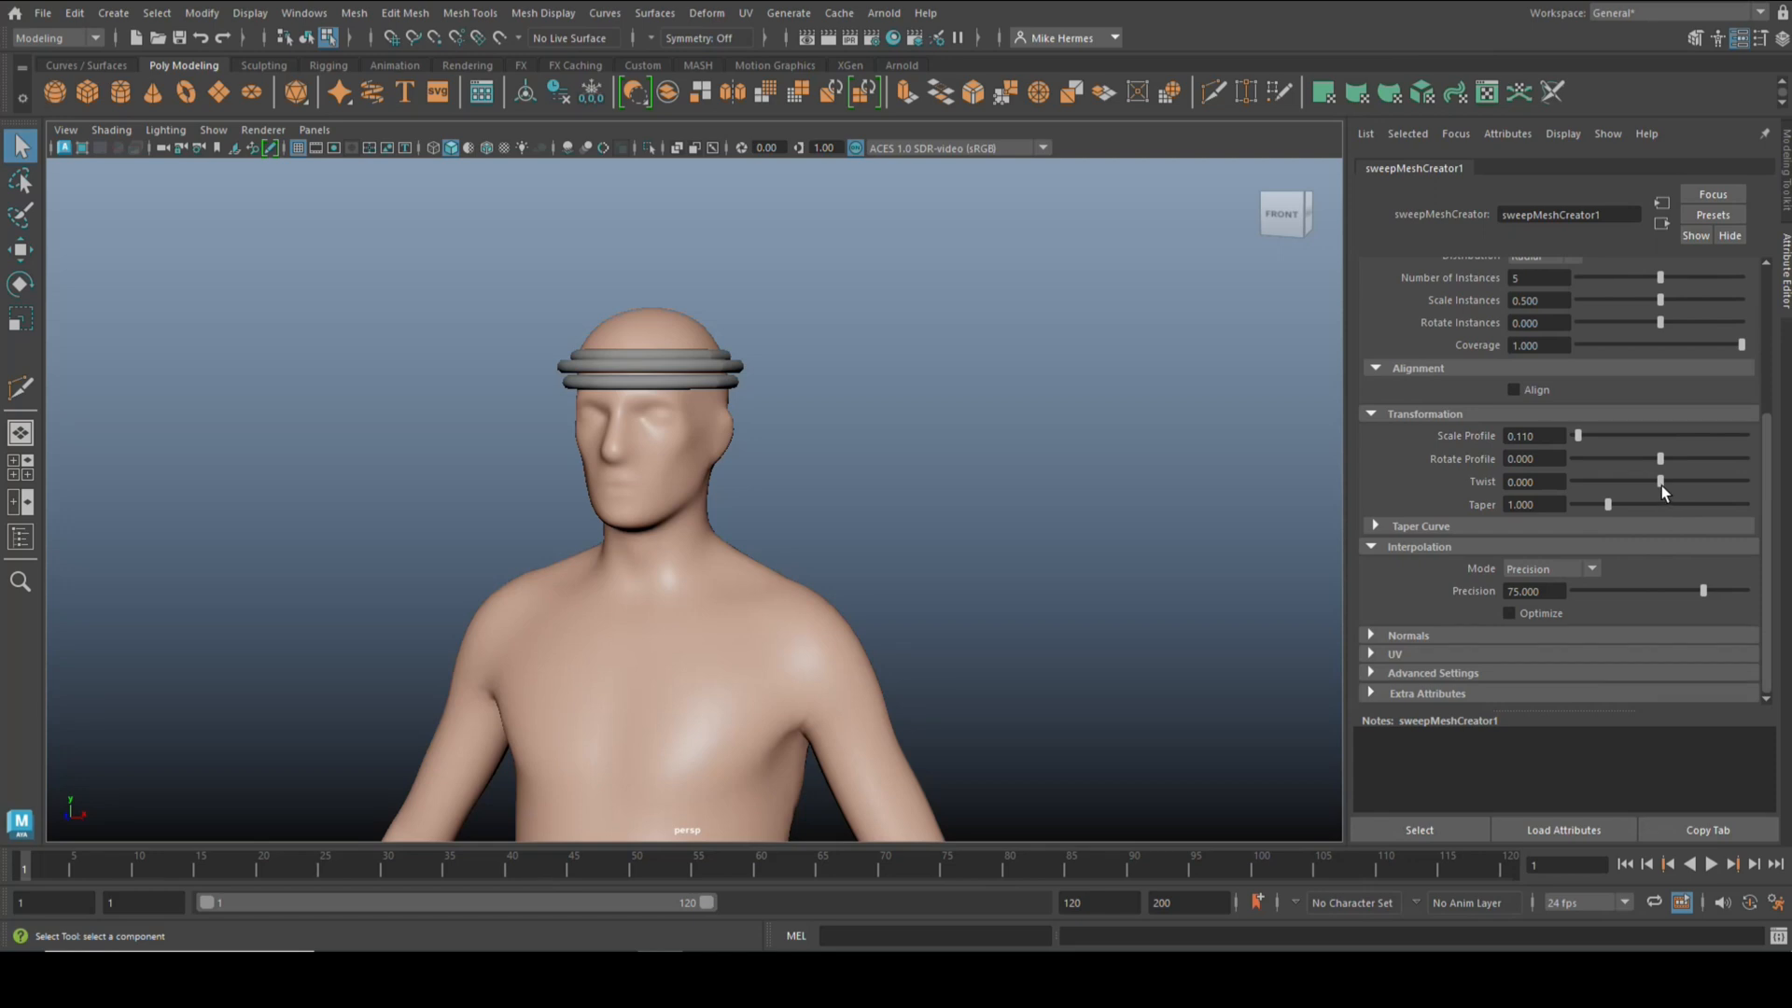
left_click_drag(1663, 482, 1741, 481)
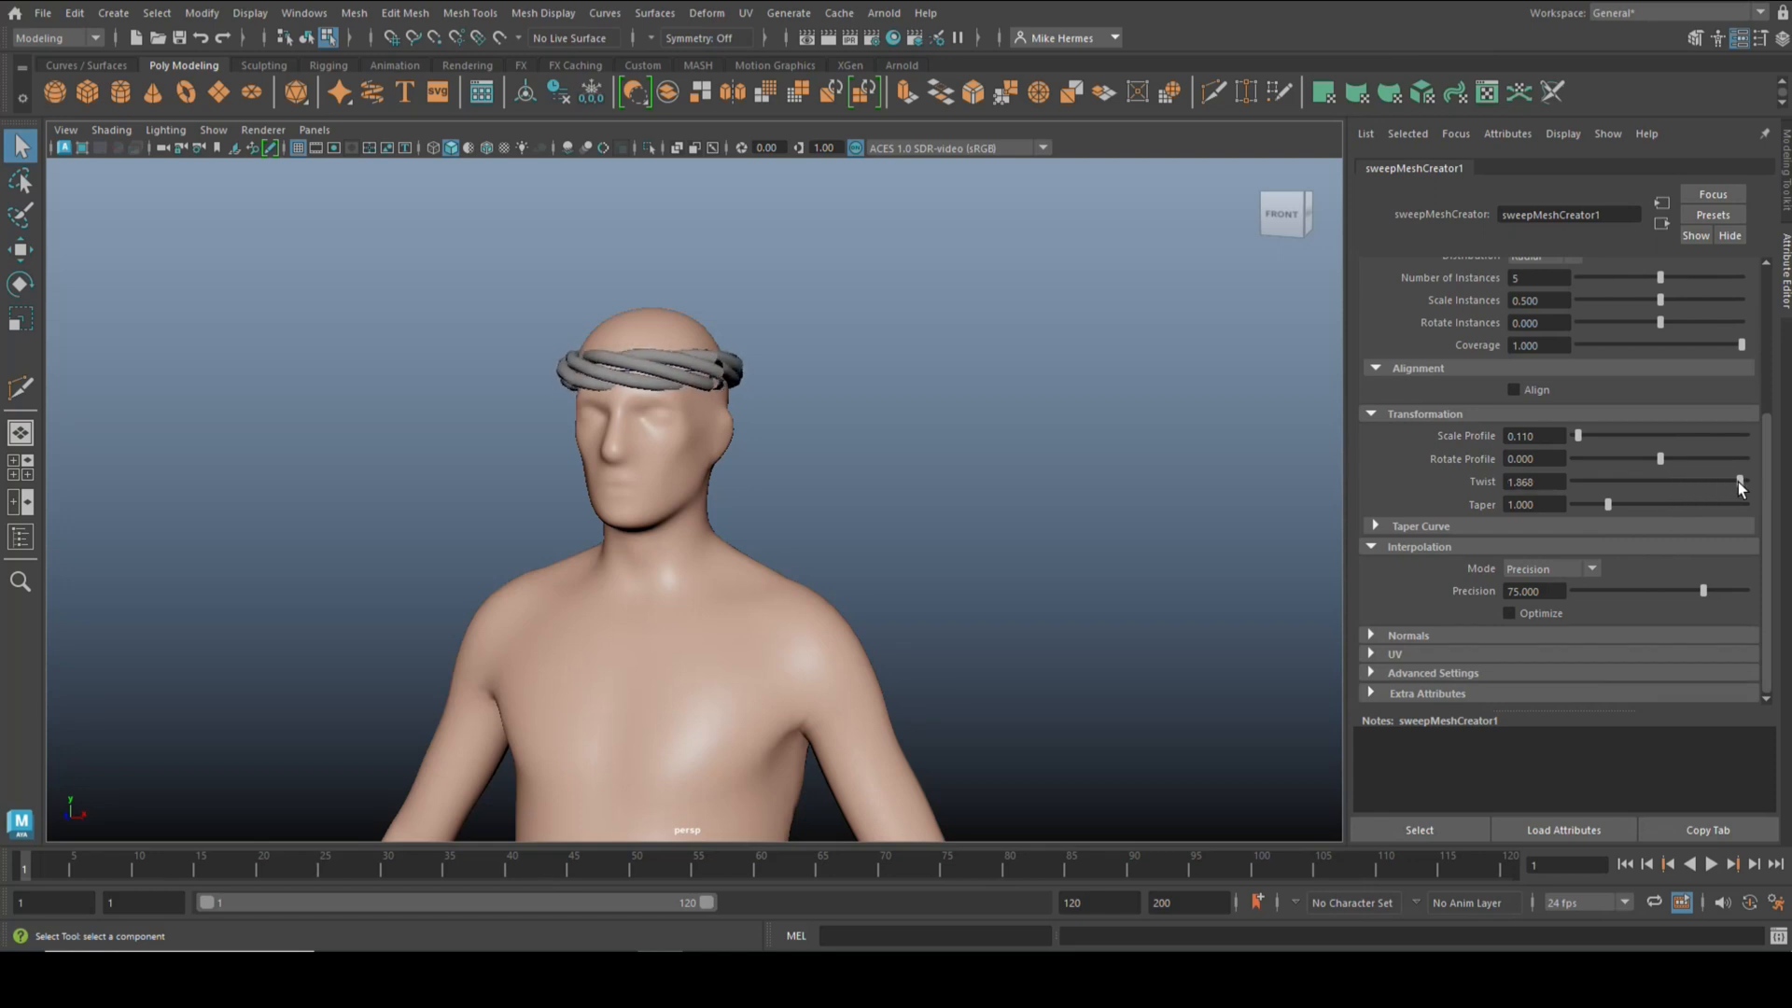
left_click_drag(1737, 482, 1745, 481)
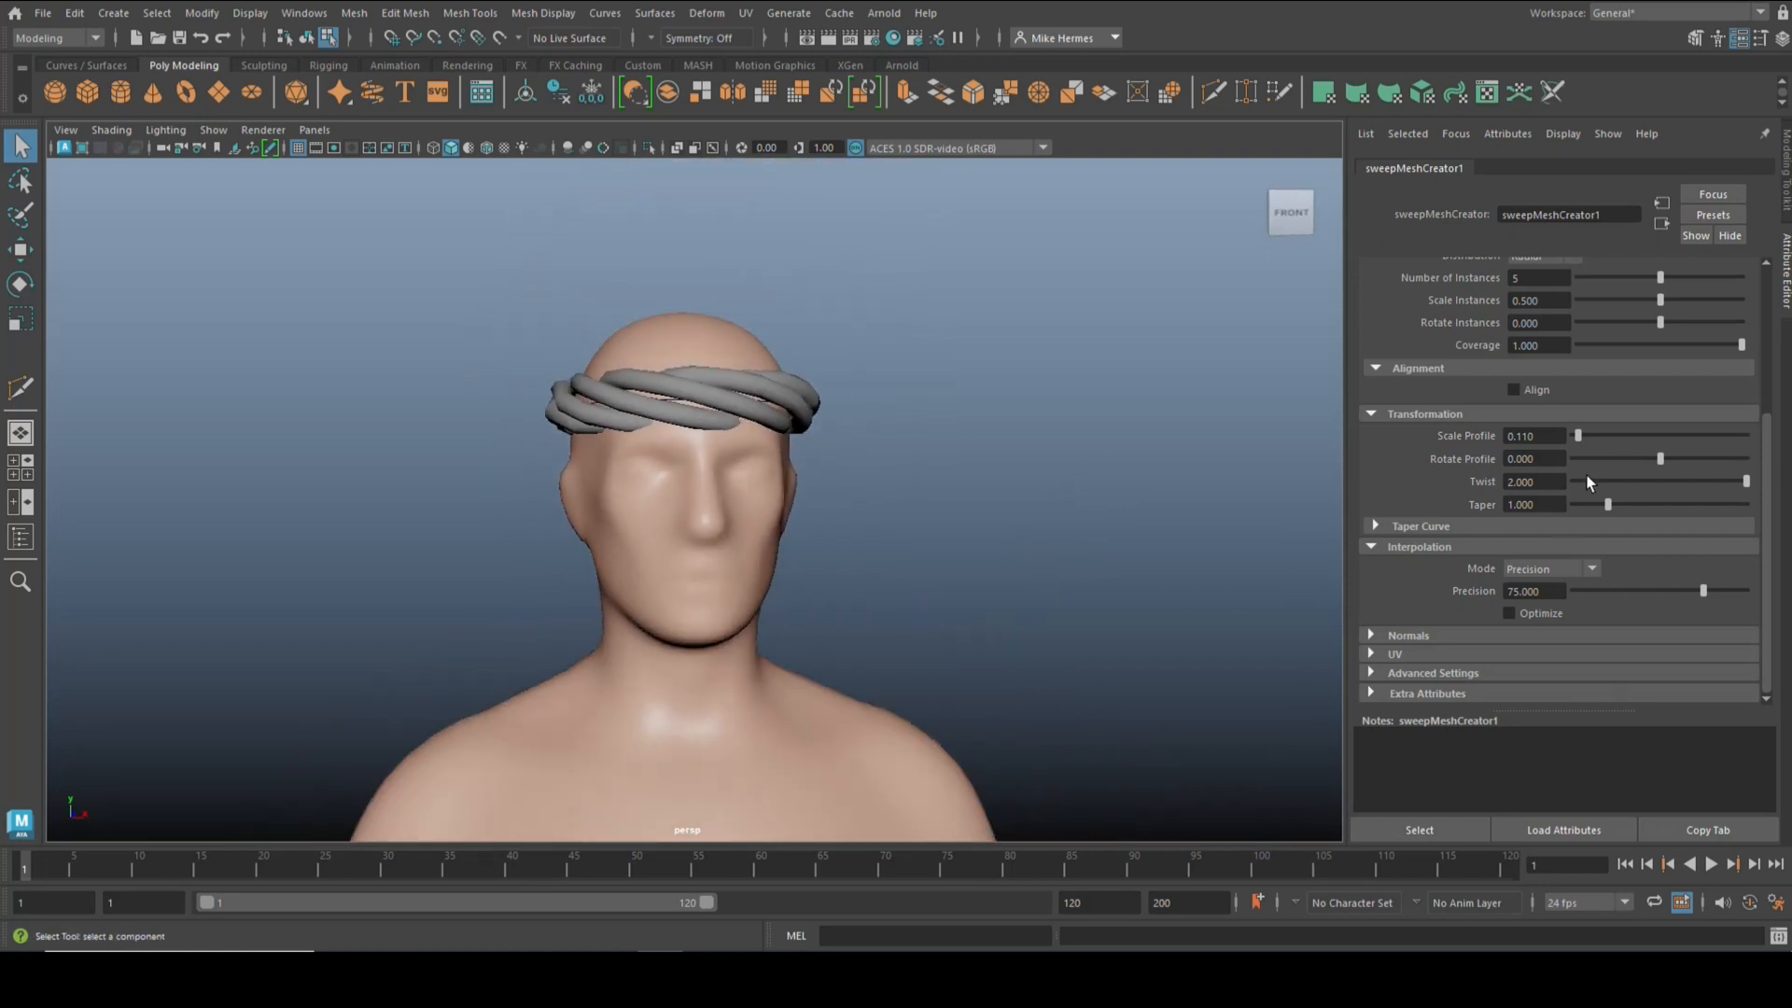
left_click_drag(1580, 436, 1594, 436)
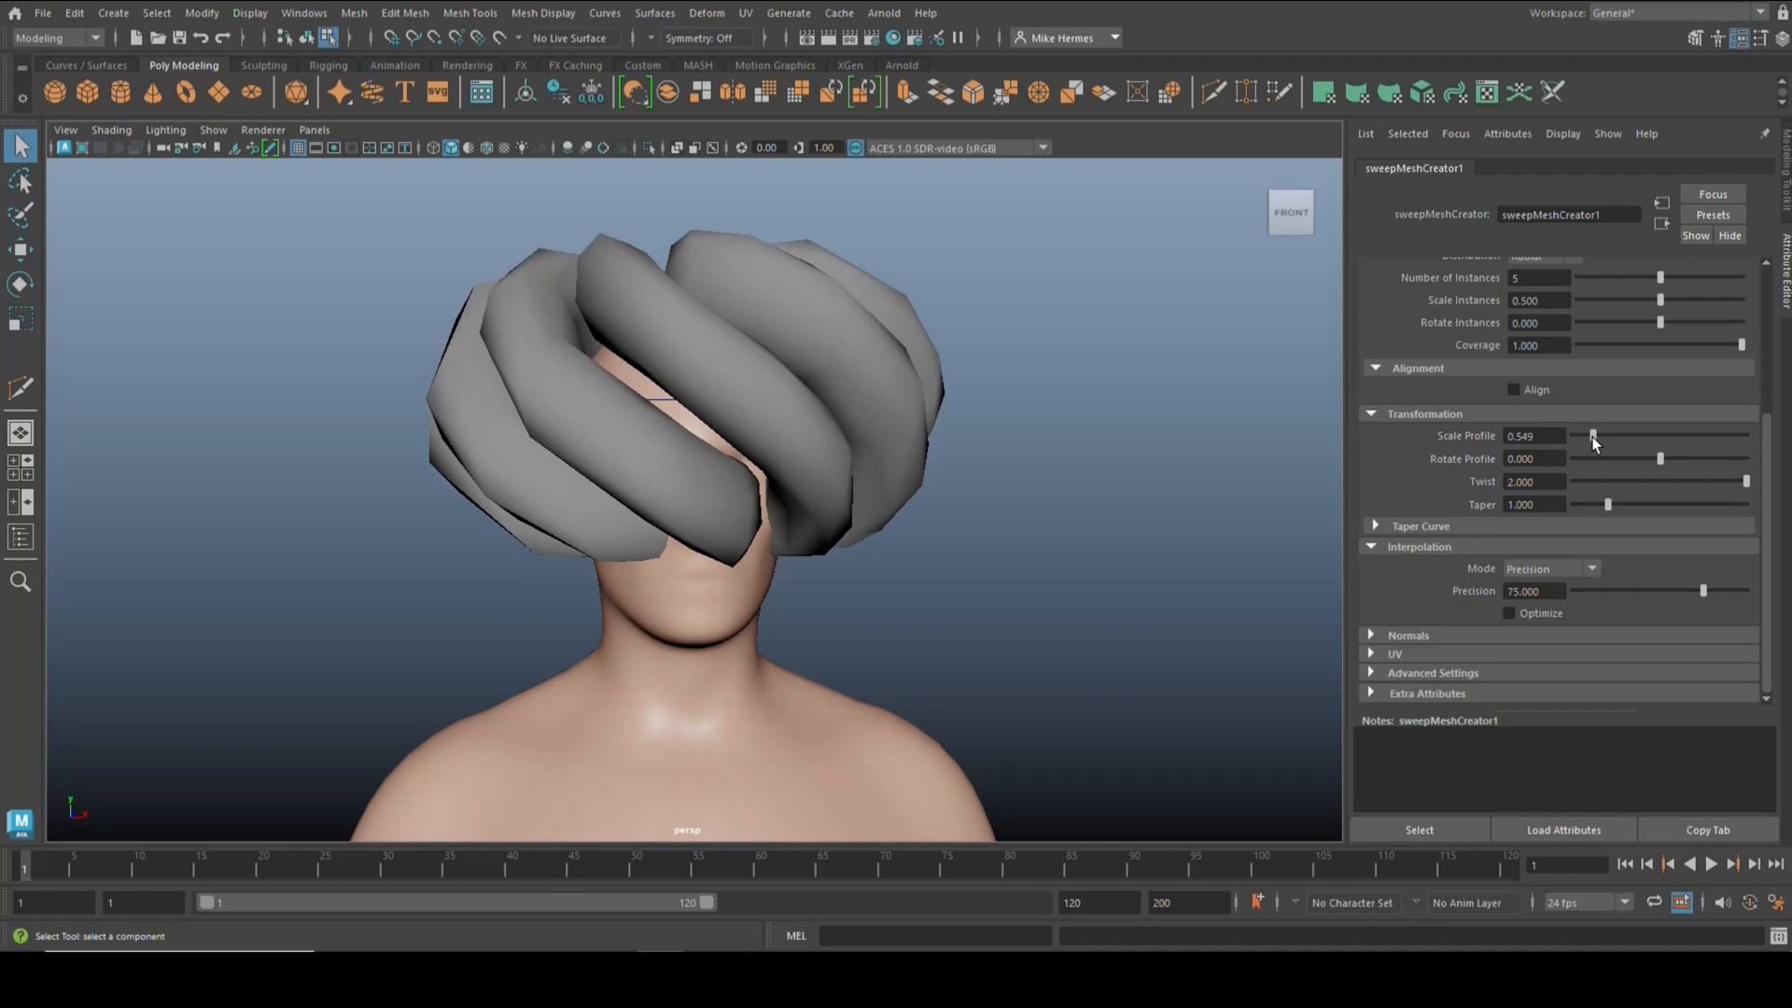
left_click_drag(1592, 435, 1573, 436)
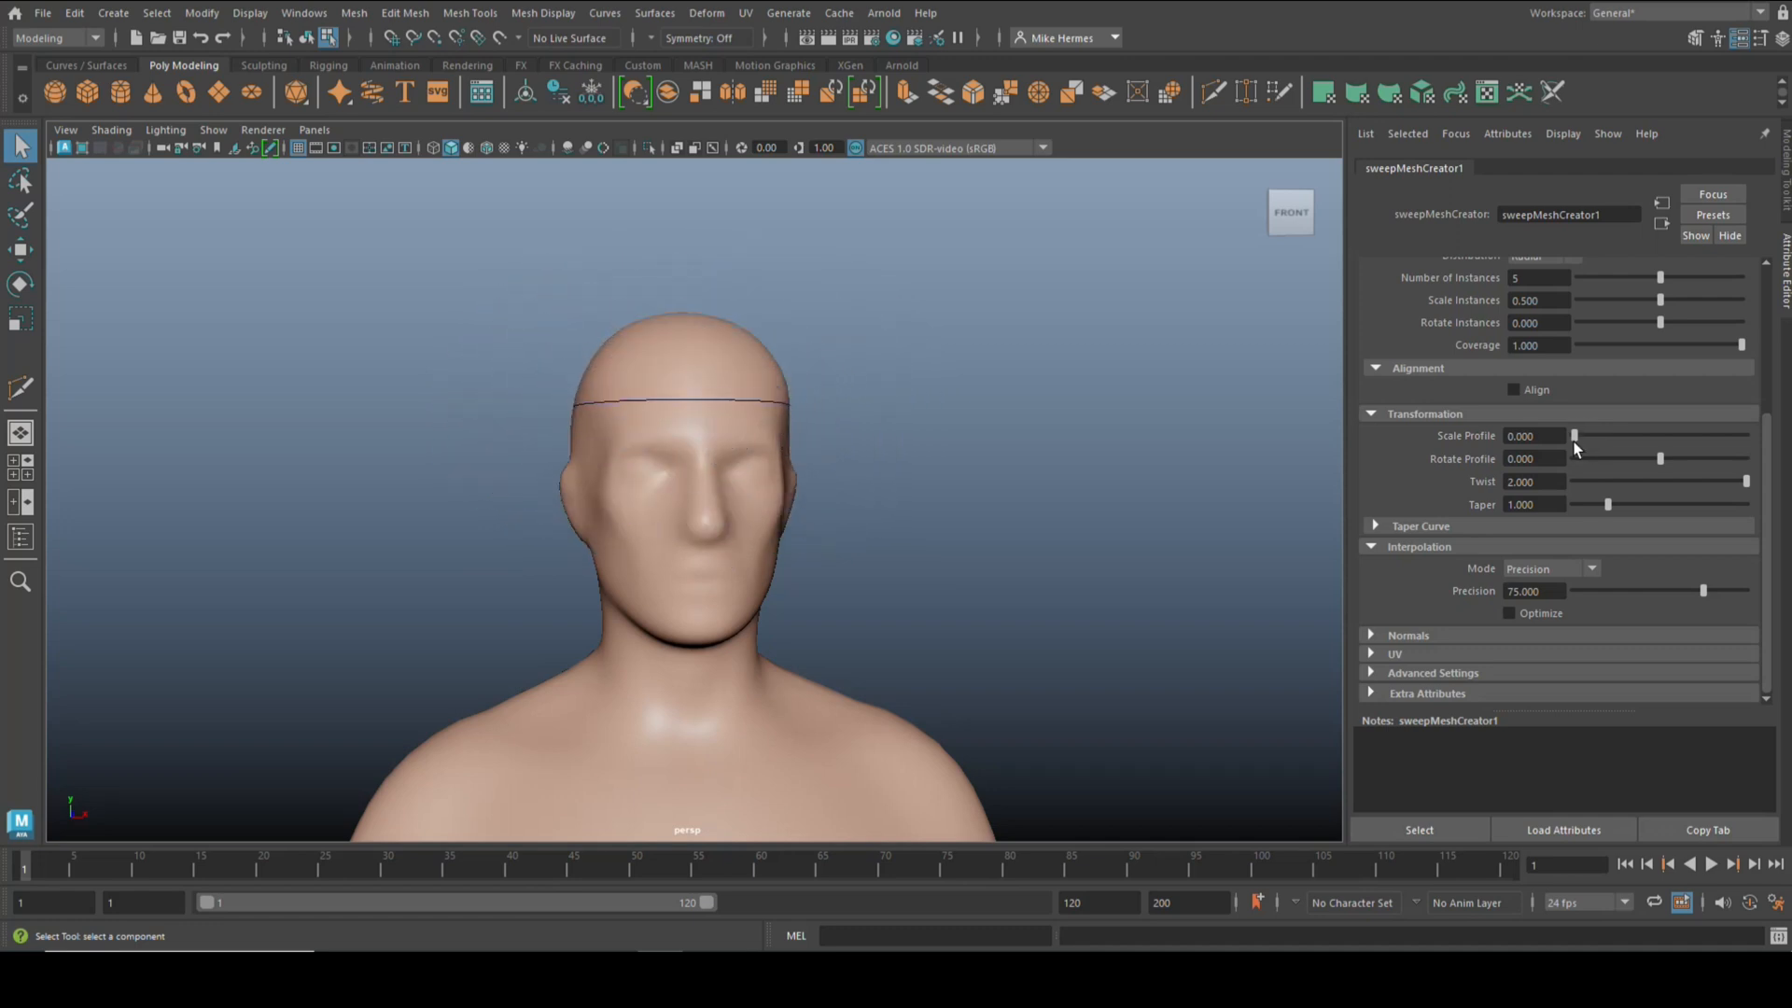
left_click_drag(1573, 436, 1582, 435)
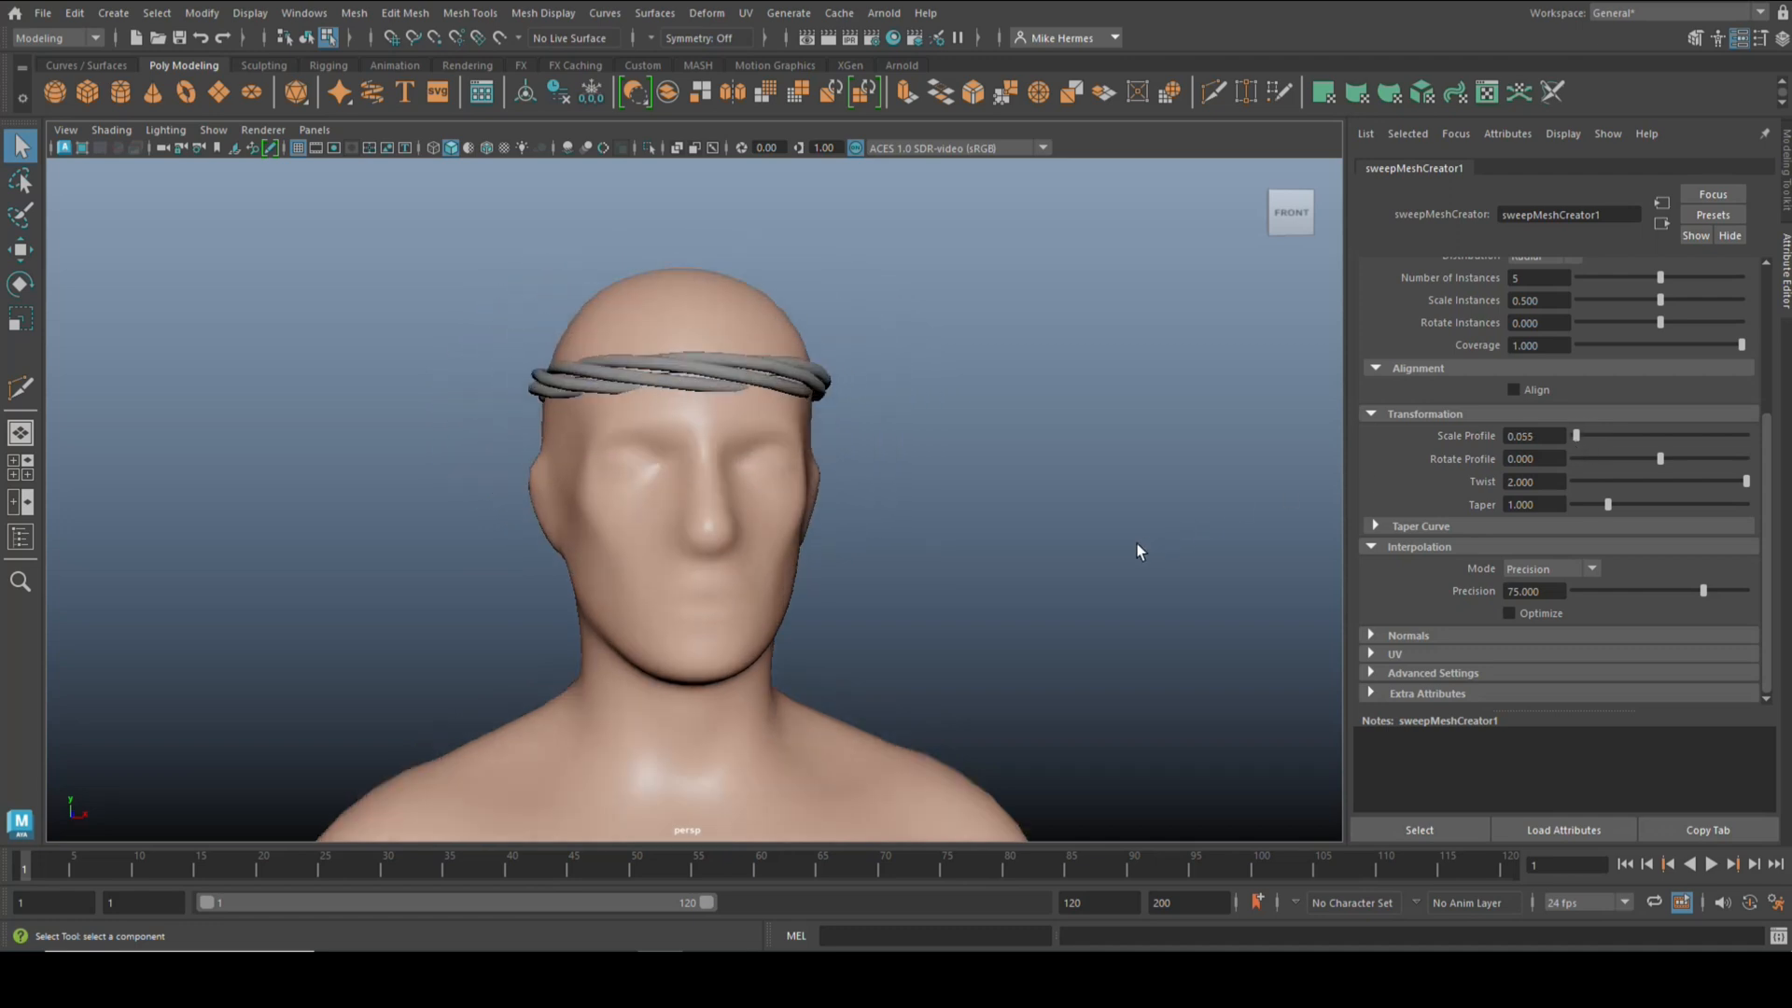
left_click_drag(1136, 551, 1100, 544)
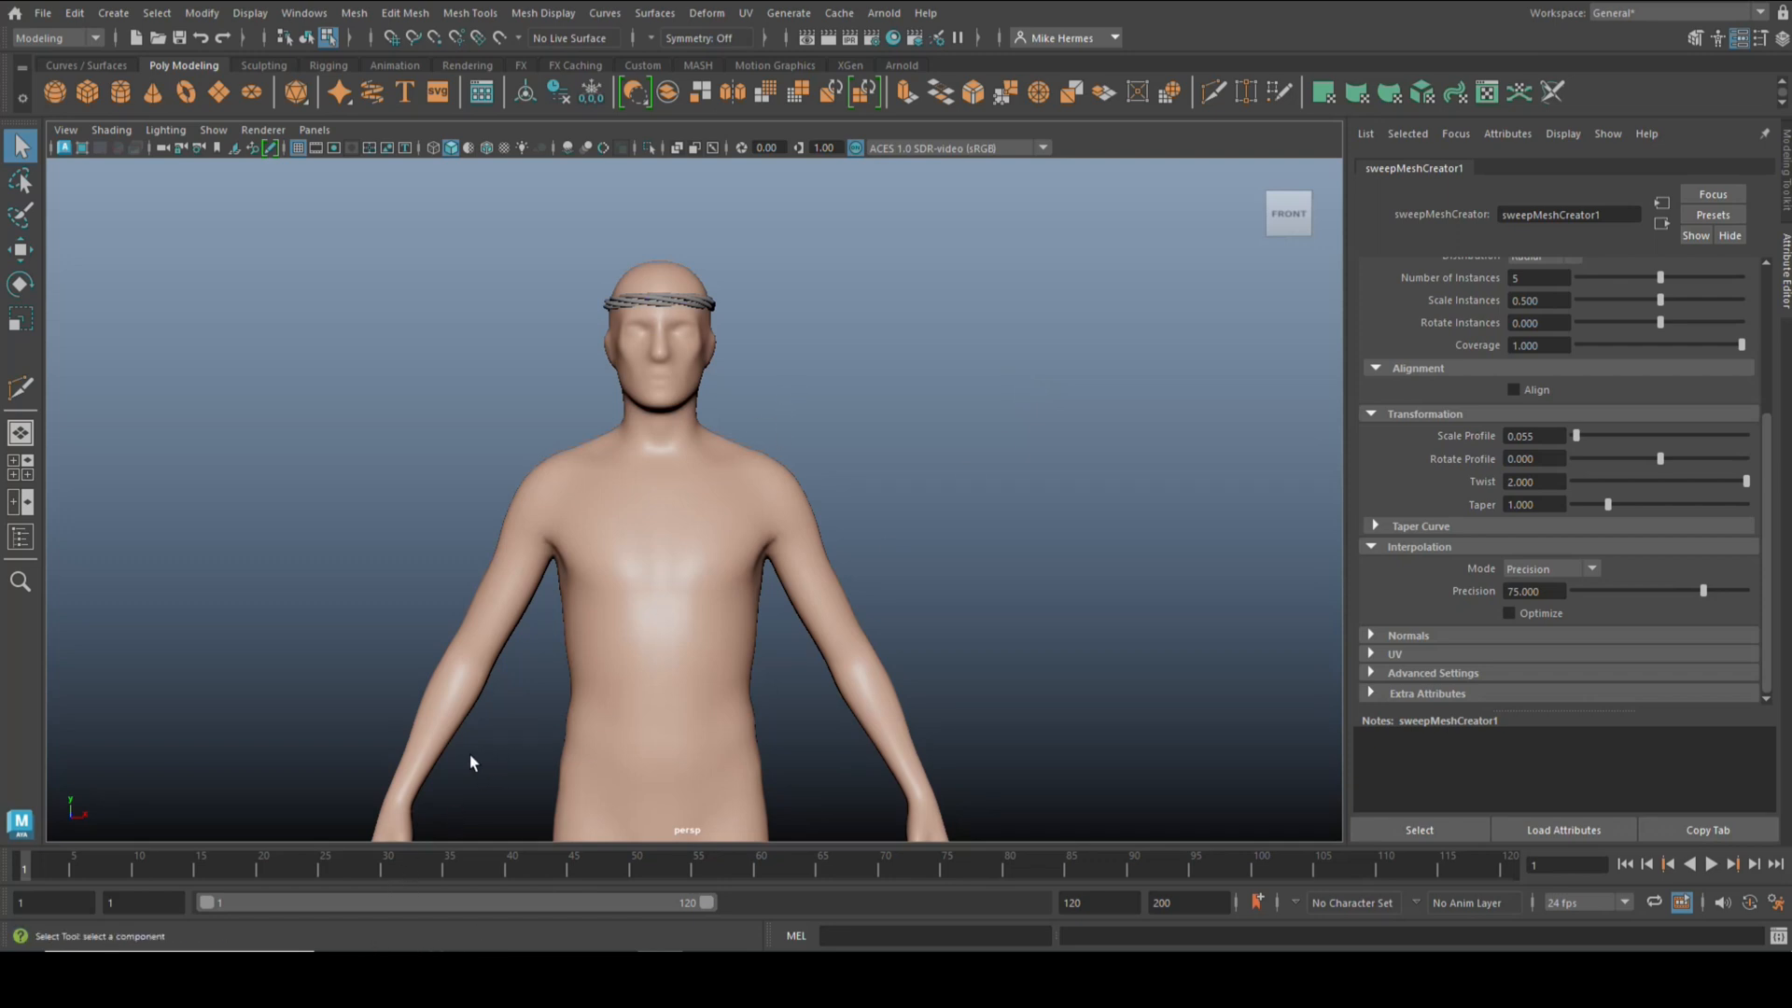
Step: Multi-Cut a diagonal edge line across the chest, shoulder to opposite hip
key("space")
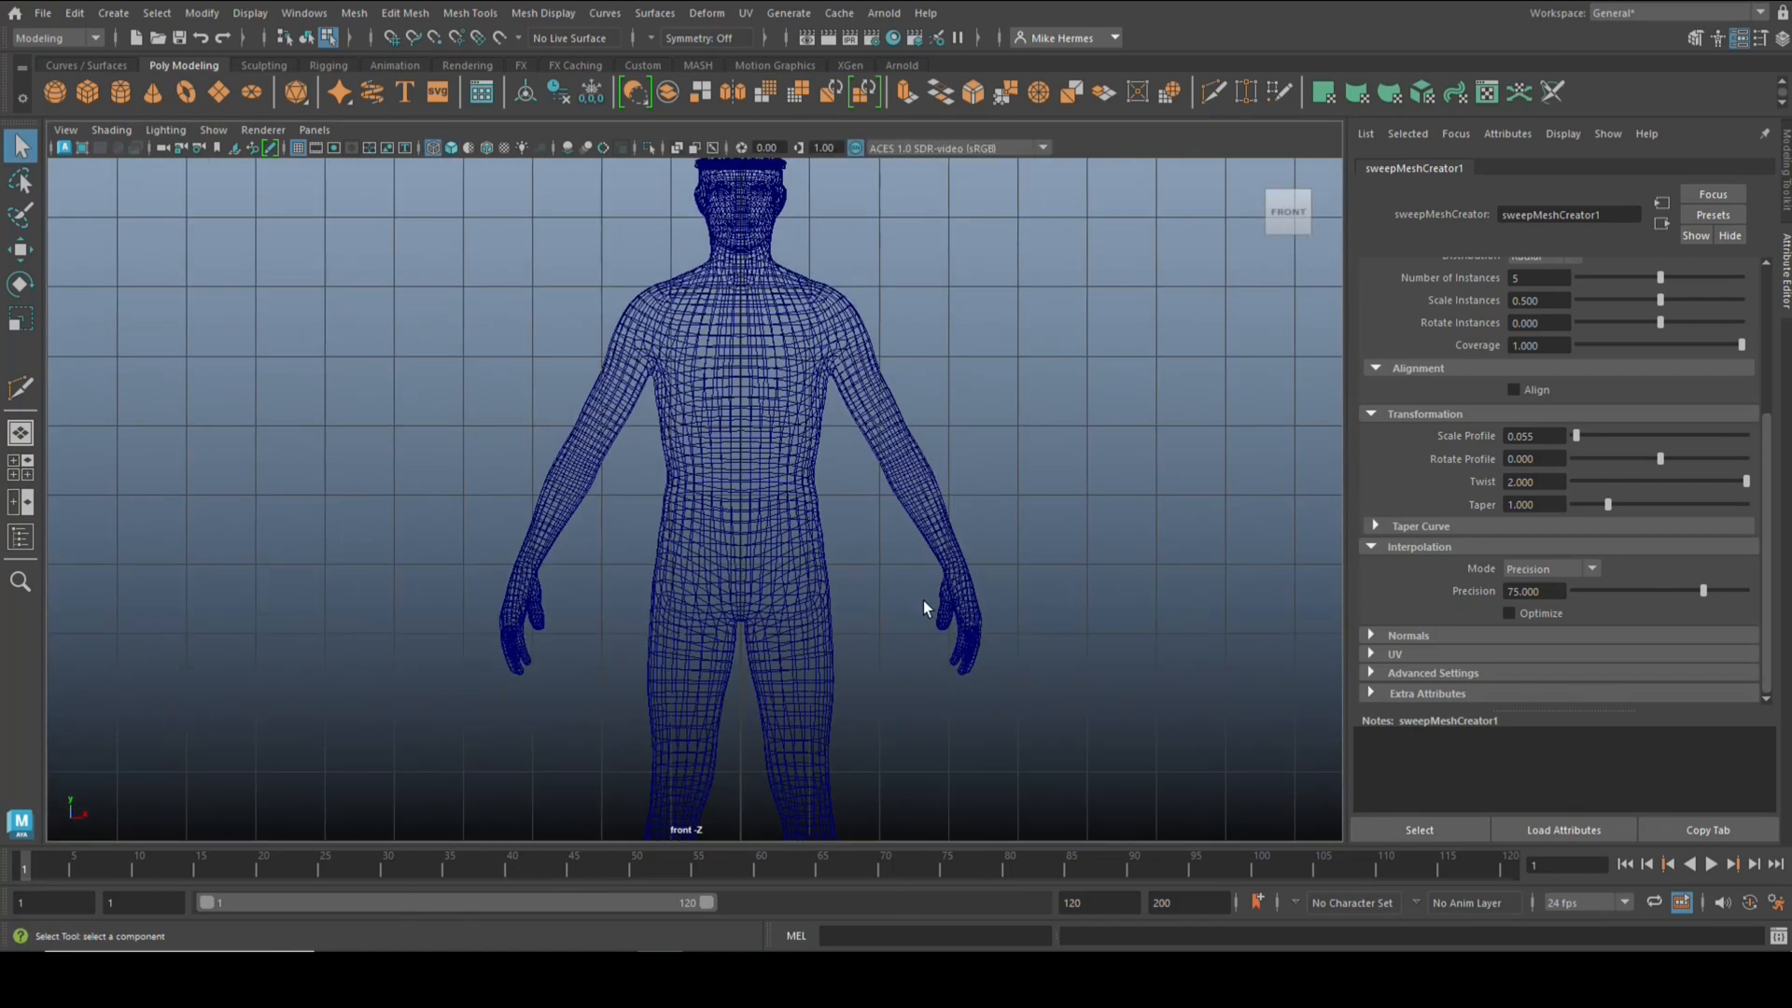
left_click(1696, 37)
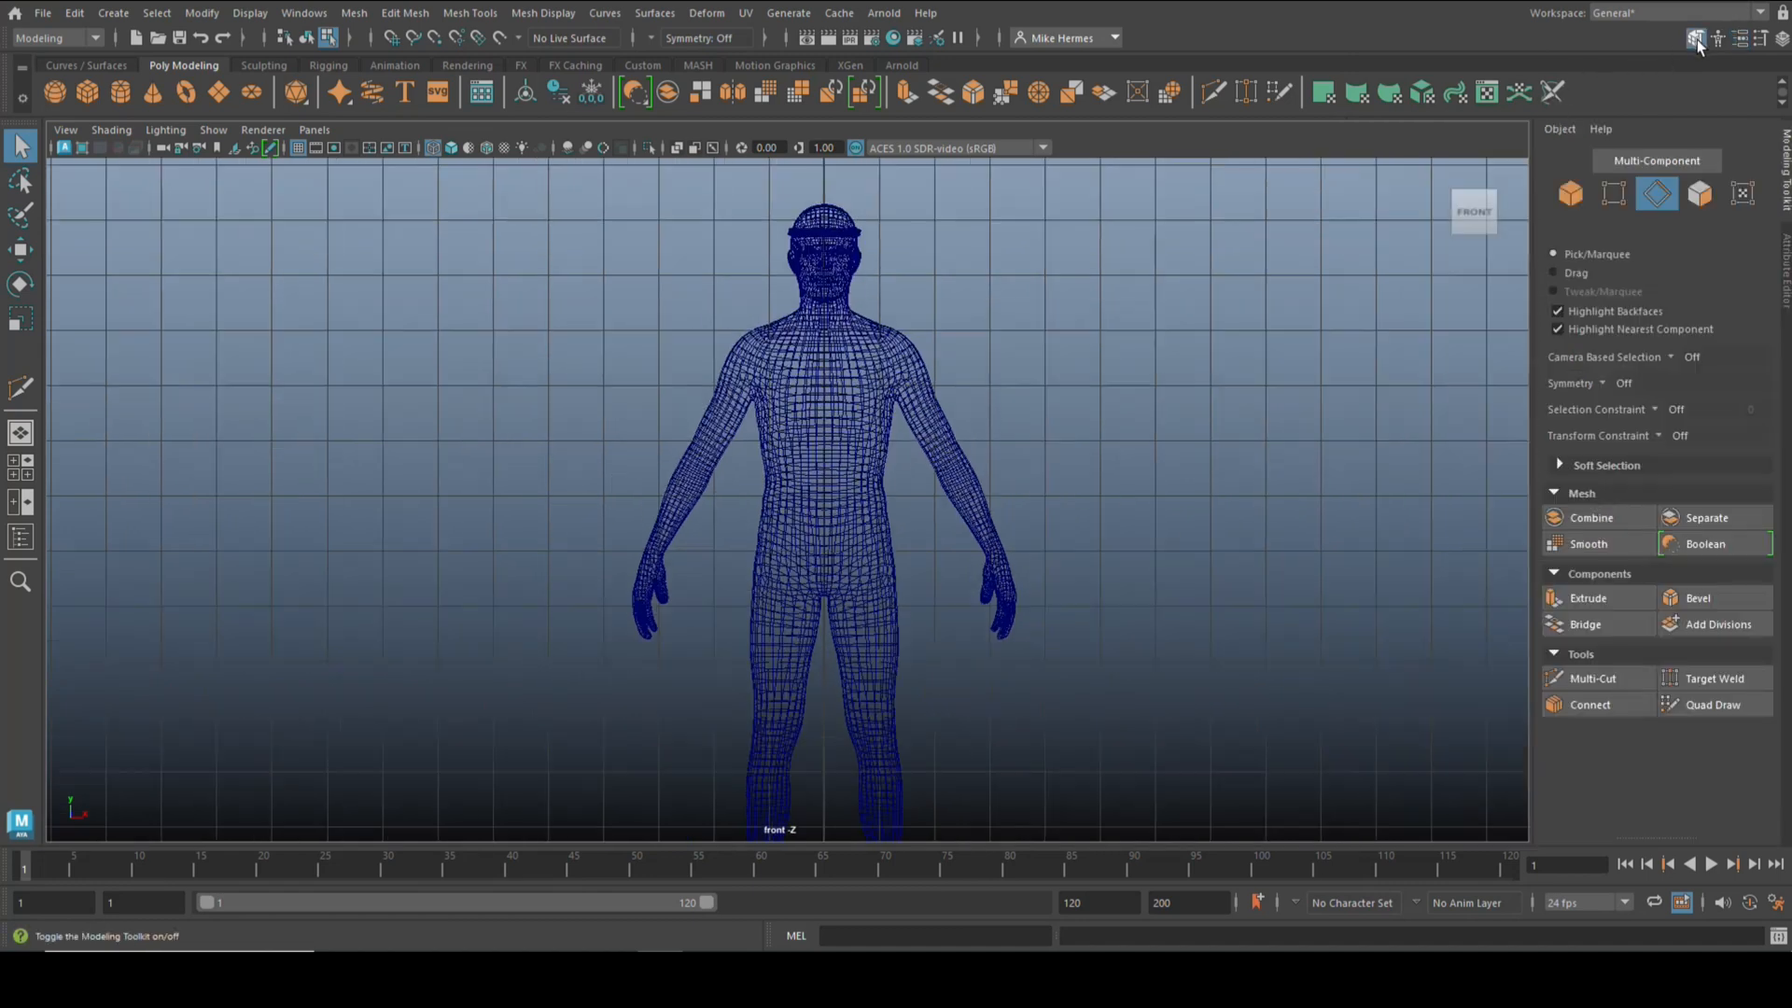
mouse_move(1592, 677)
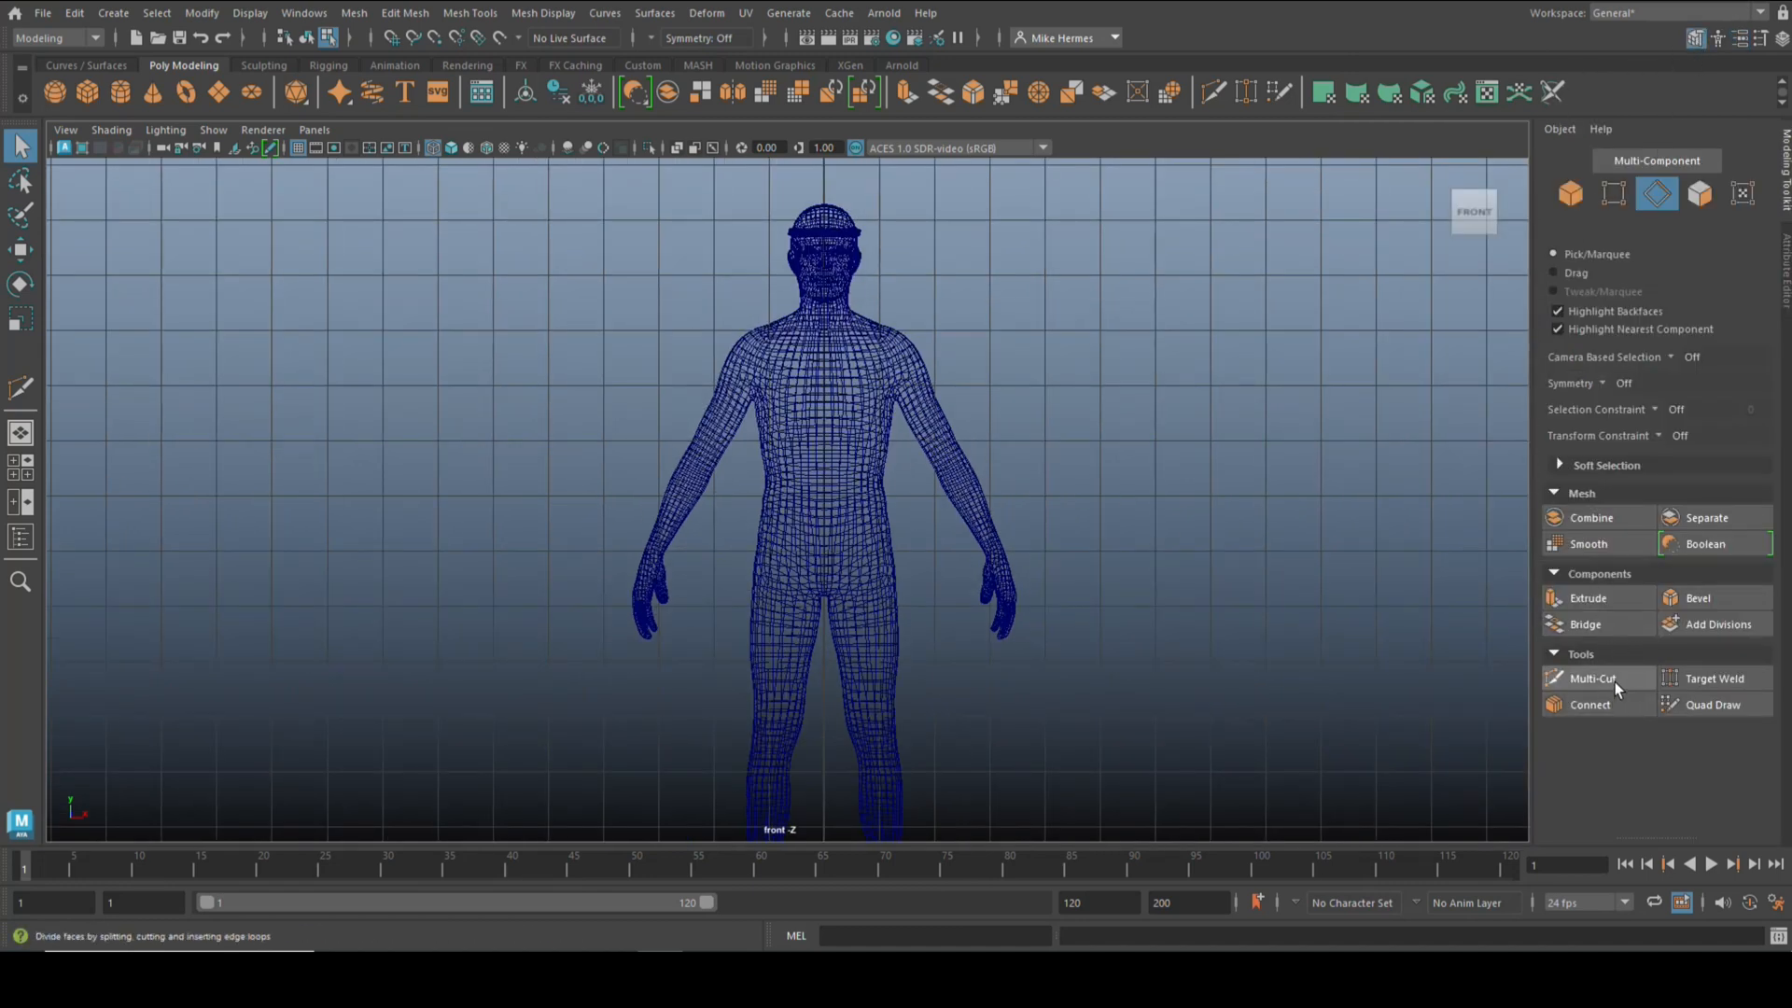
left_click(1592, 677)
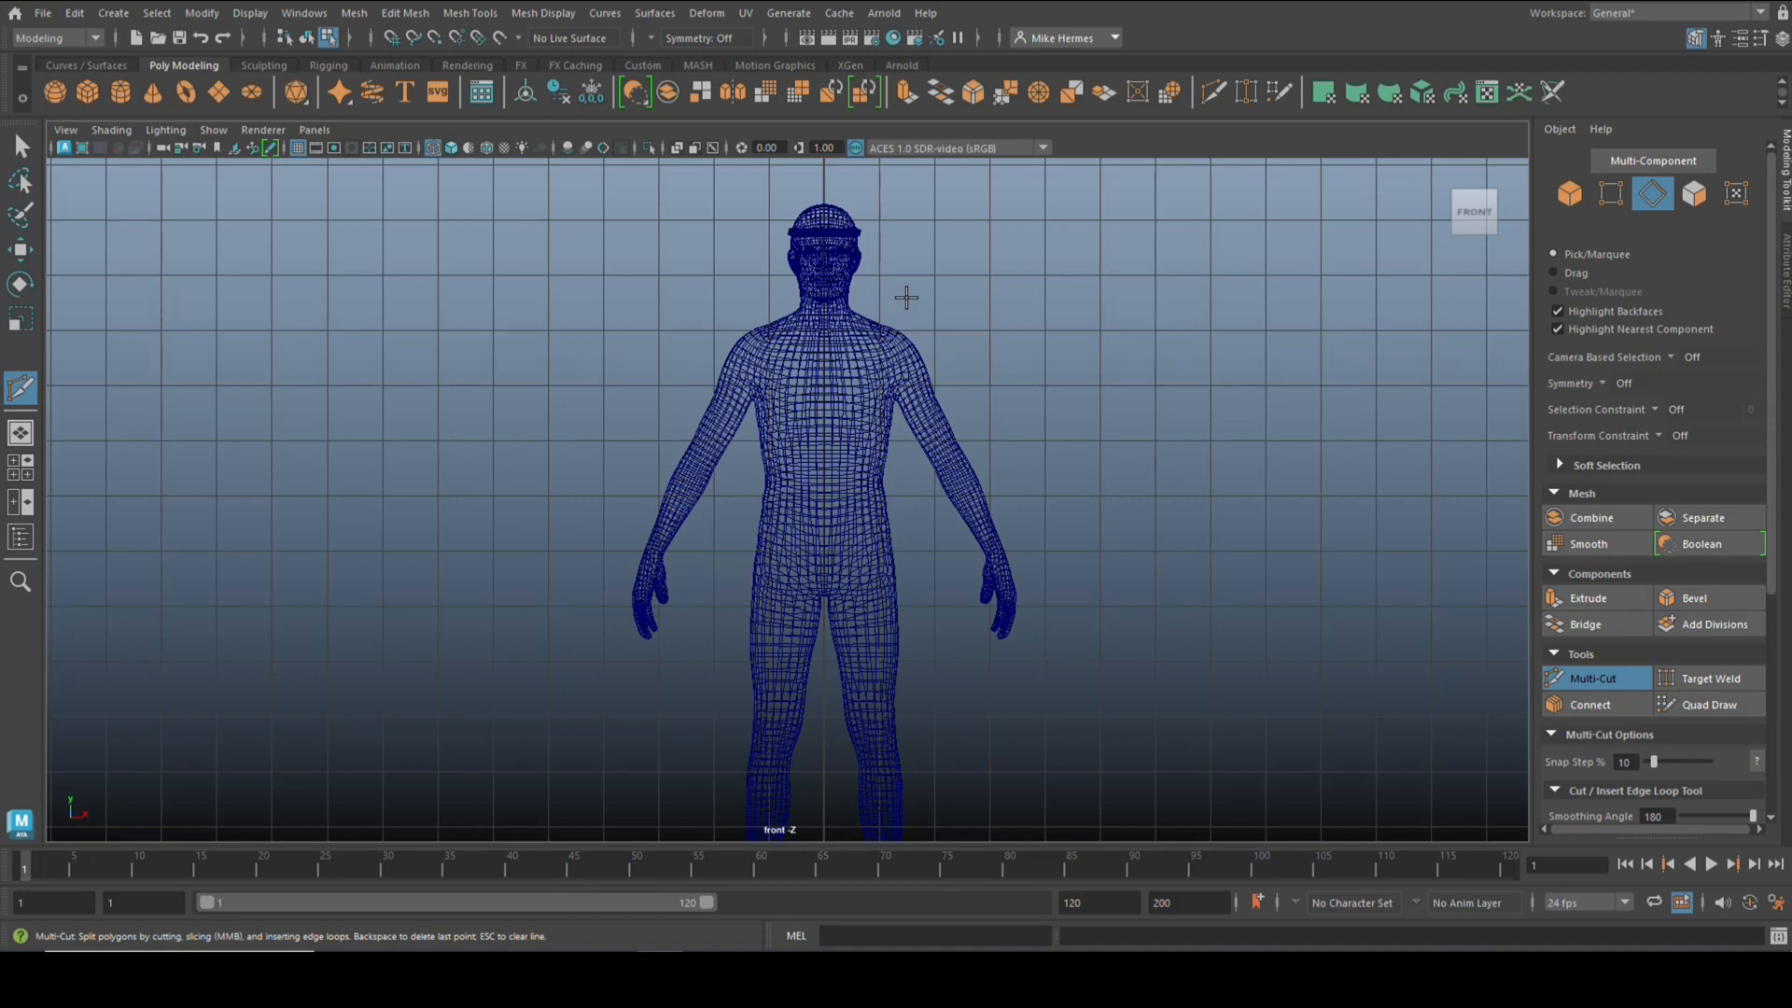
left_click(1595, 678)
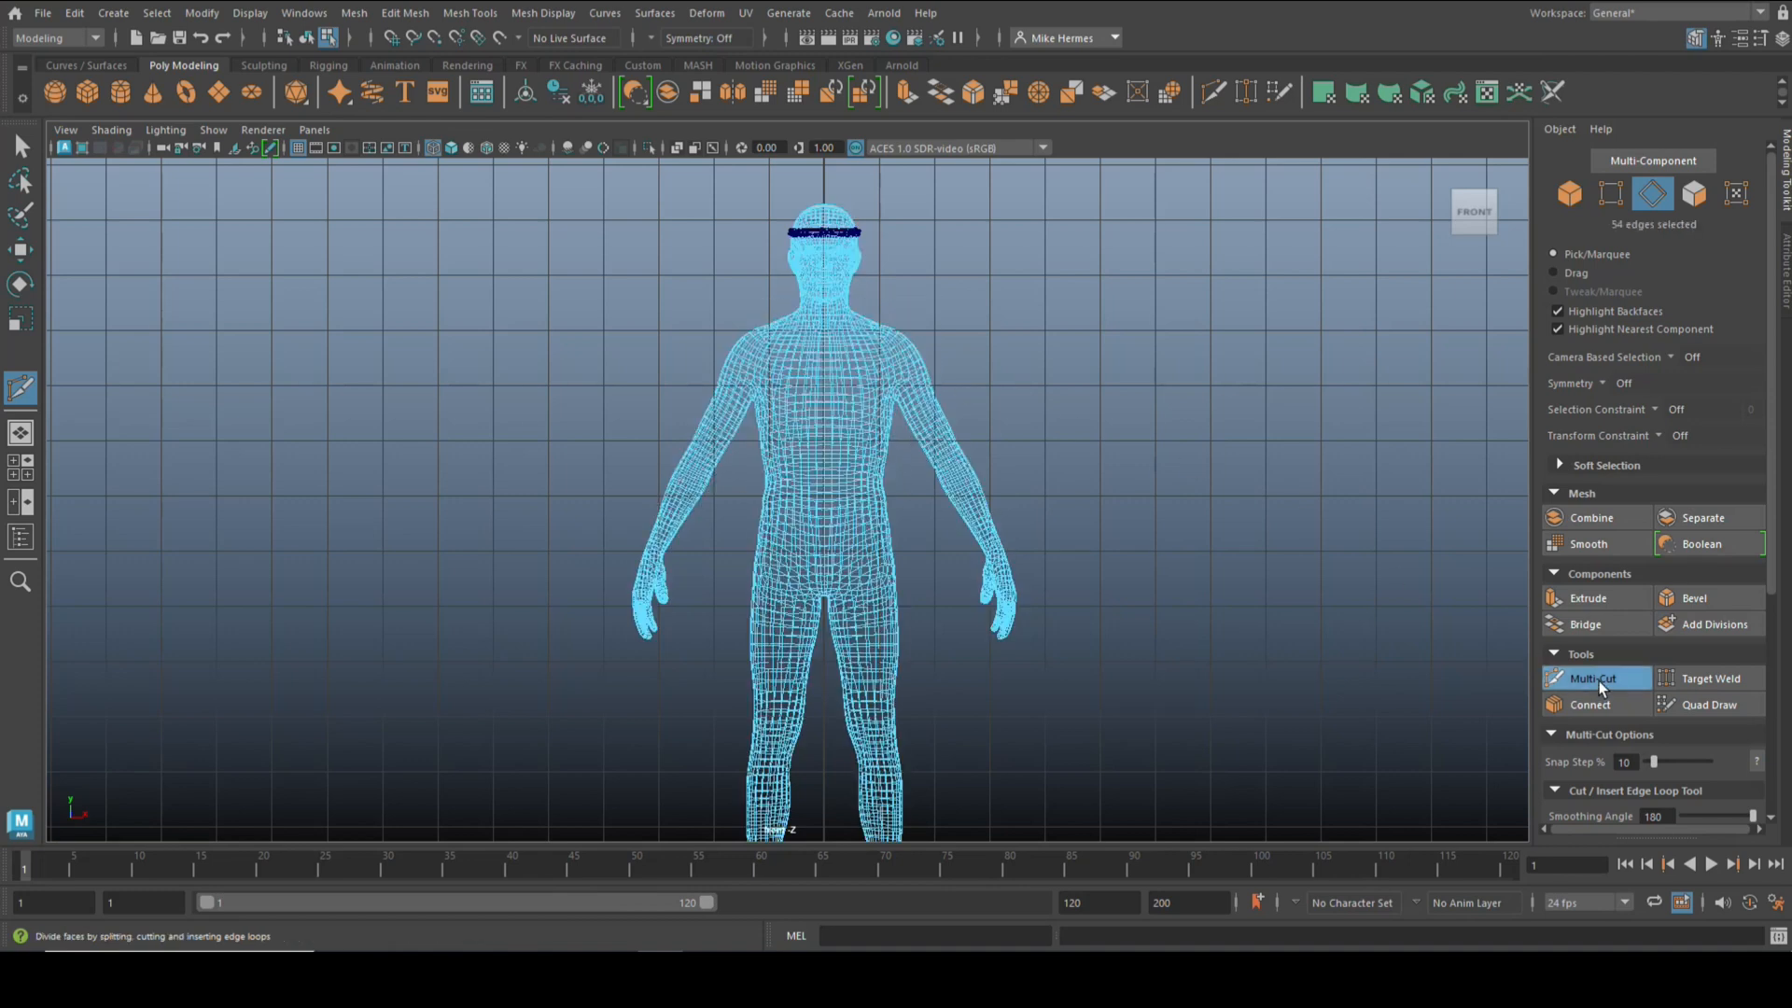
right_click(886, 408)
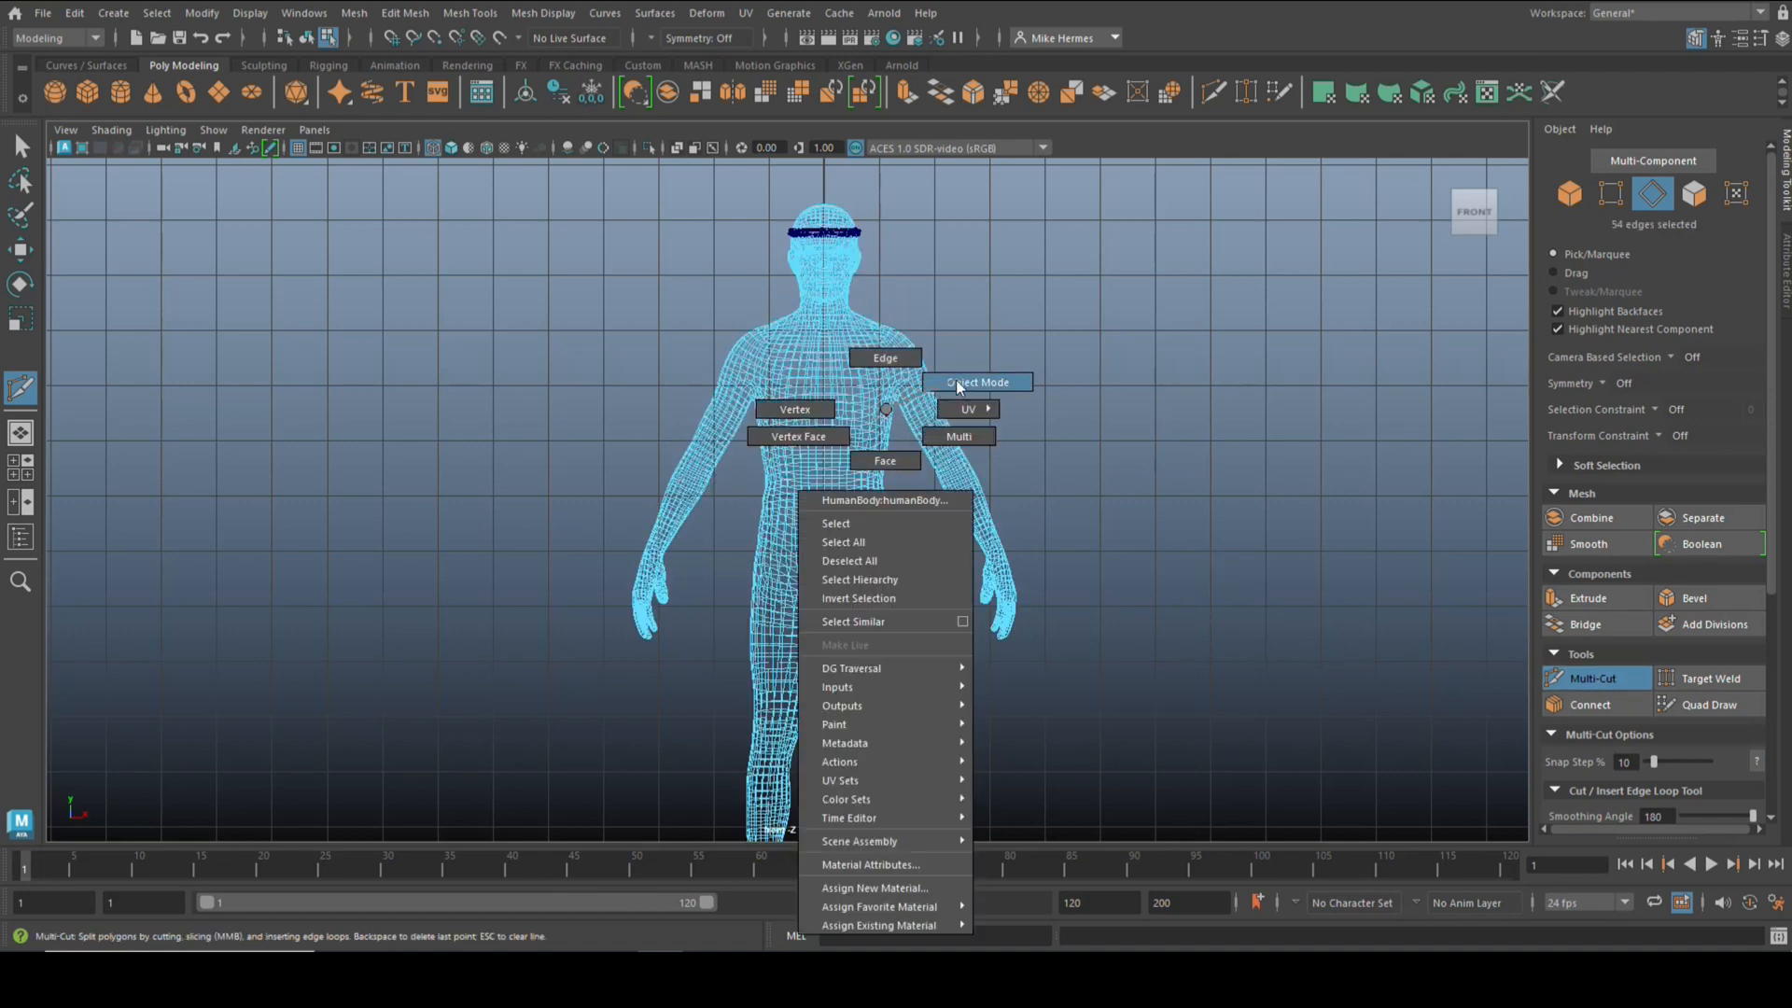
left_click(977, 382)
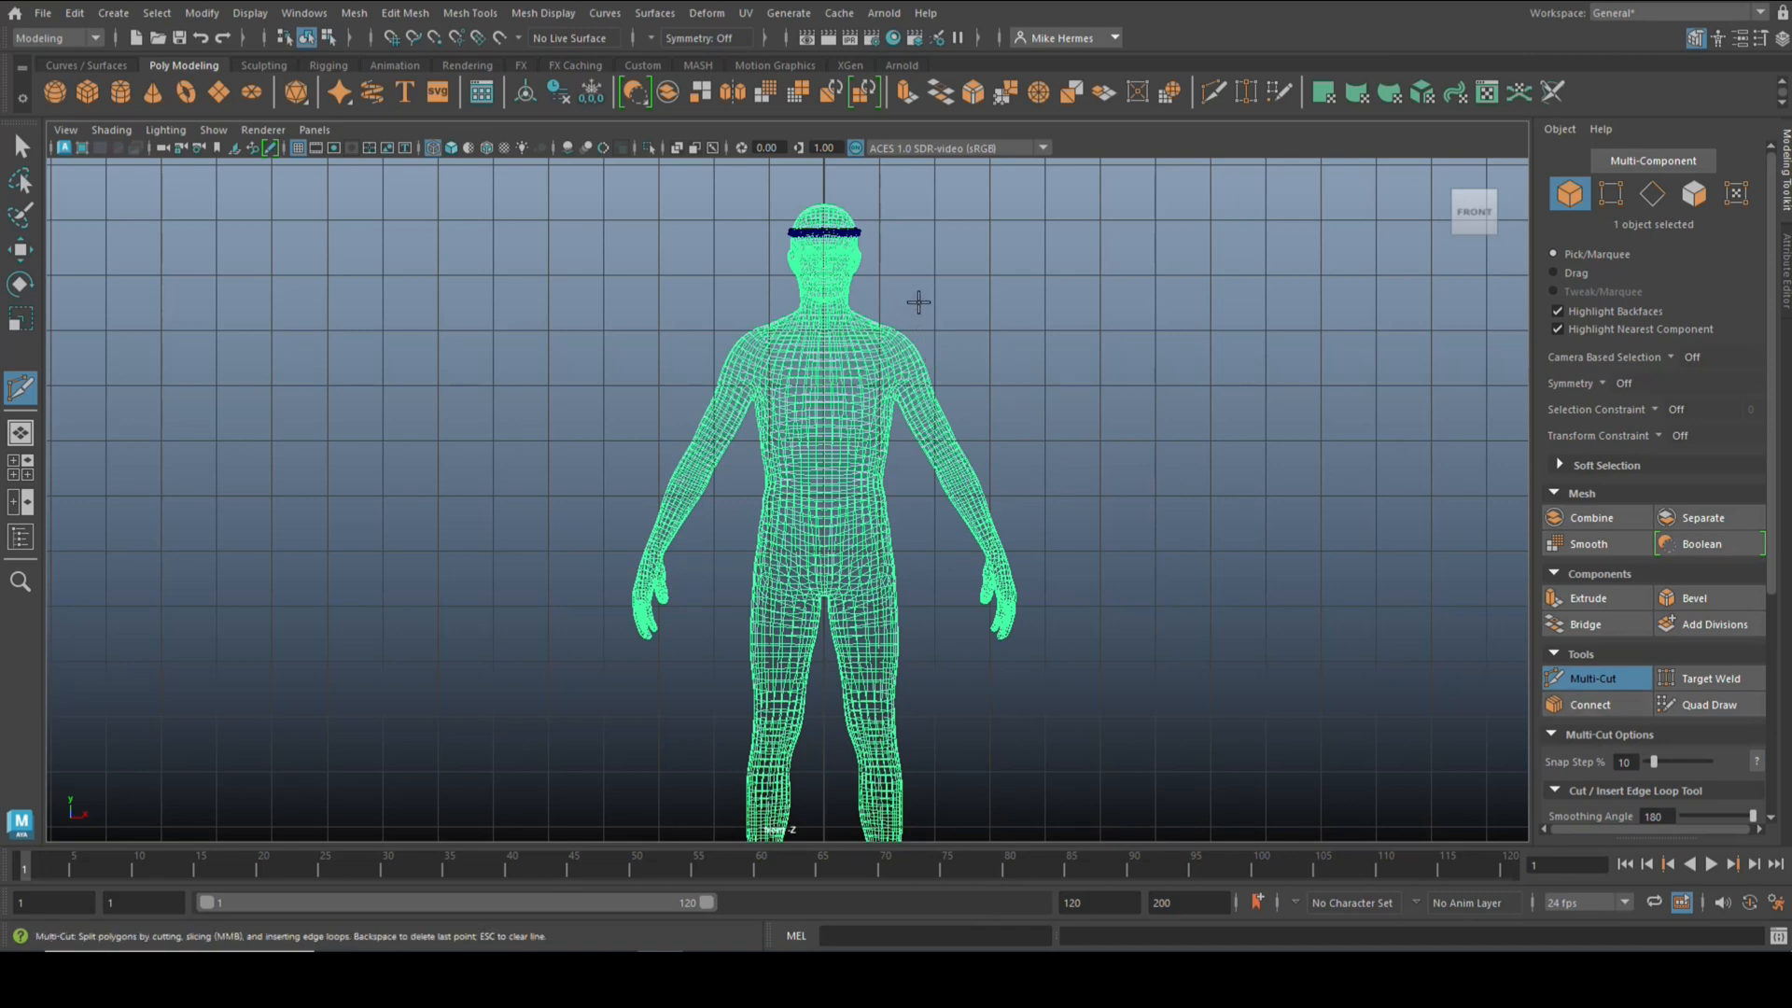
left_click_drag(920, 294, 718, 546)
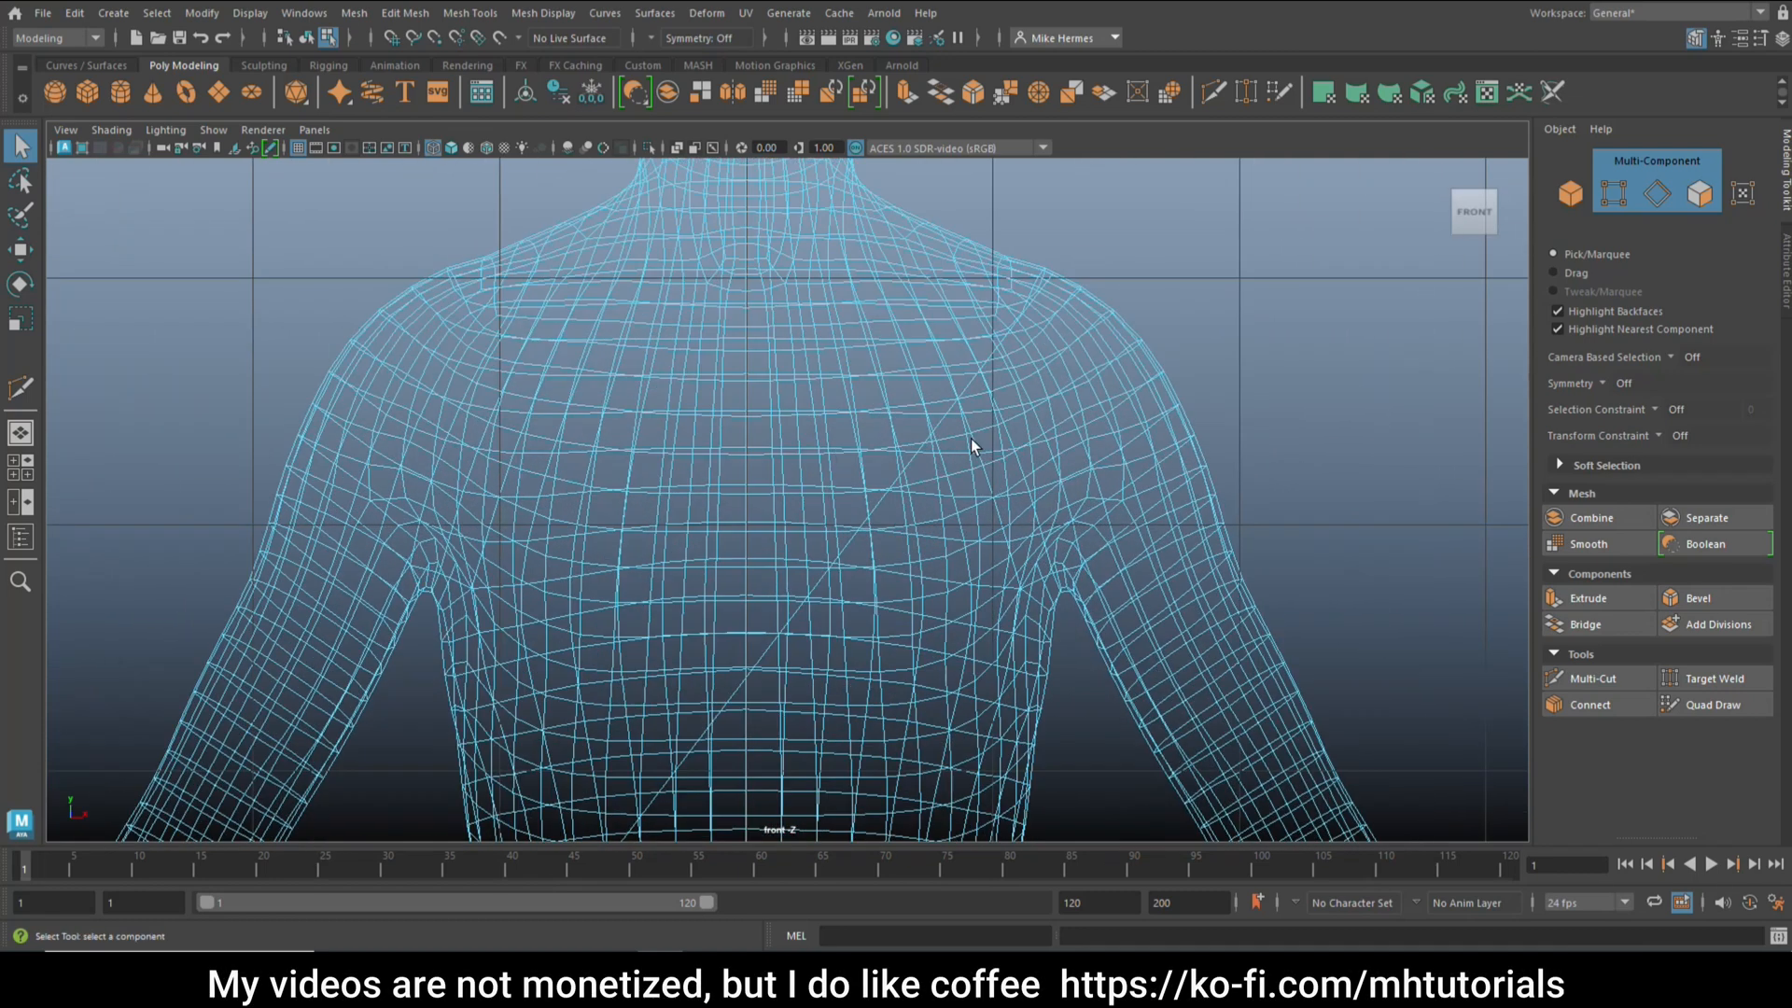
mouse_move(942, 431)
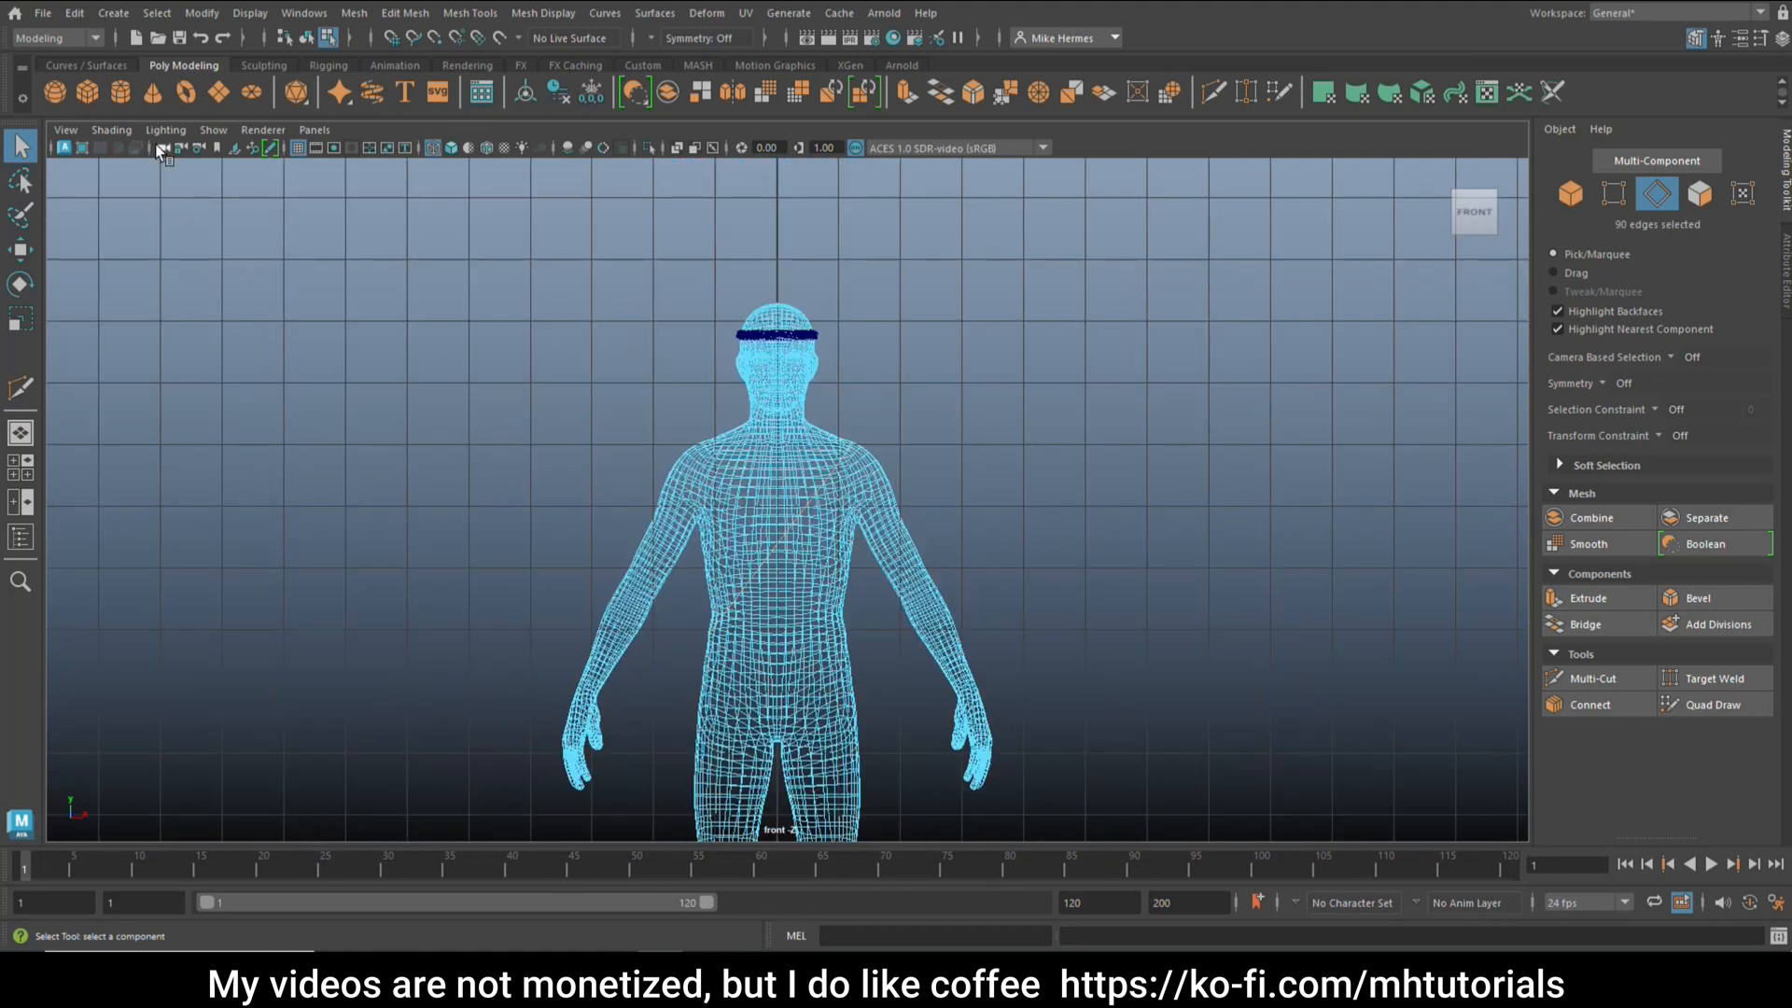
Step: Convert the diagonal chest edges to a curve and sweep a tube mesh along it
left_click(202, 13)
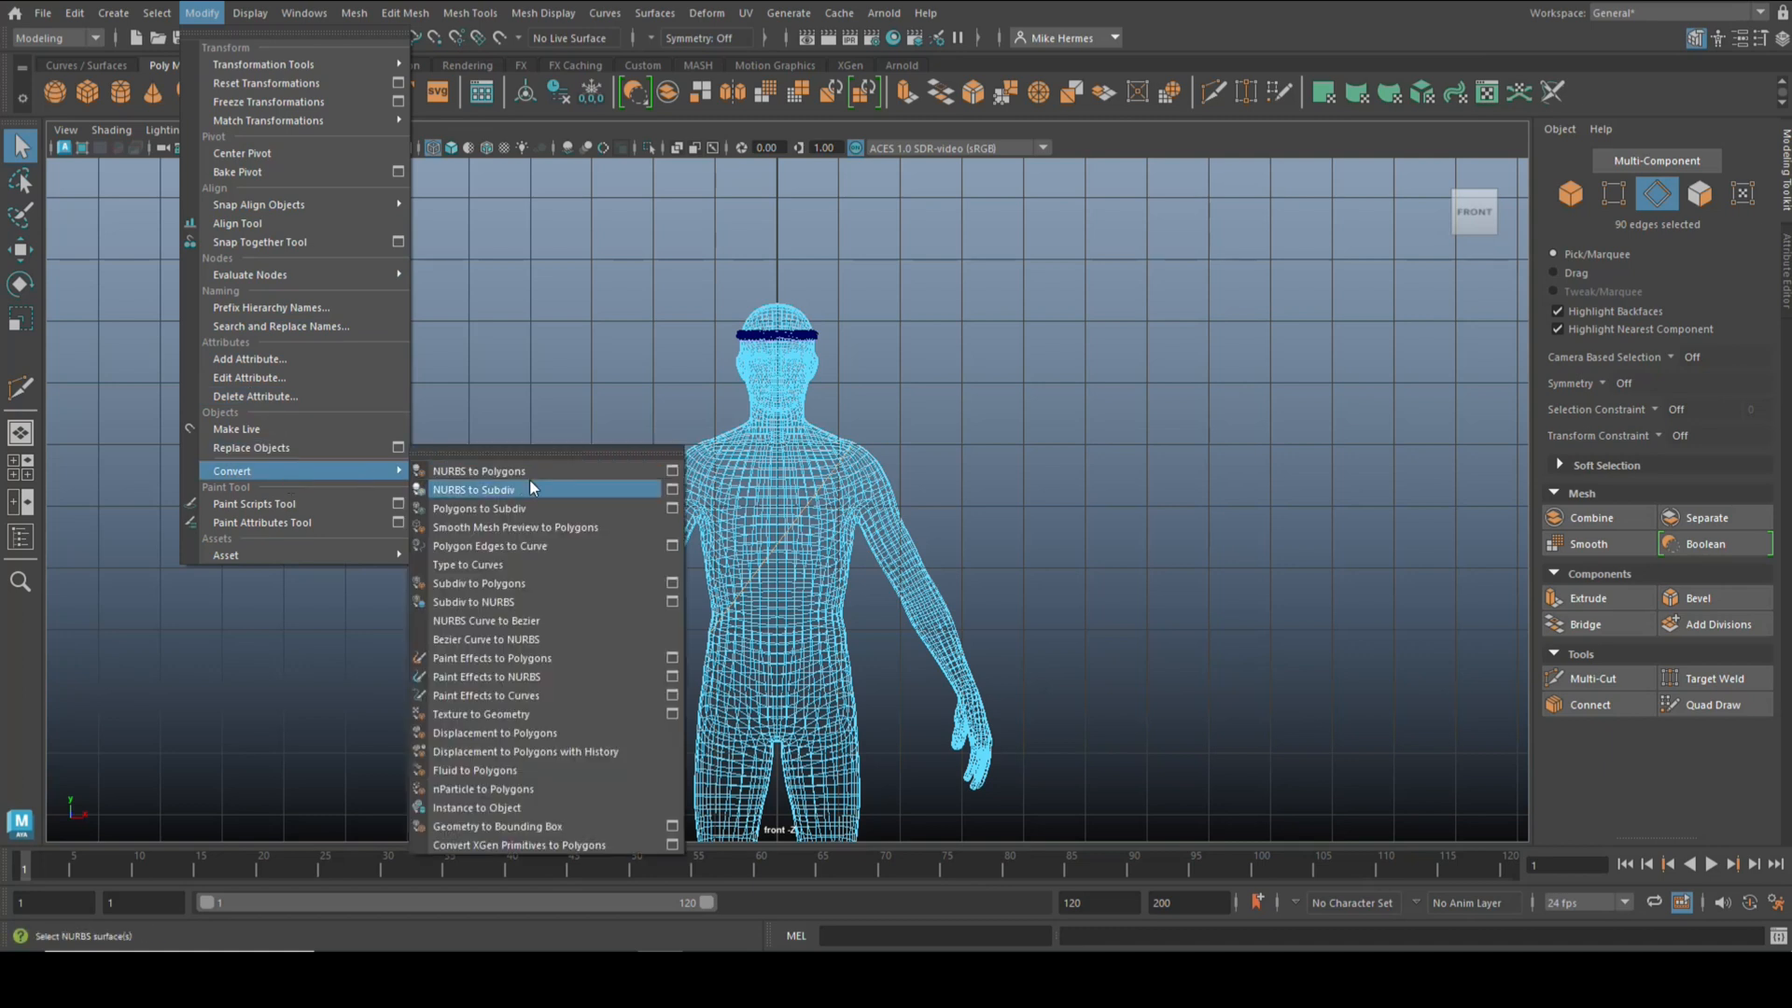
mouse_move(538, 657)
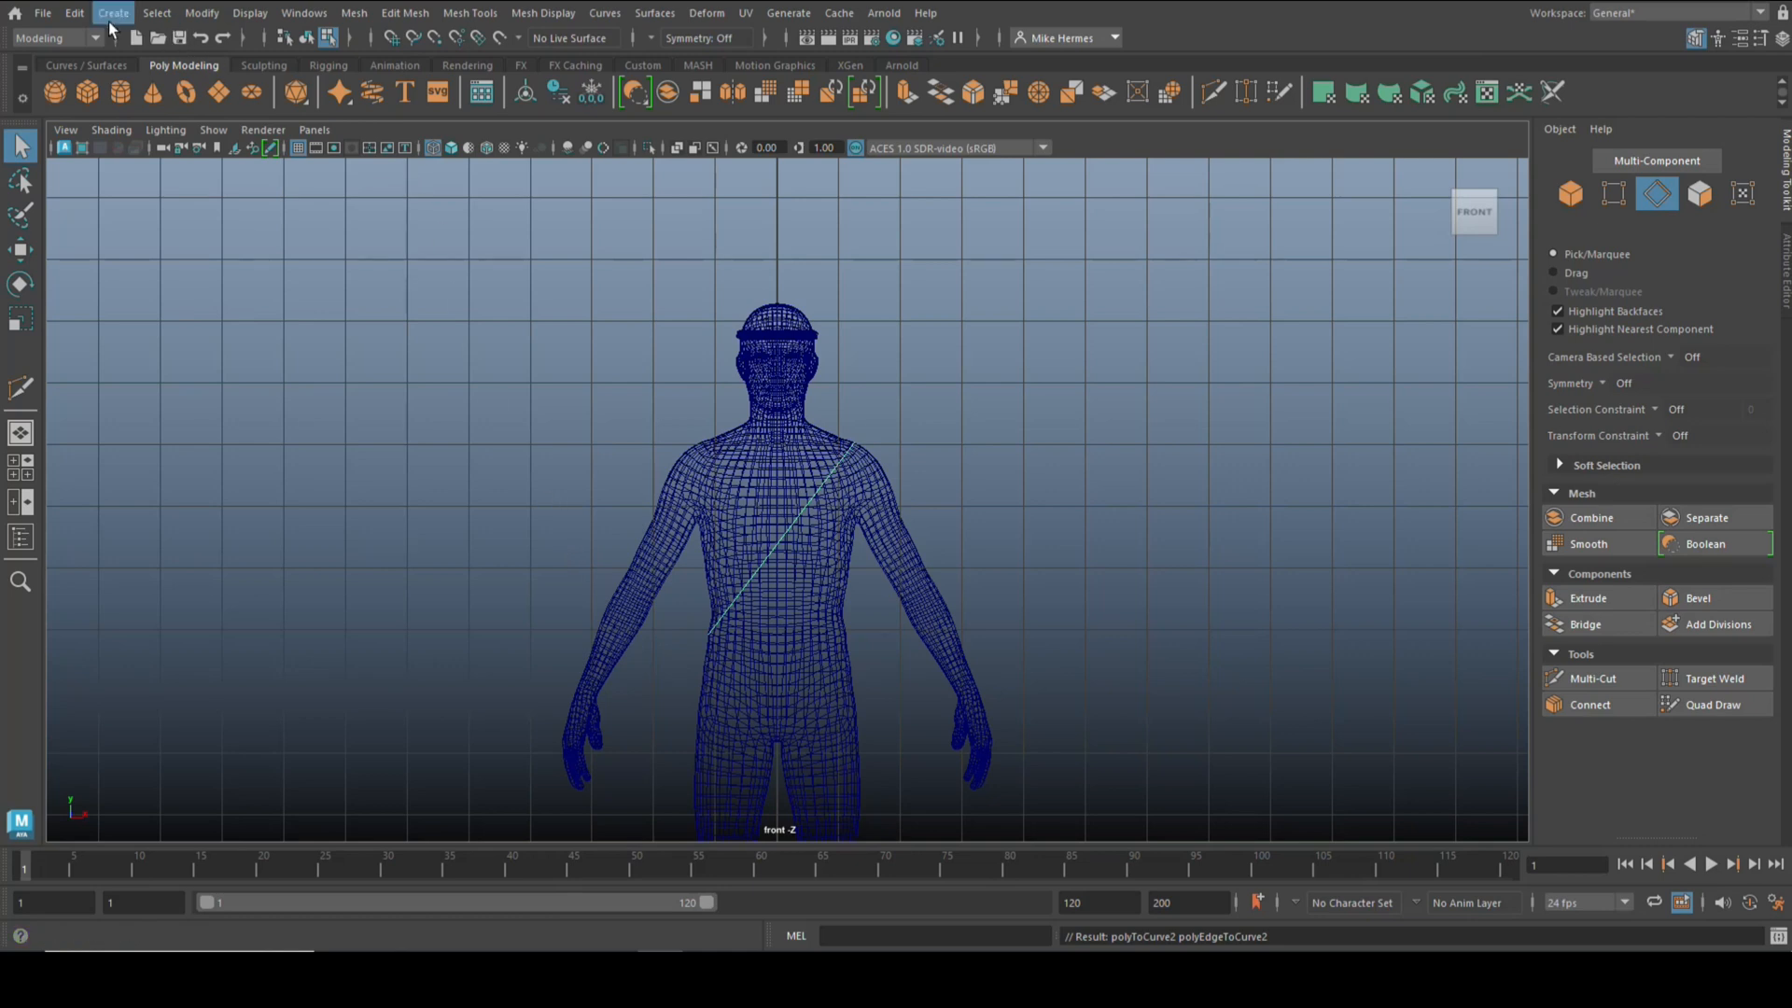
left_click(112, 12)
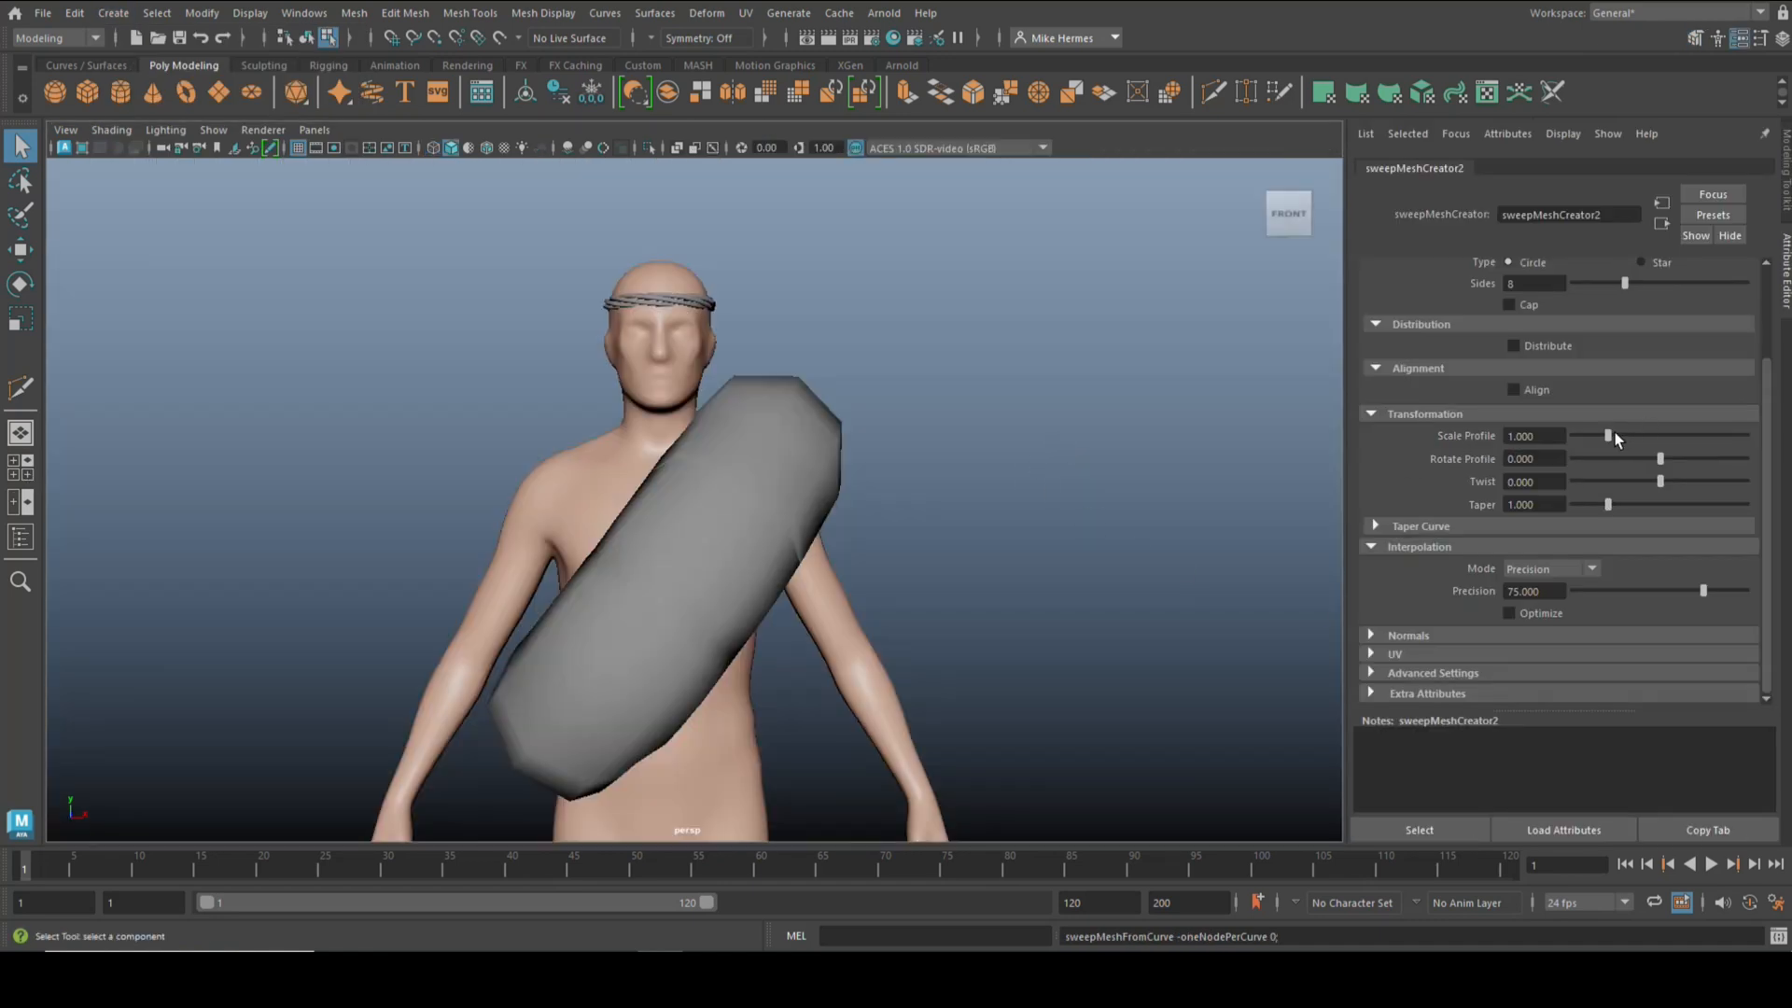
Step: Lower the chest sweep's Scale Profile from 1.0 to about 0.110
left_click_drag(1643, 436, 1600, 436)
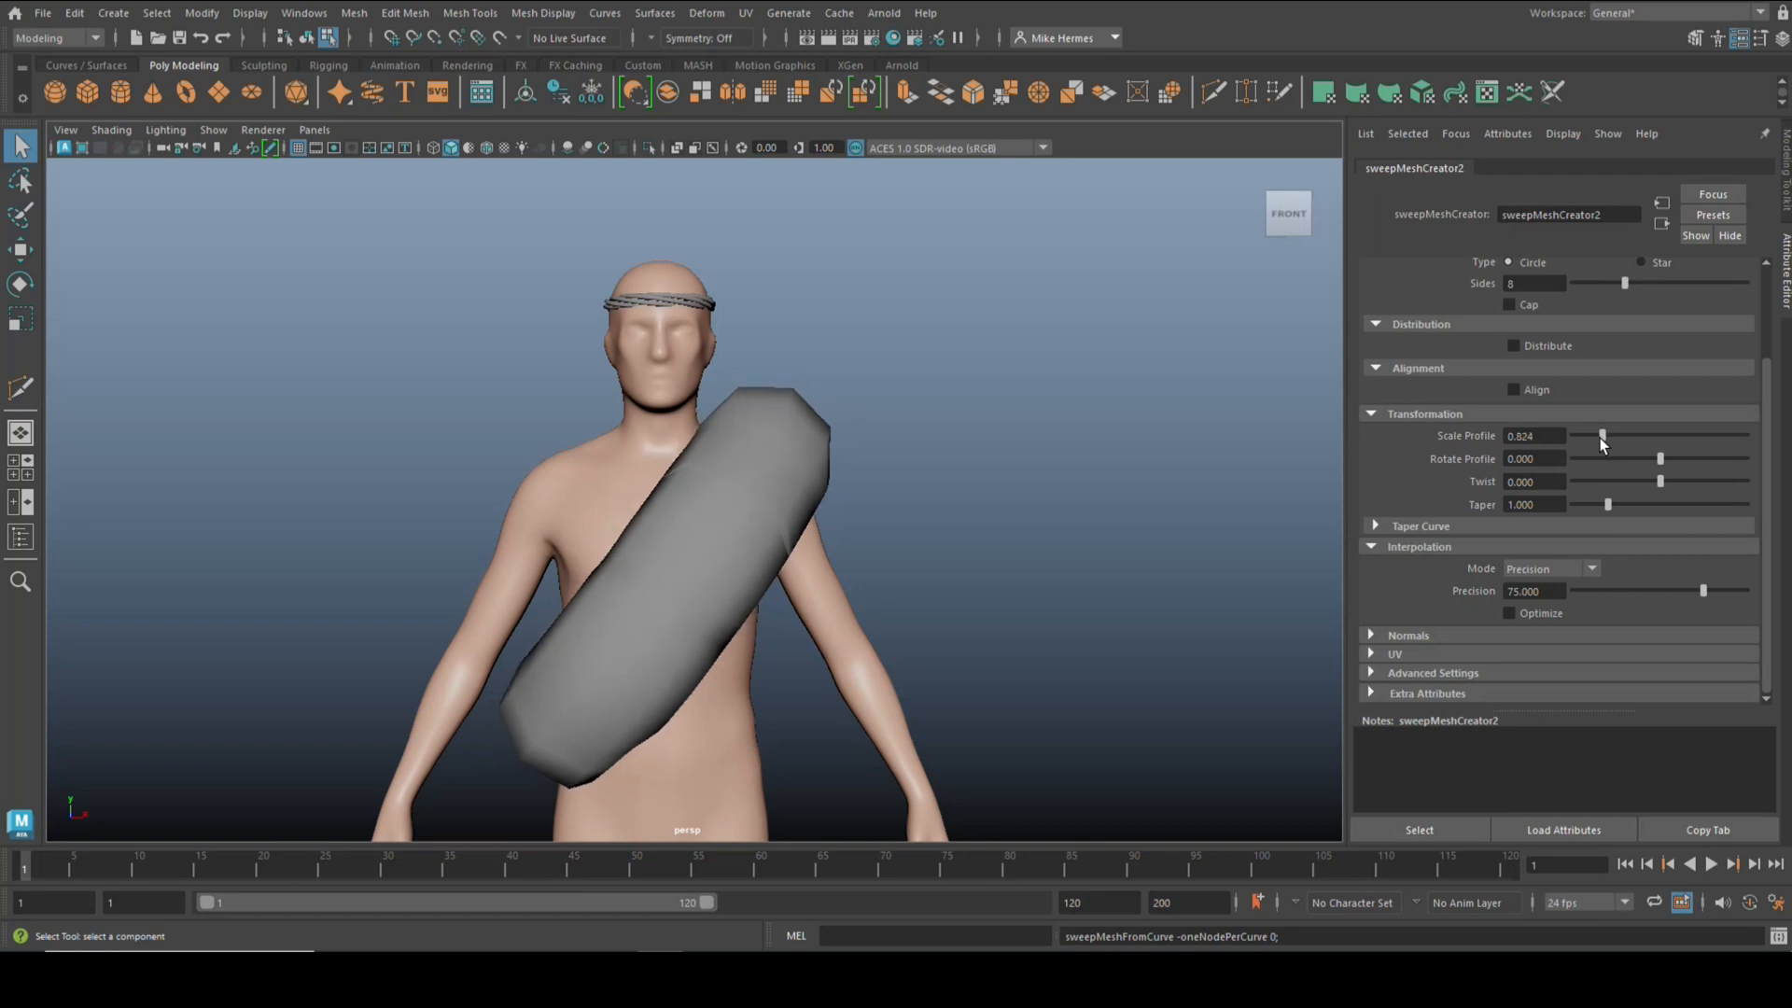
left_click_drag(1599, 436, 1580, 435)
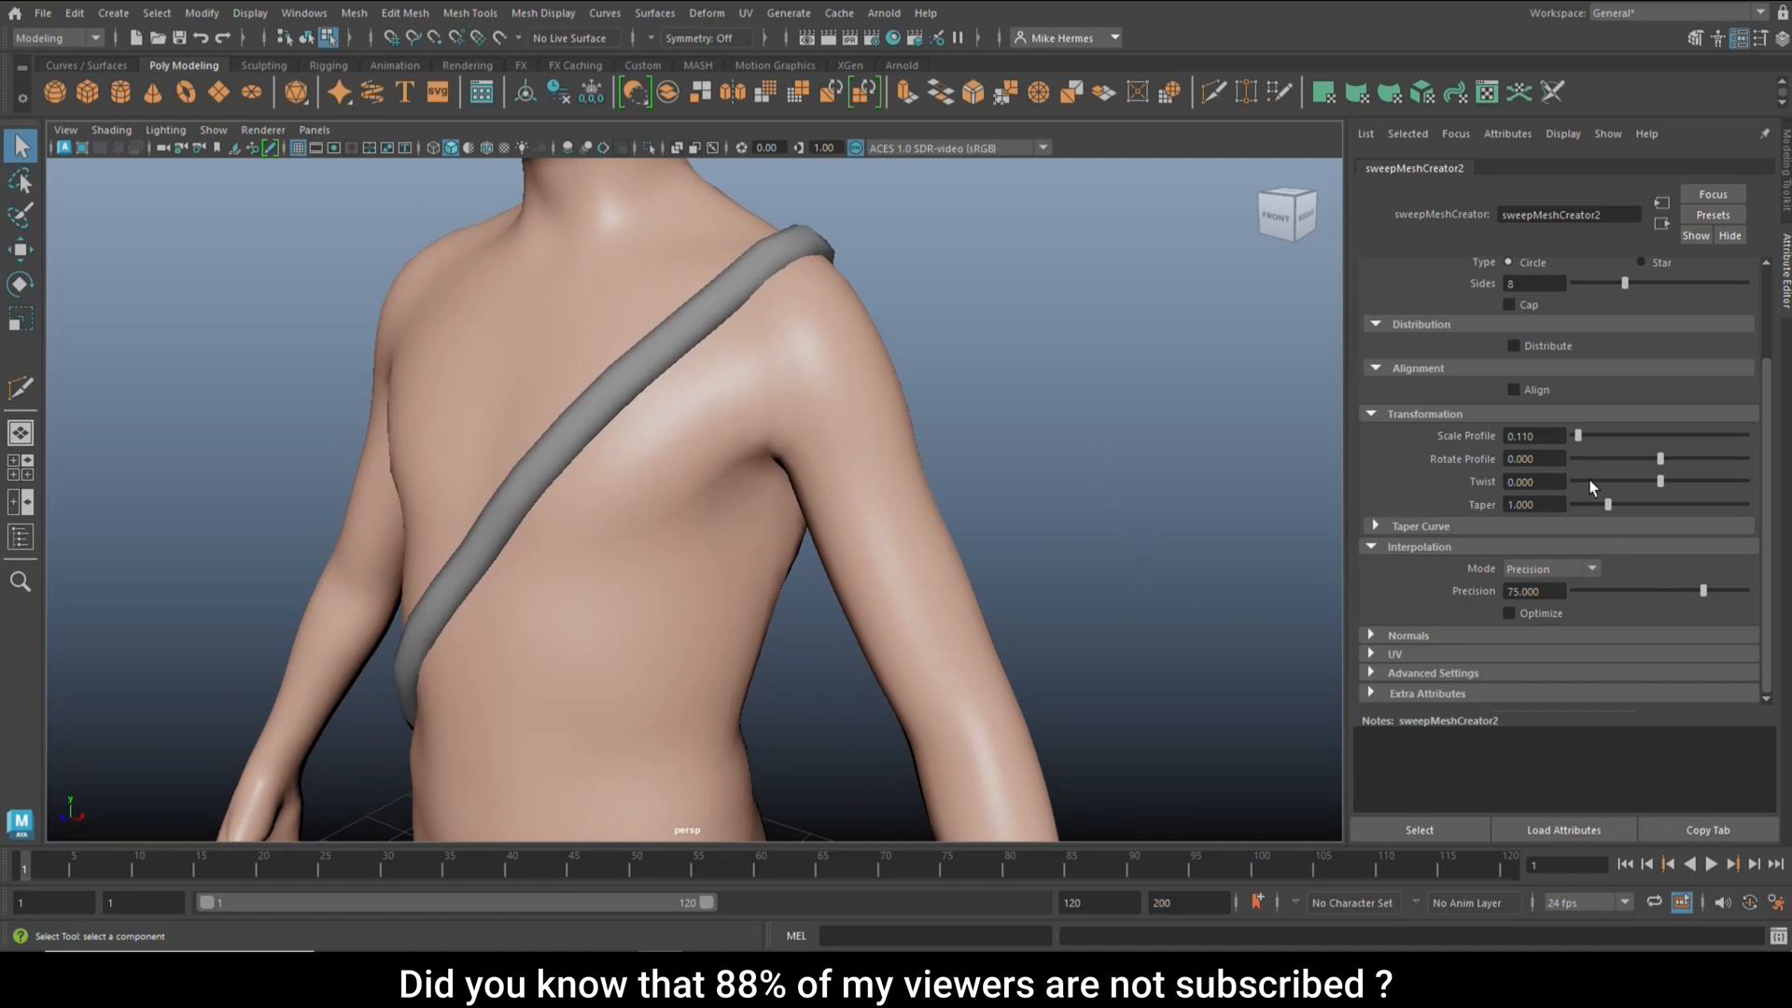
Step: Raise the strap's sweep profile Sides to 11
left_click(1371, 268)
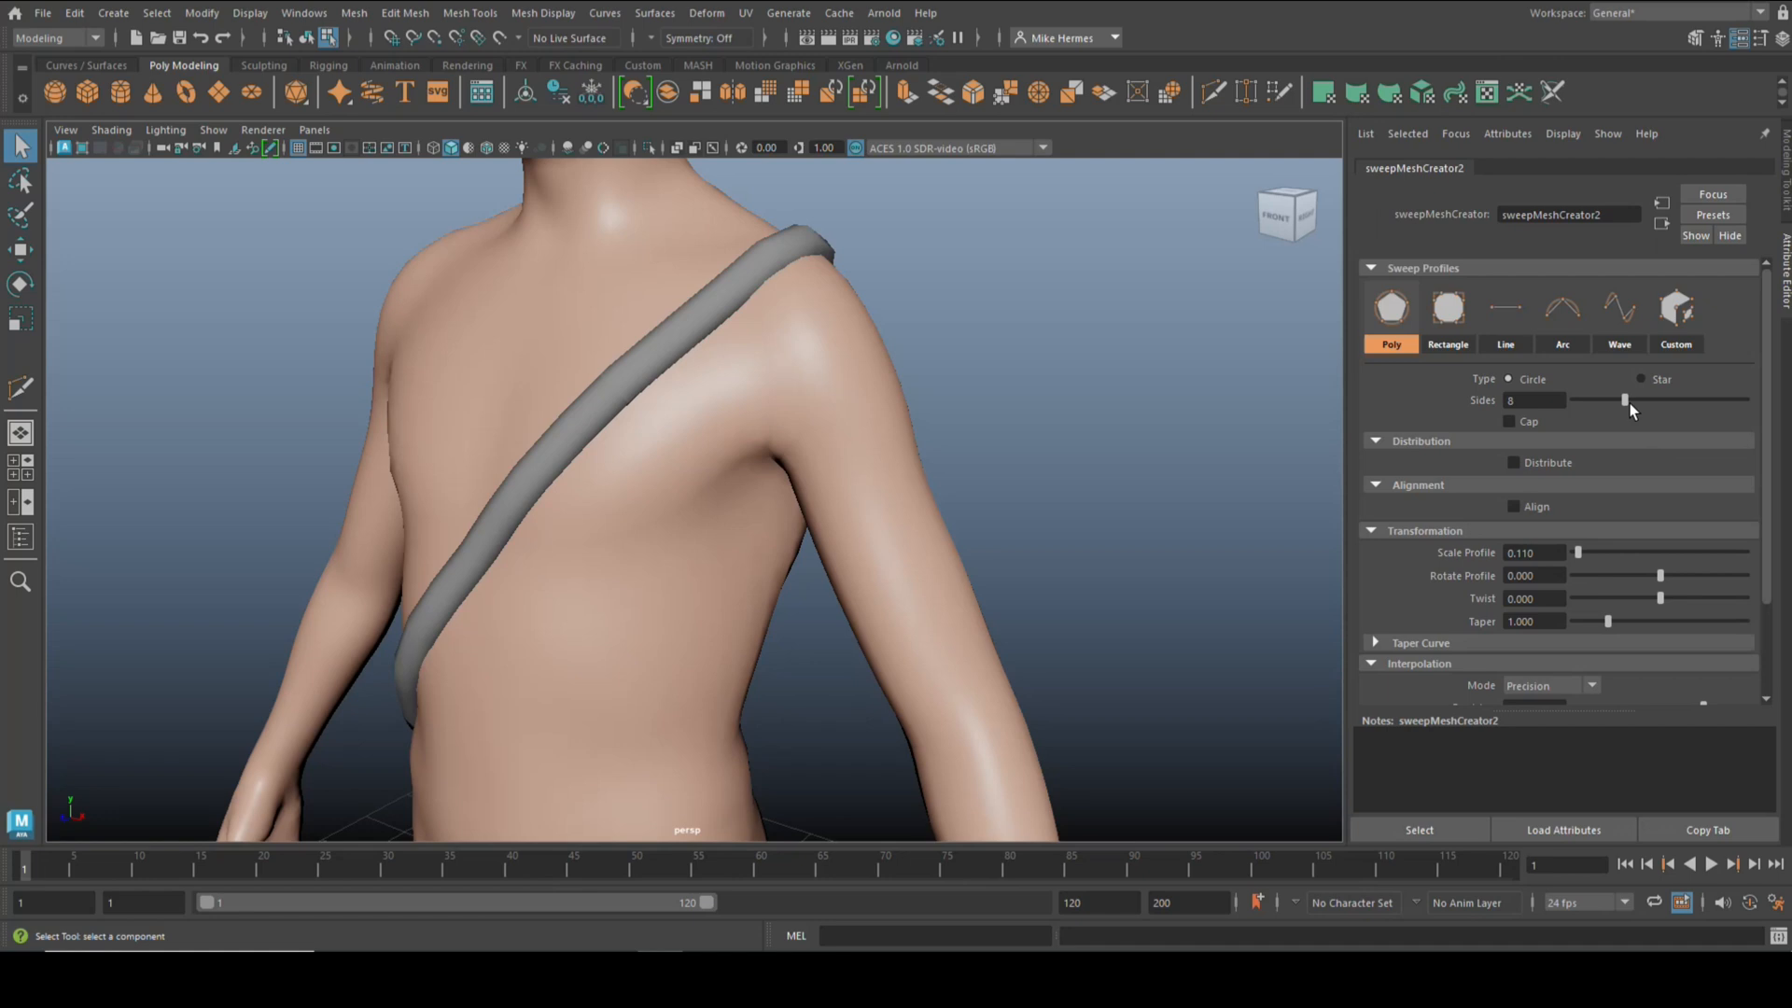
left_click_drag(1625, 401, 1645, 400)
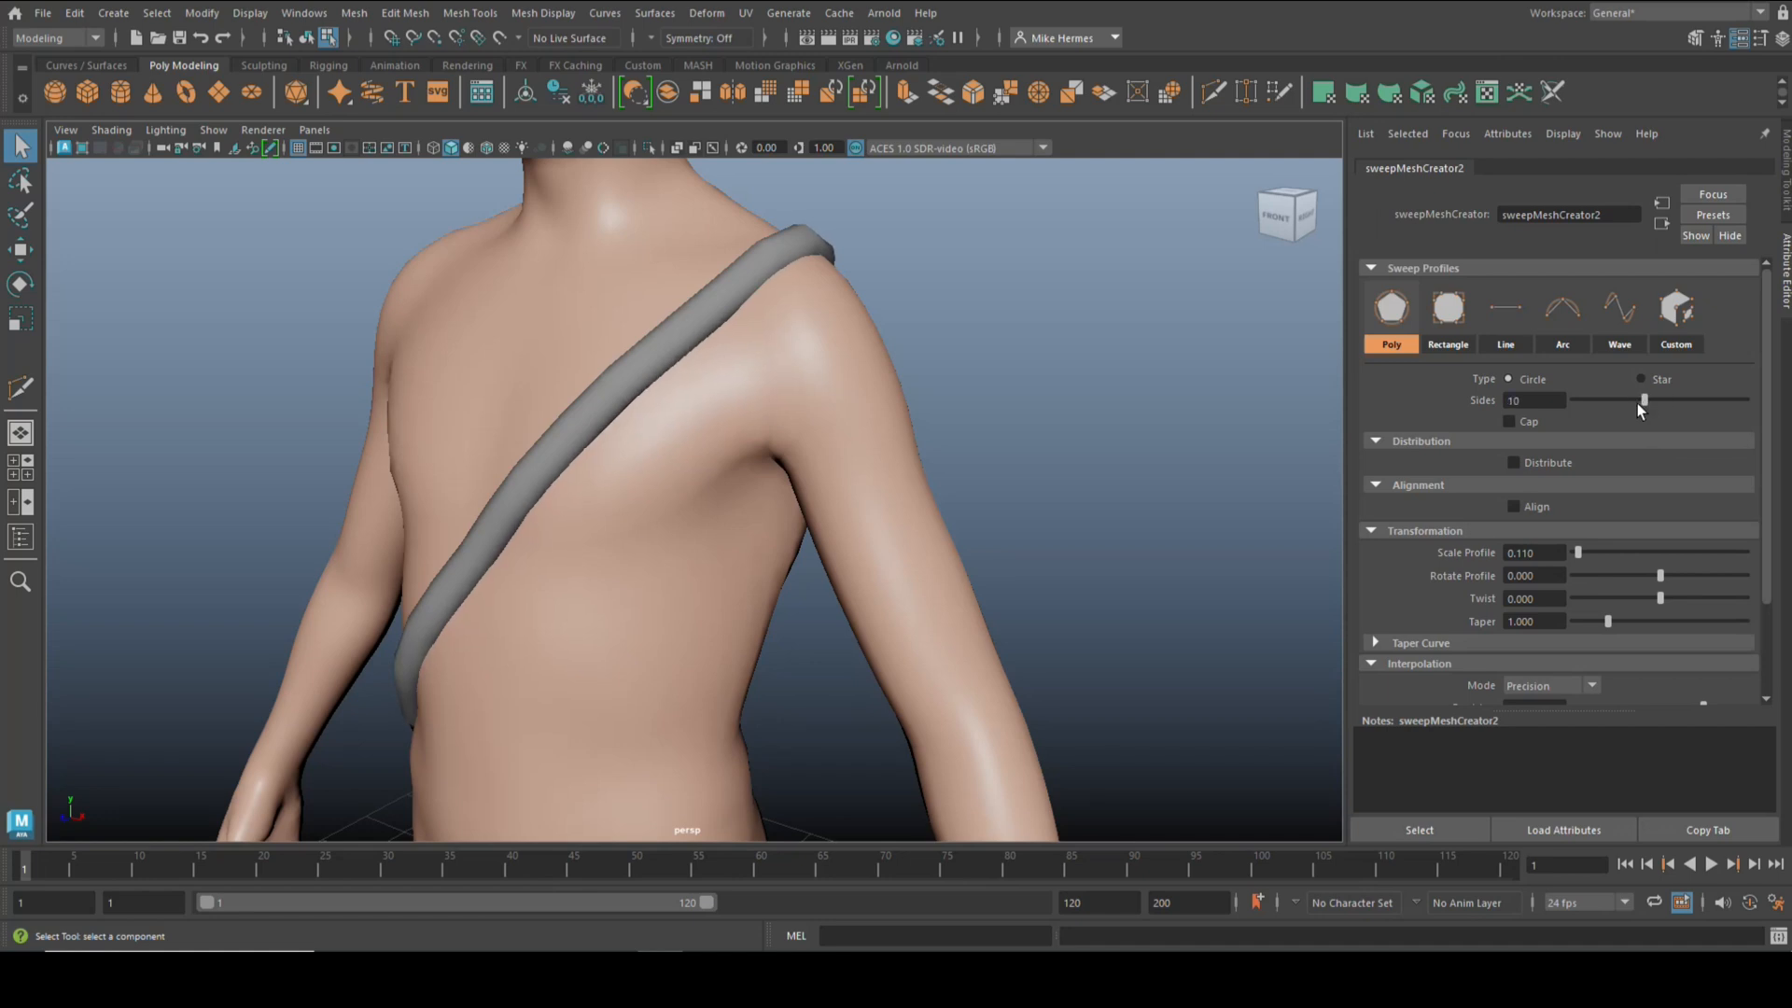
left_click_drag(1643, 400, 1653, 400)
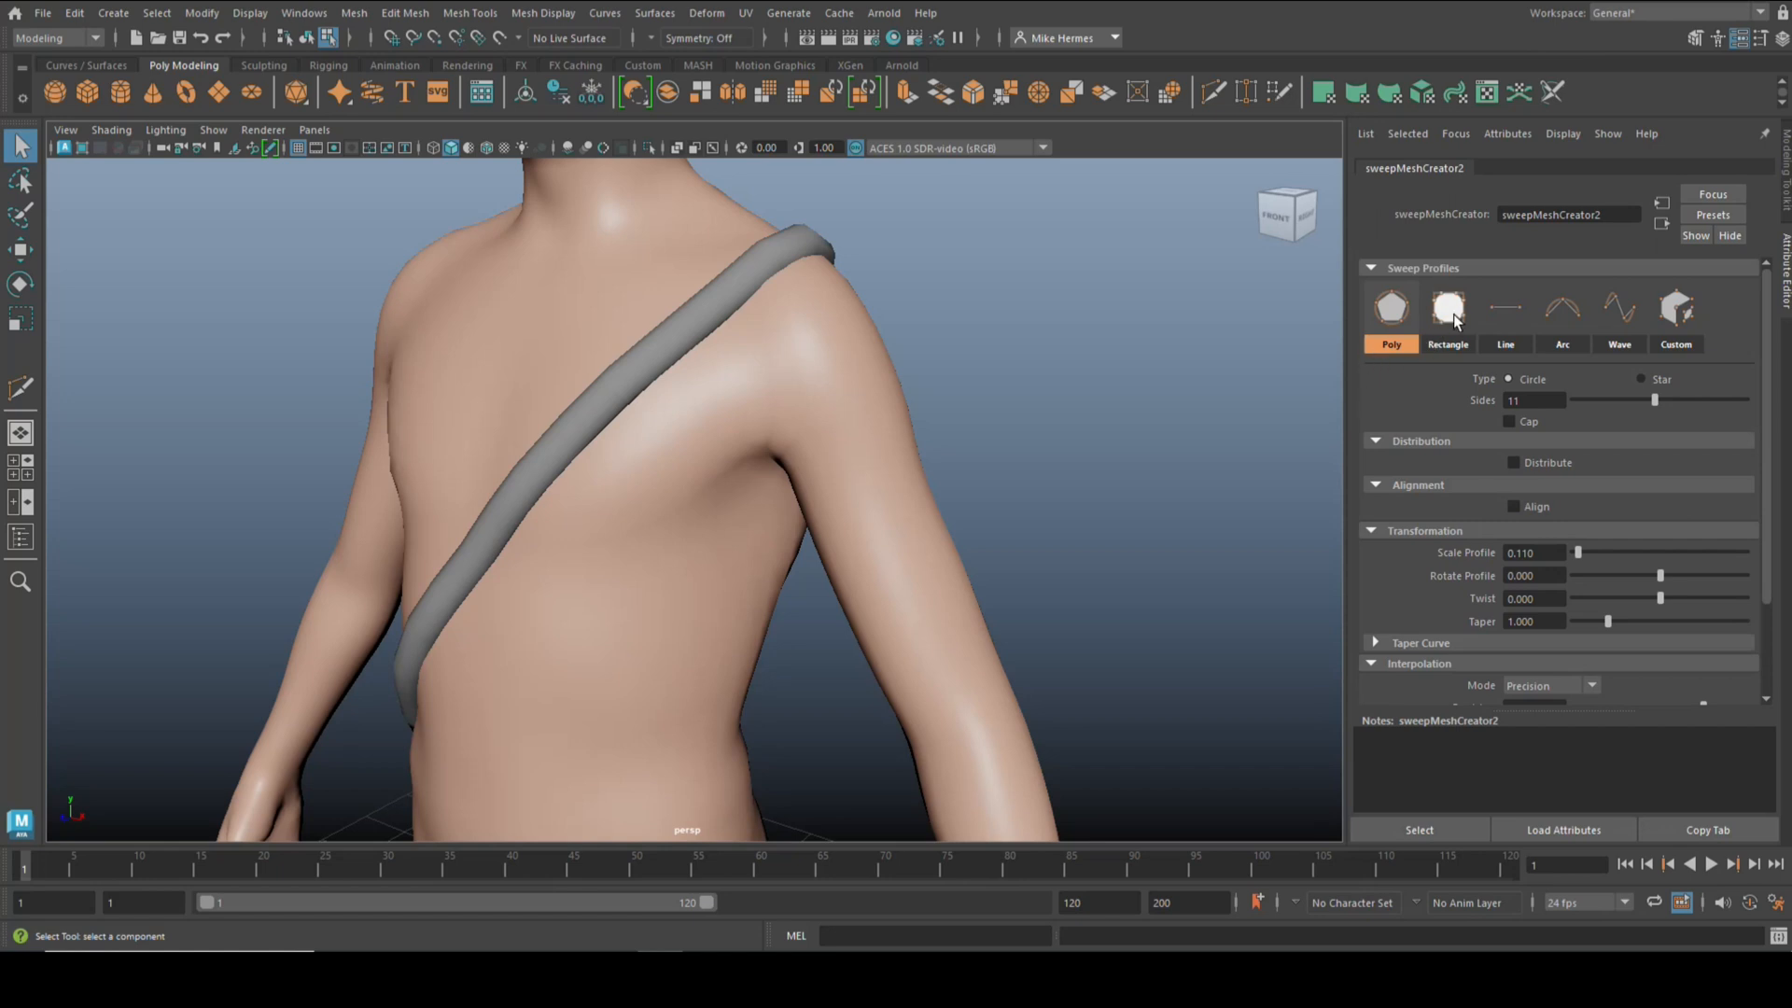
Step: Try a flat Rectangle profile with a narrower Width, then return to the round Poly profile
left_click(1446, 307)
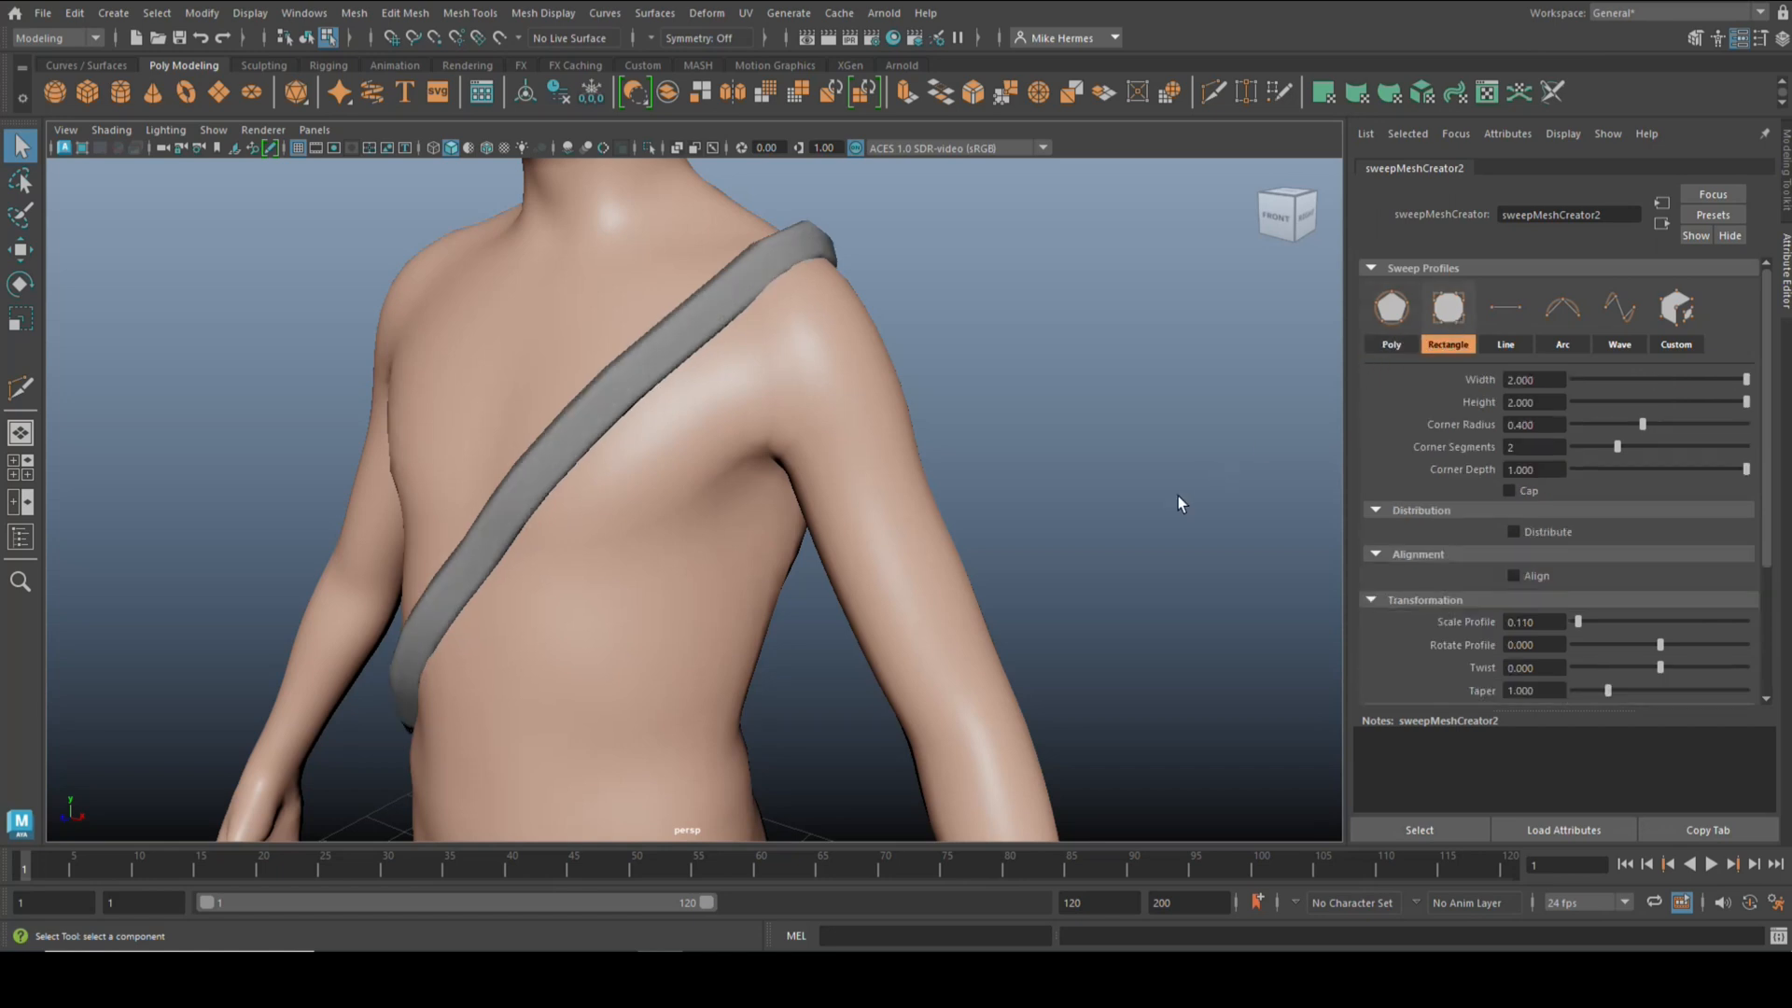
left_click_drag(1181, 504, 1136, 481)
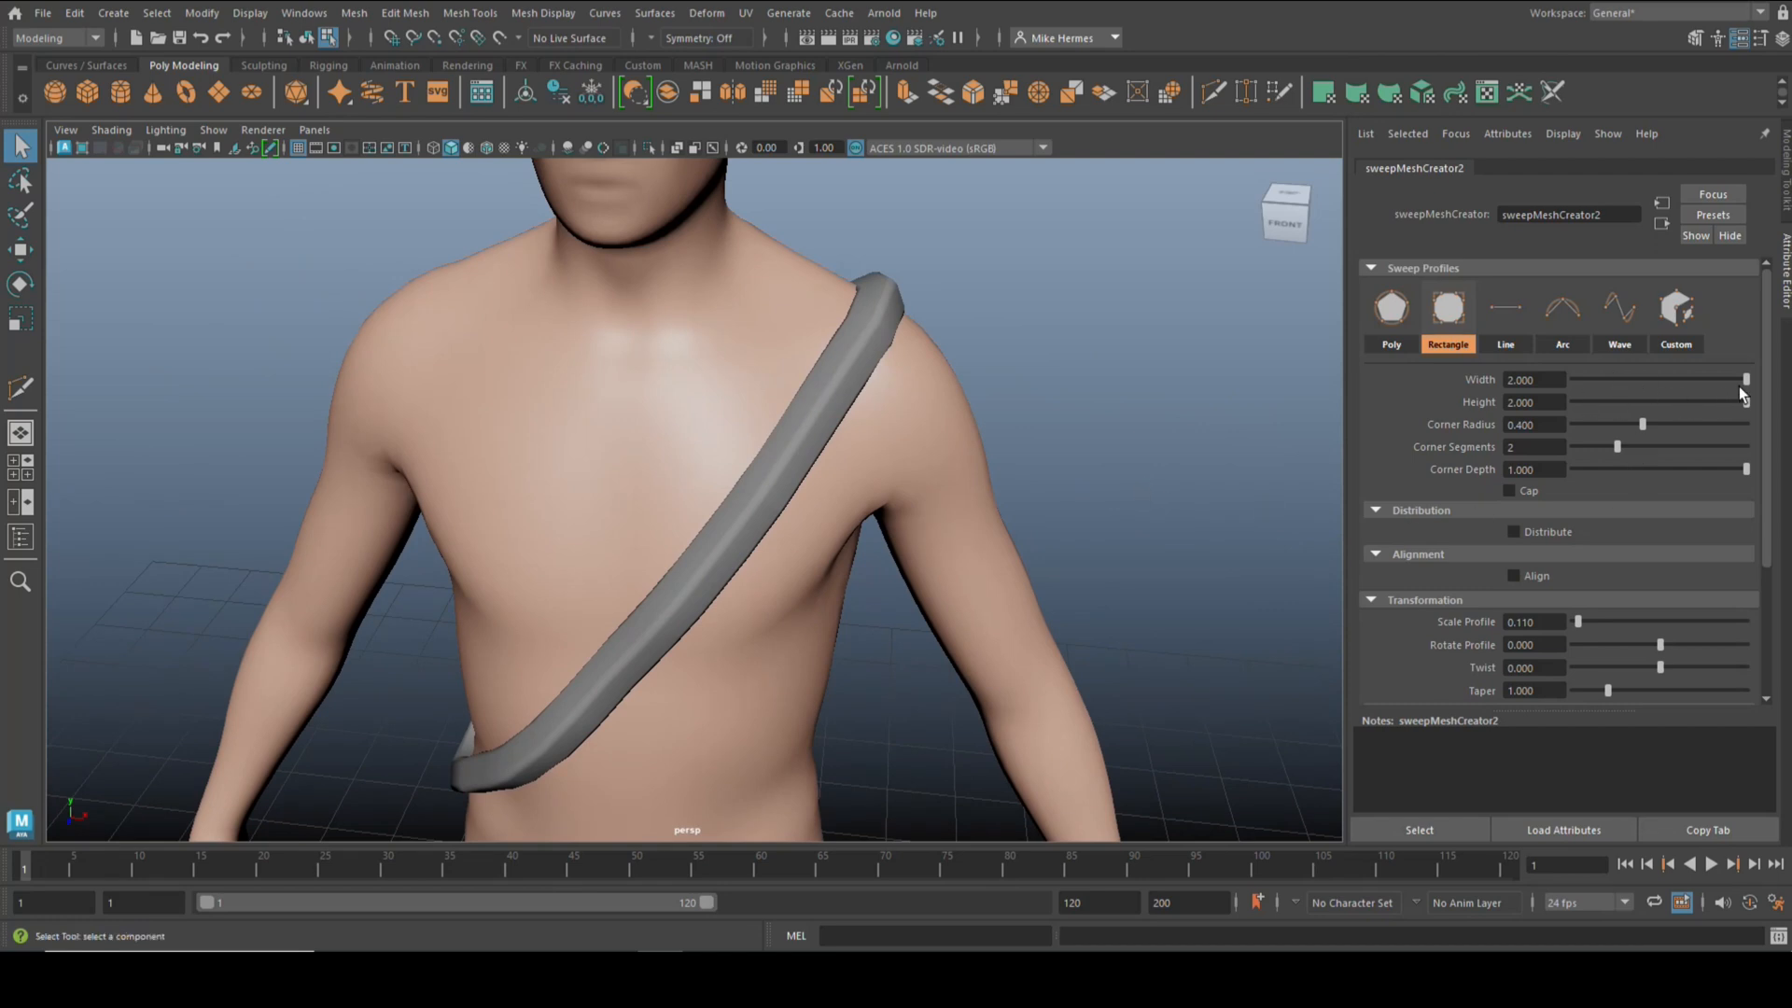
left_click_drag(1744, 378, 1681, 378)
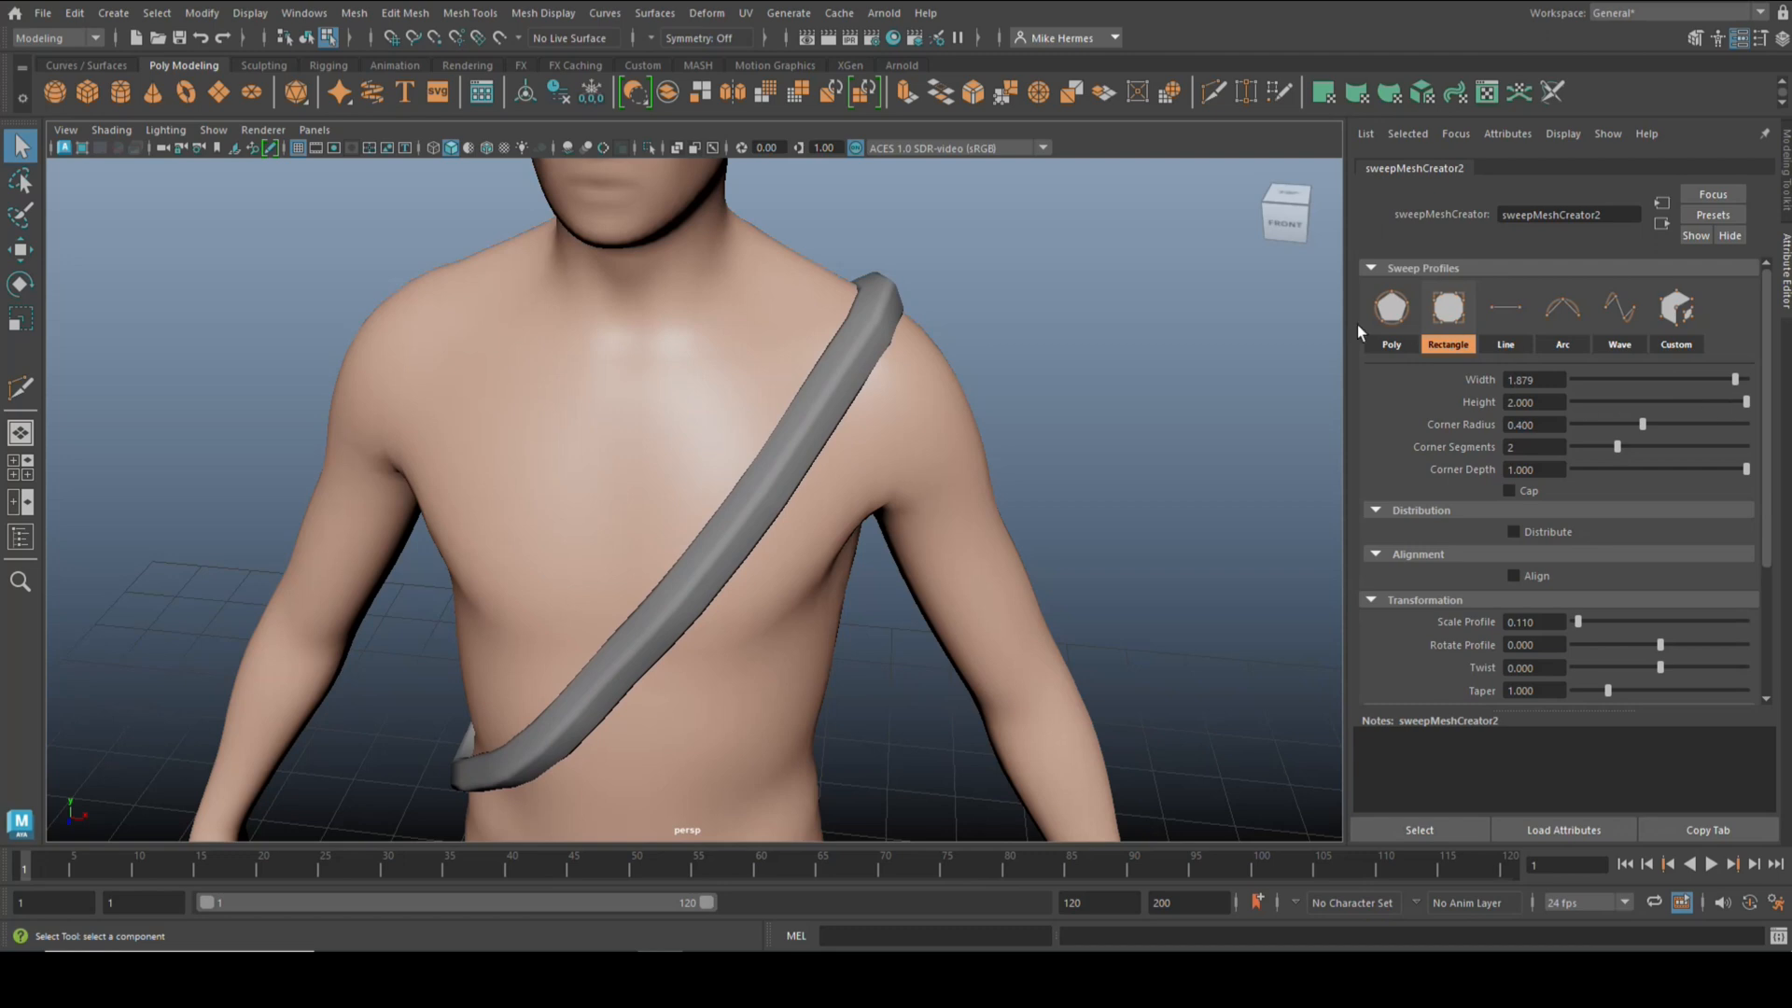
left_click(1389, 307)
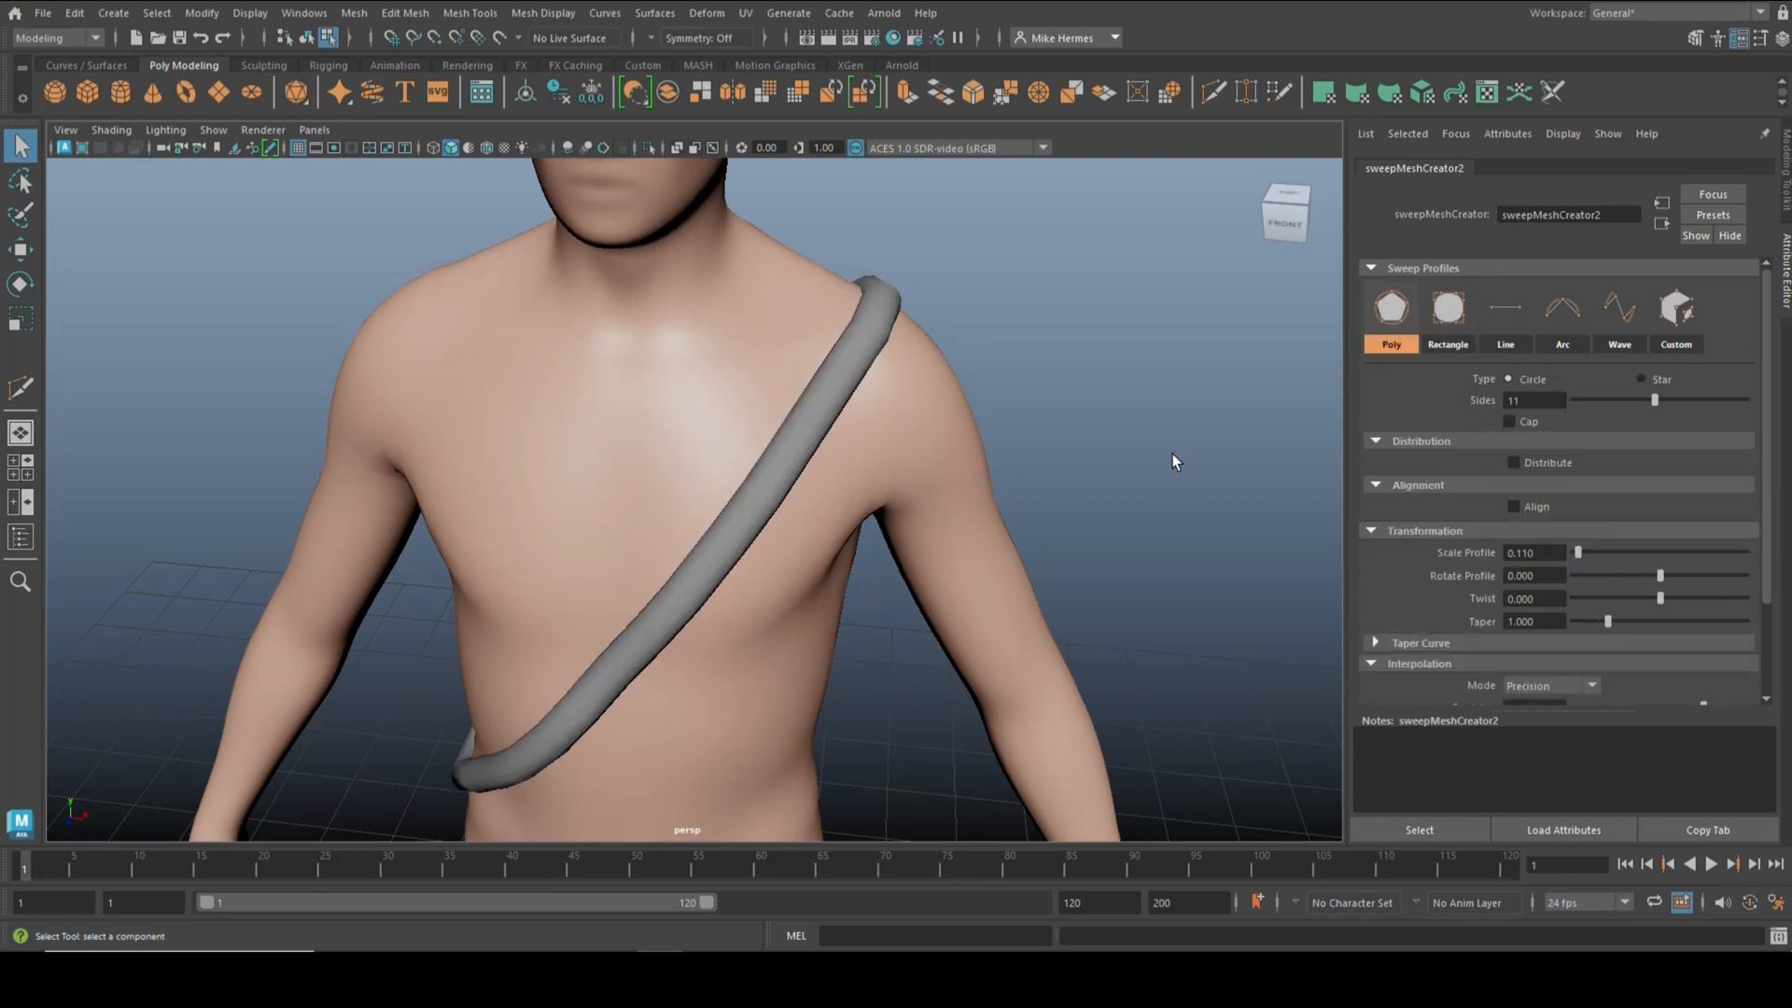
left_click_drag(1171, 462, 1023, 472)
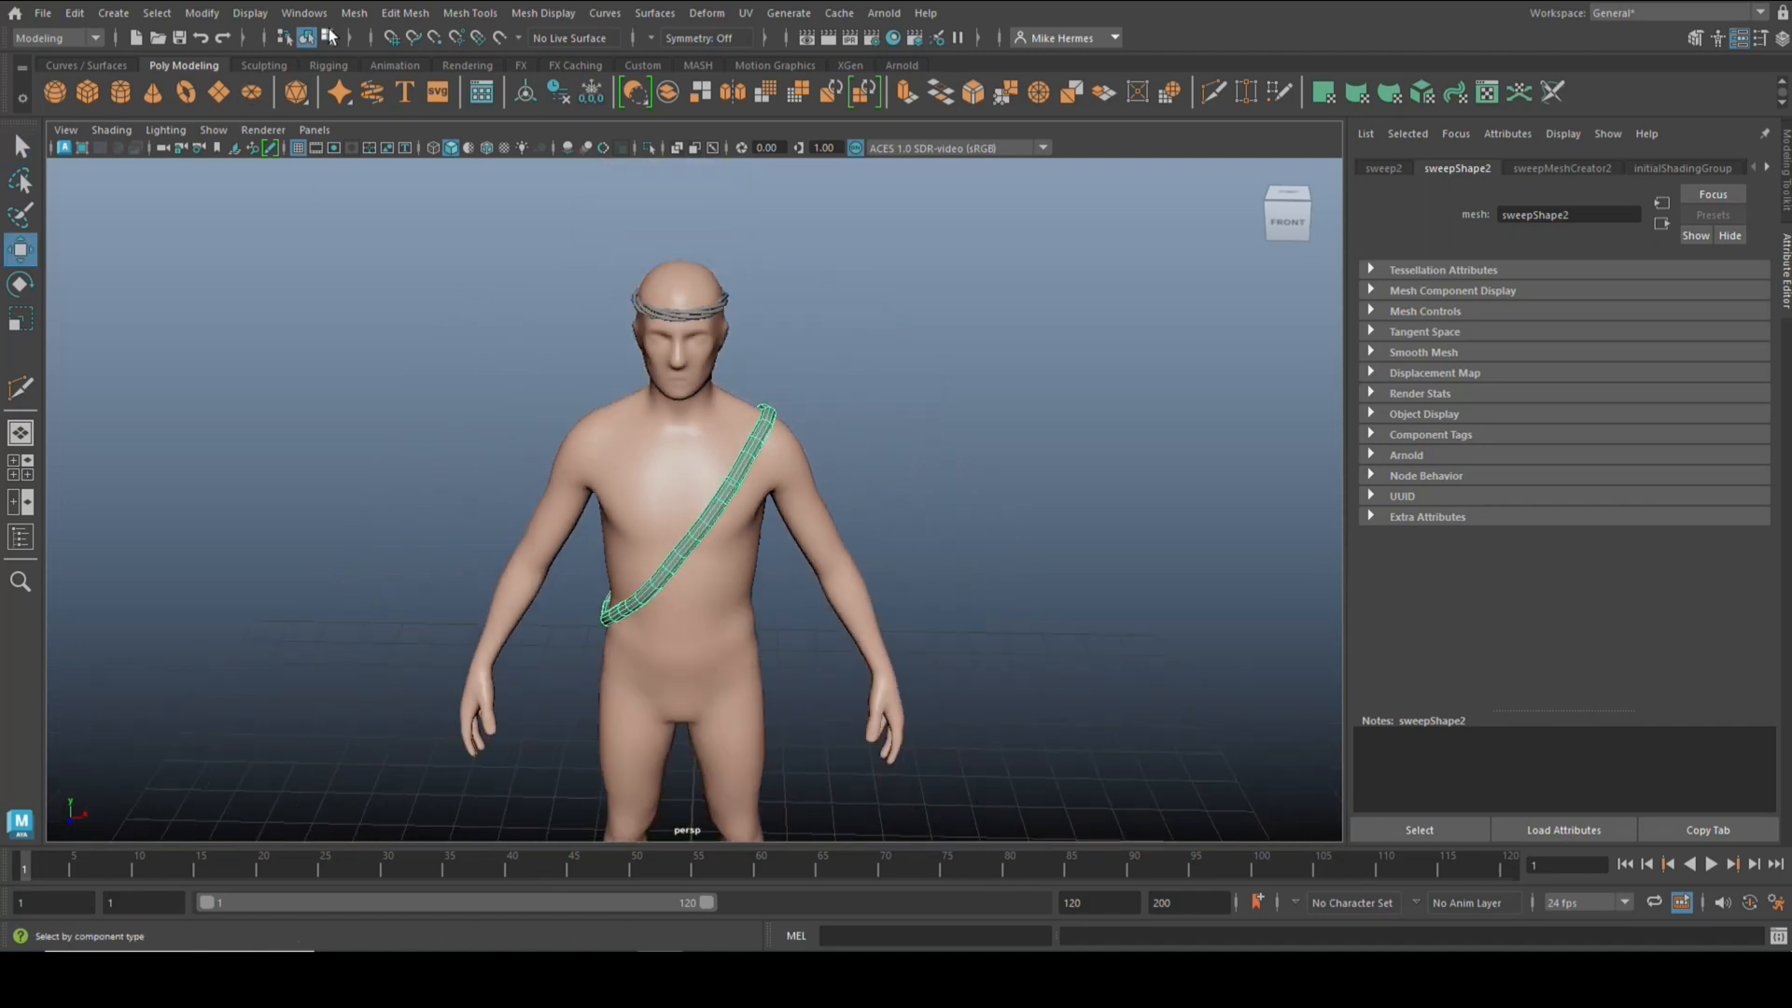
Step: Shift and rotate the sweep mesh strap off the torso, out beside the shoulder
left_click(202, 12)
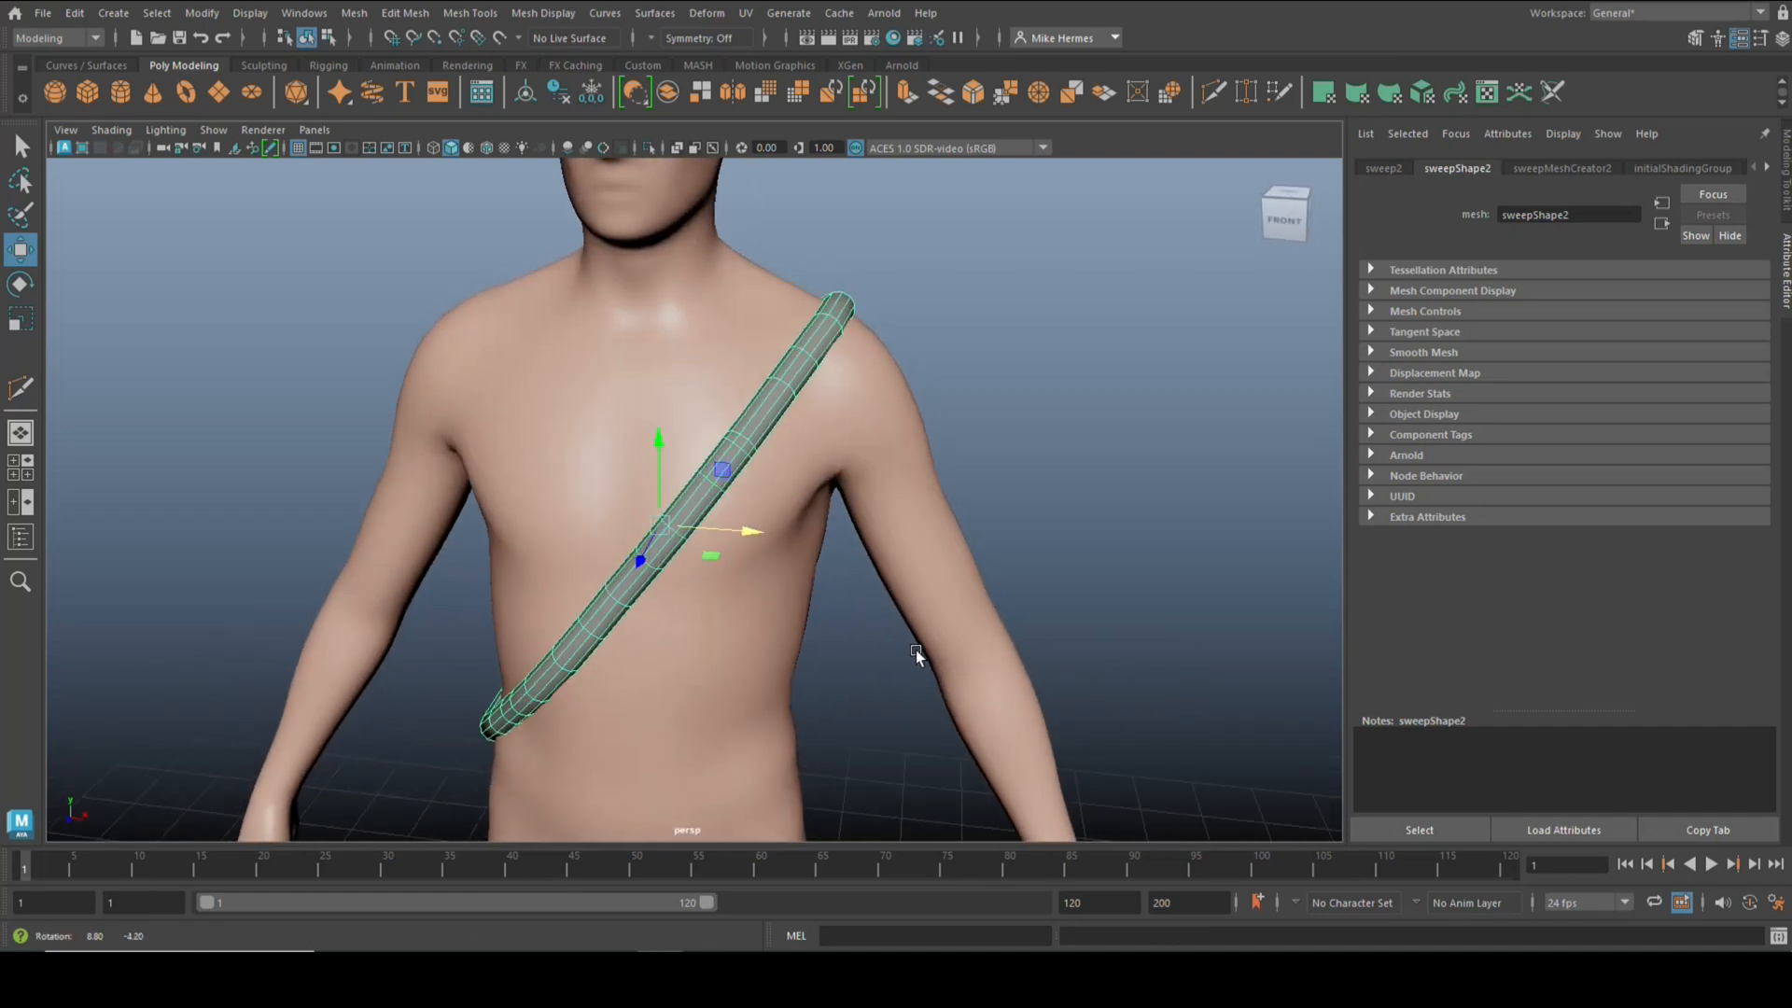
left_click(72, 12)
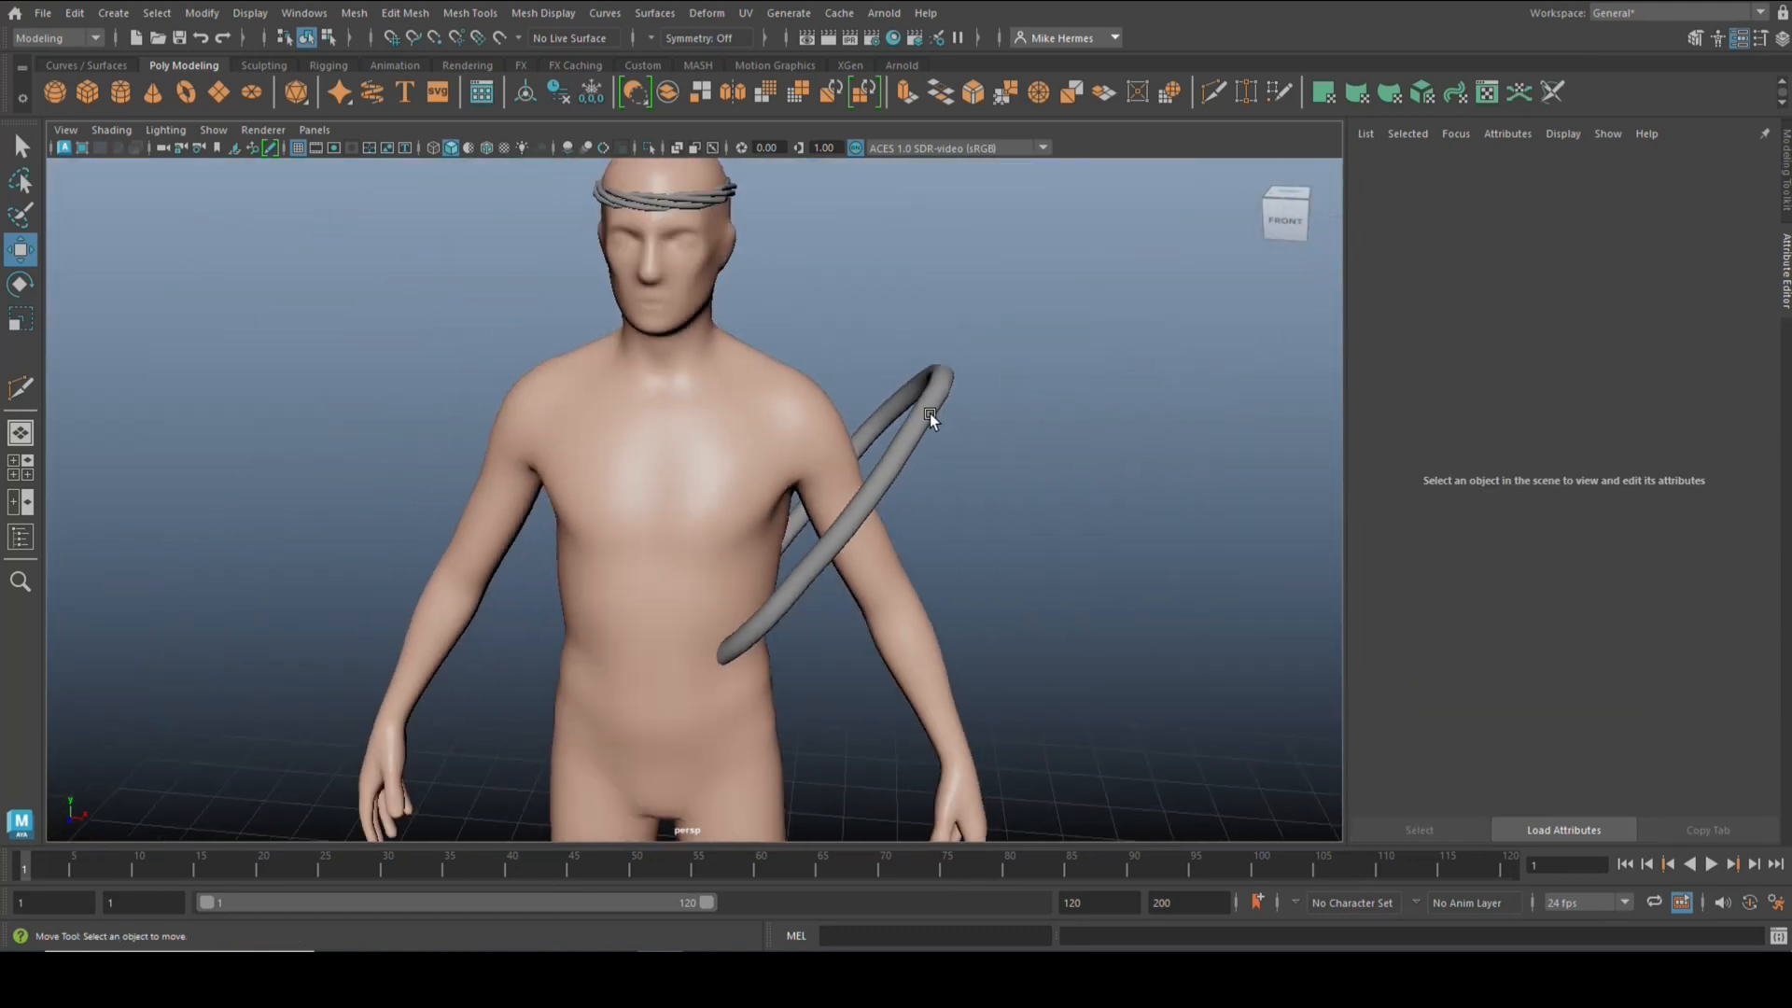
Step: Select the moved strap and orbit around the figure to check its diagonal chest placement
left_click(926, 417)
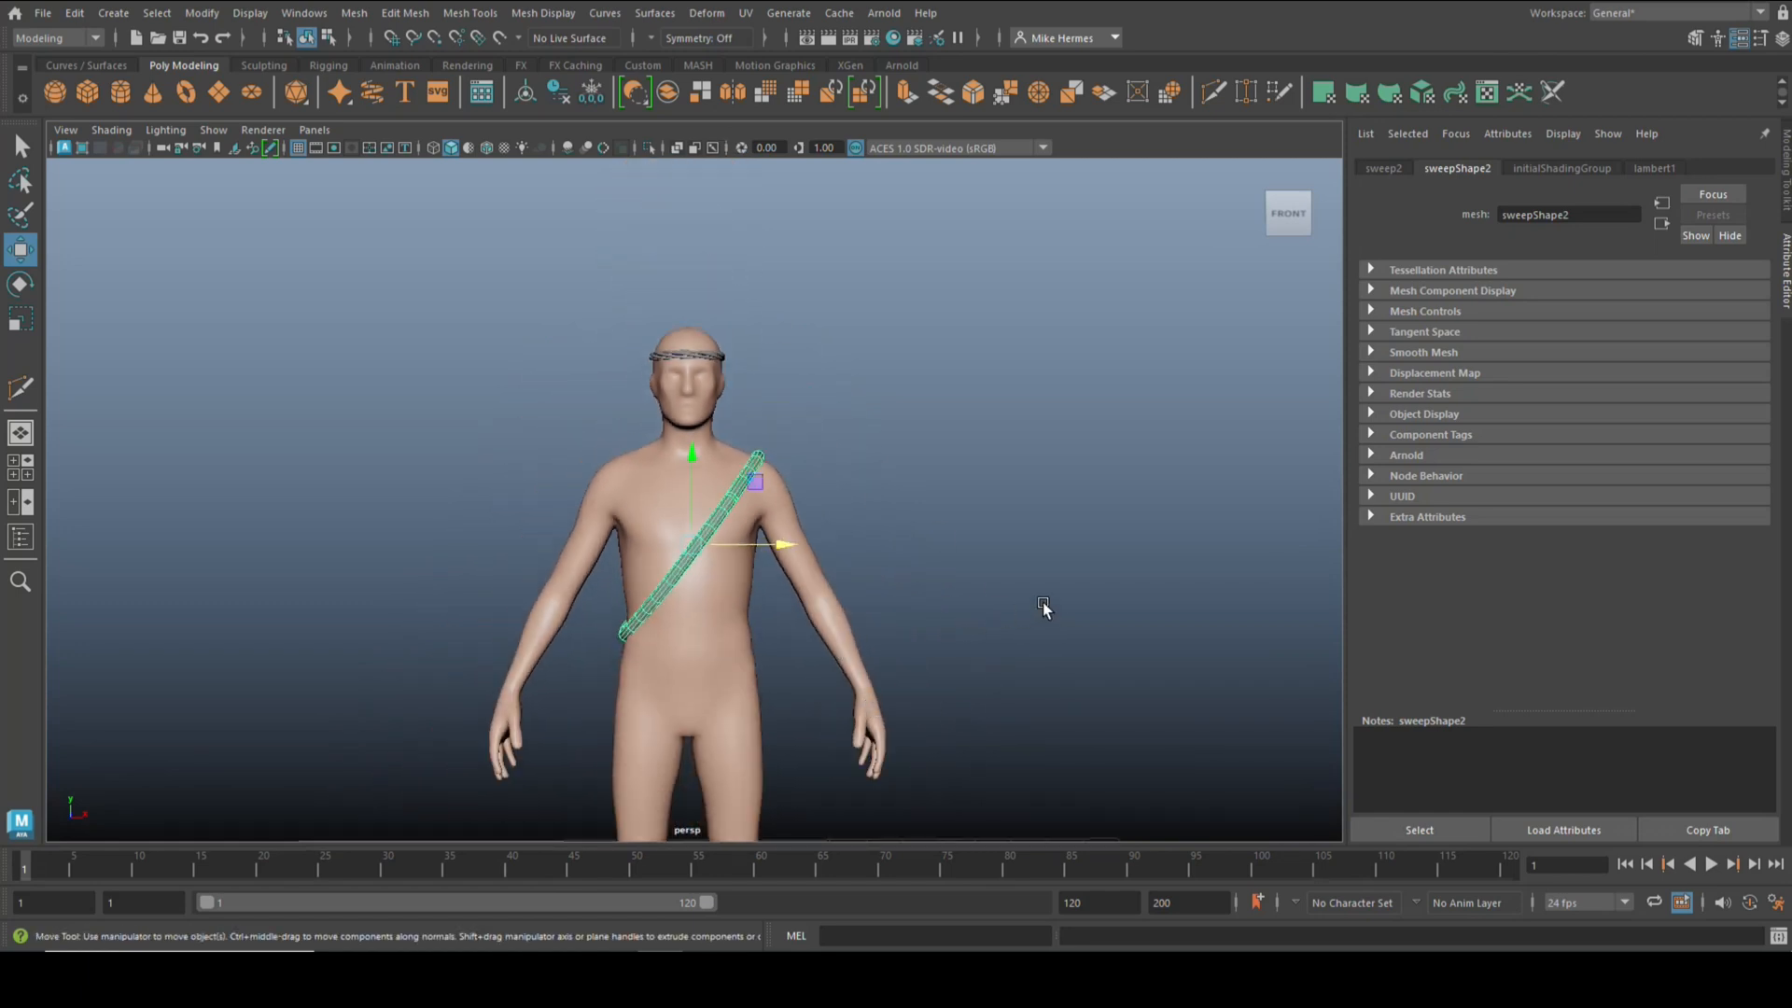
left_click_drag(1043, 605, 1068, 640)
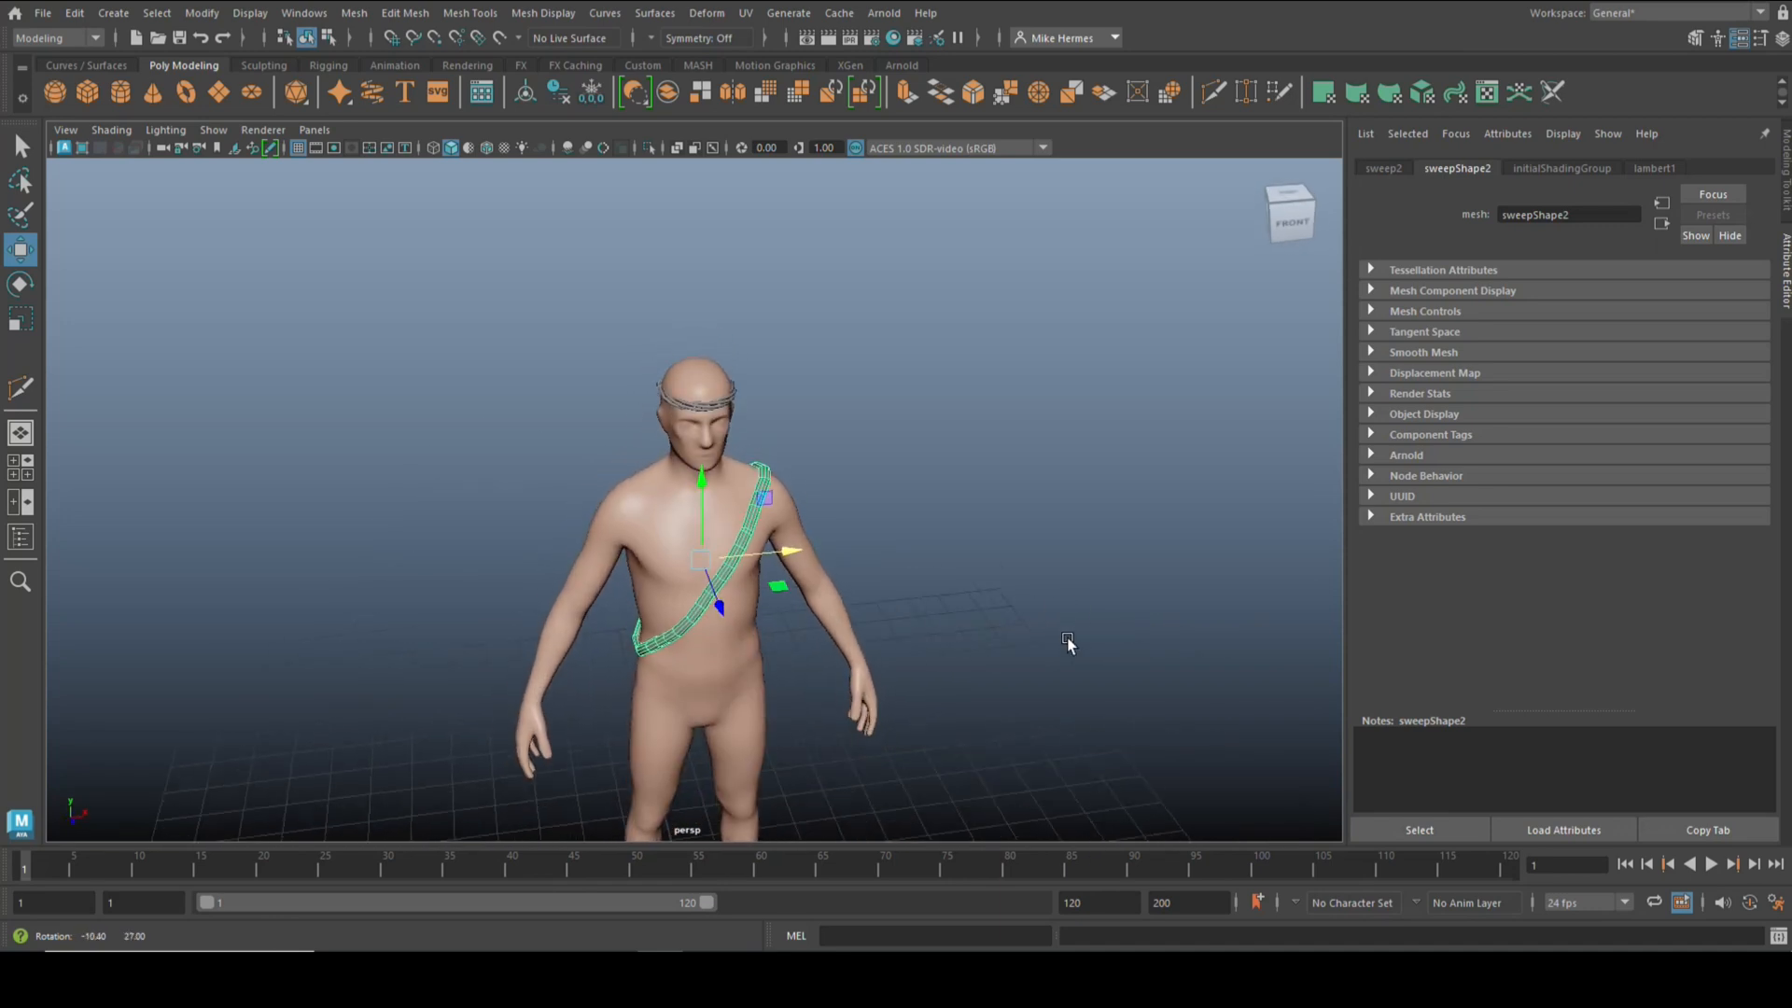
left_click_drag(1068, 640, 1089, 624)
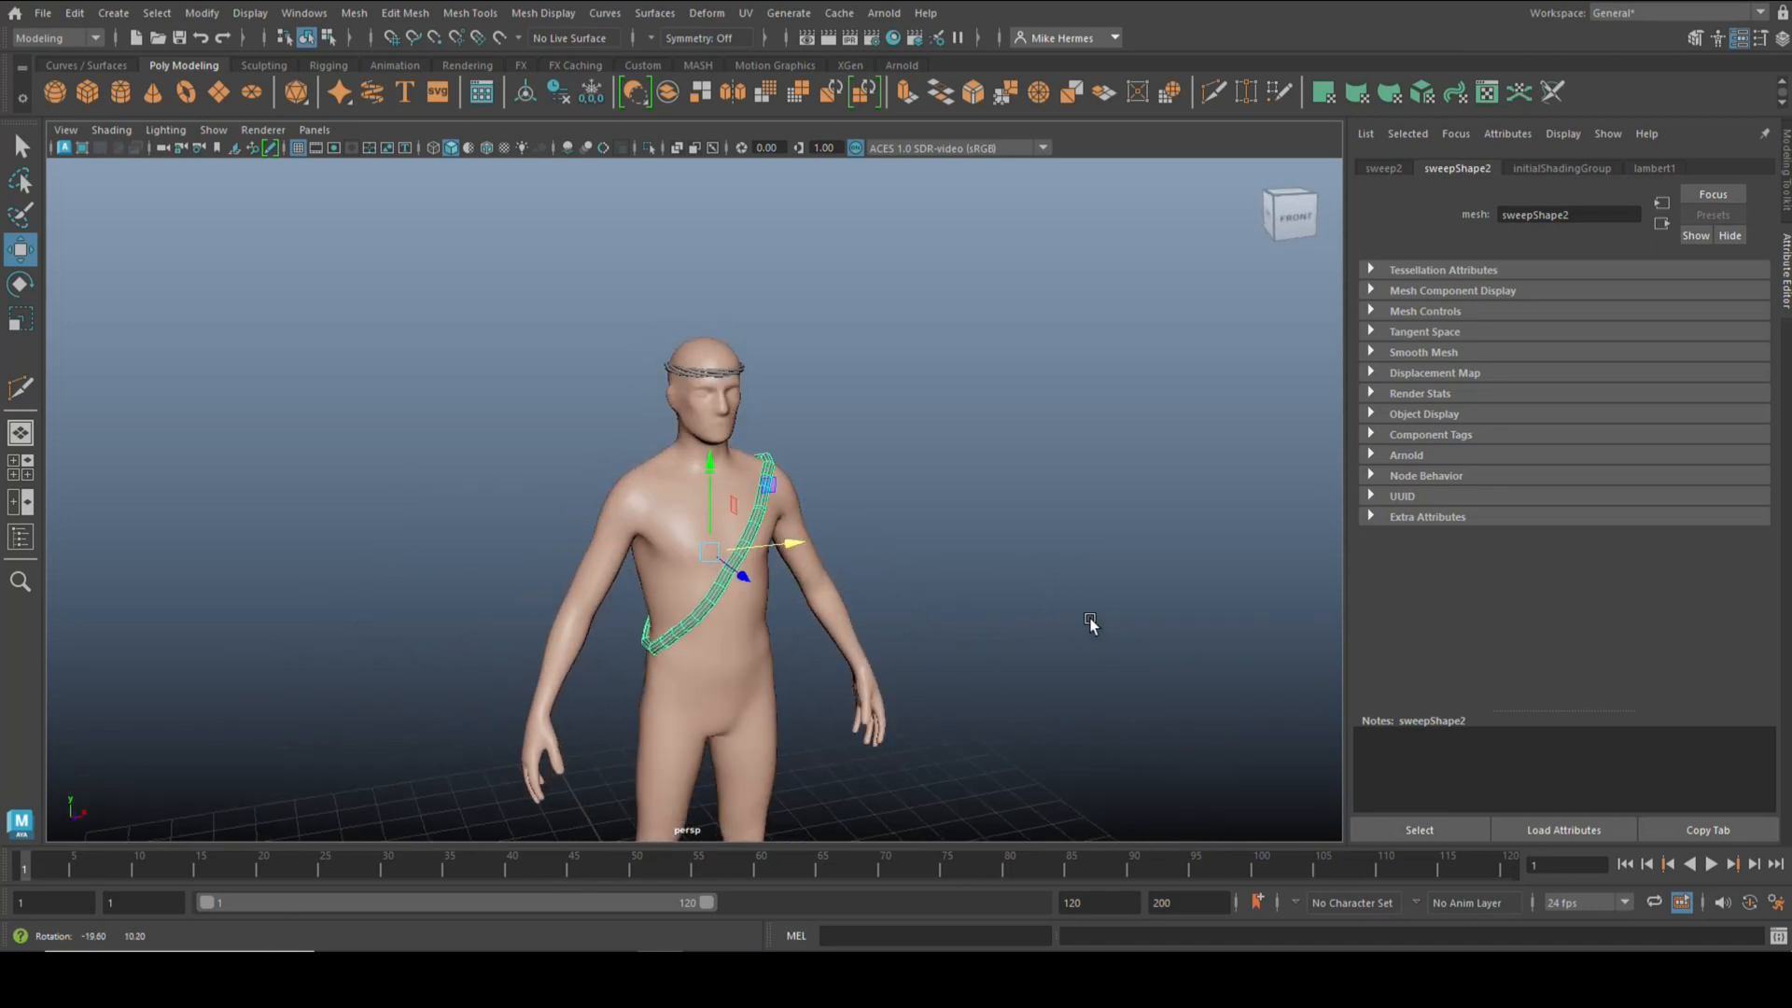